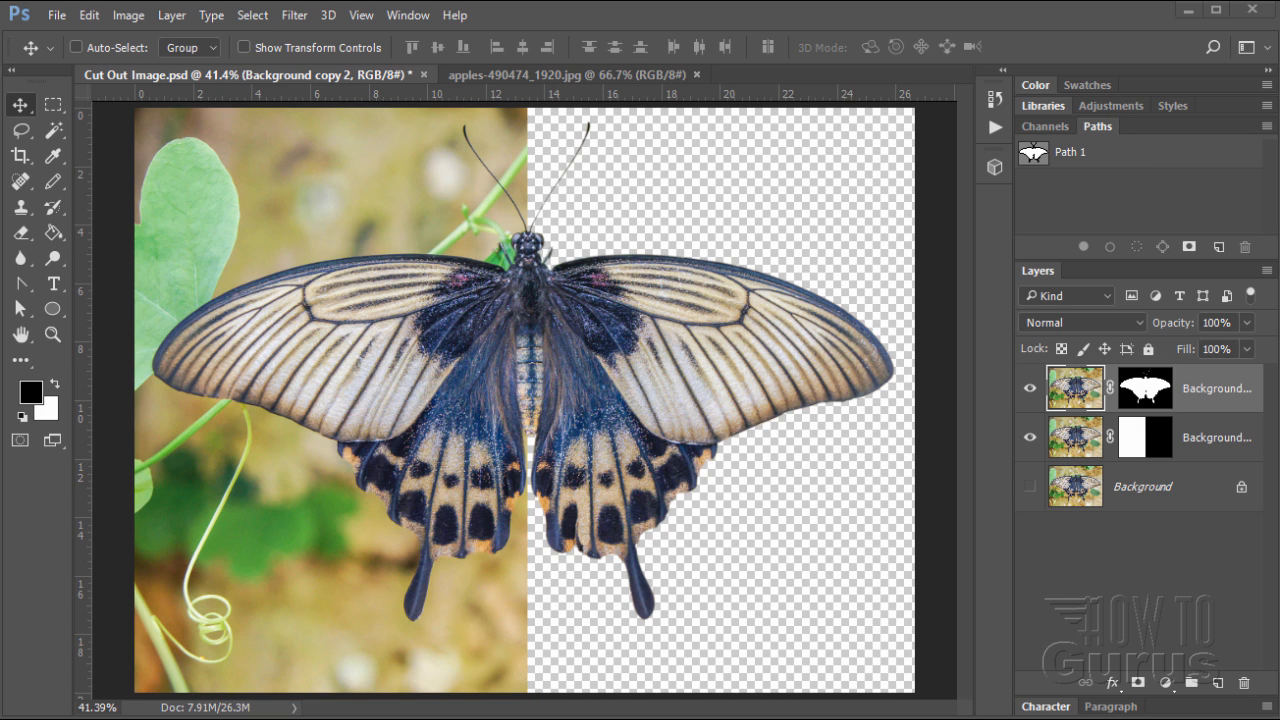
mouse_move(678, 248)
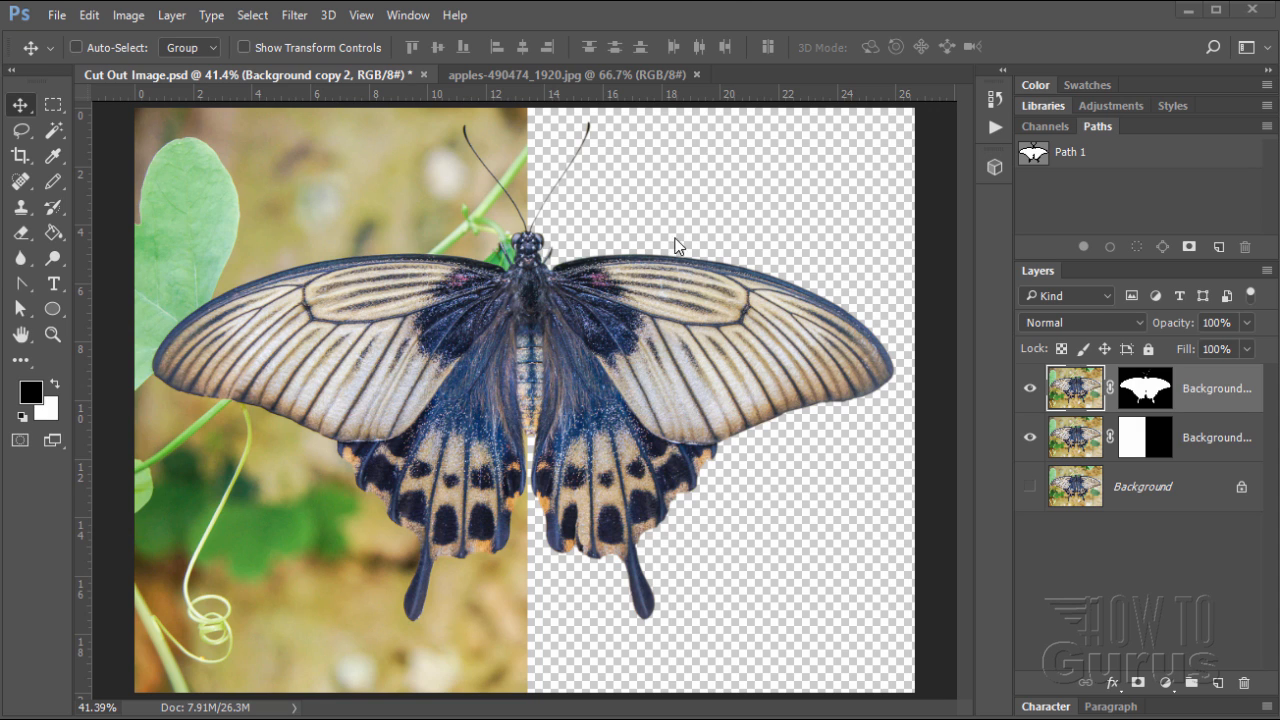
mouse_move(764, 216)
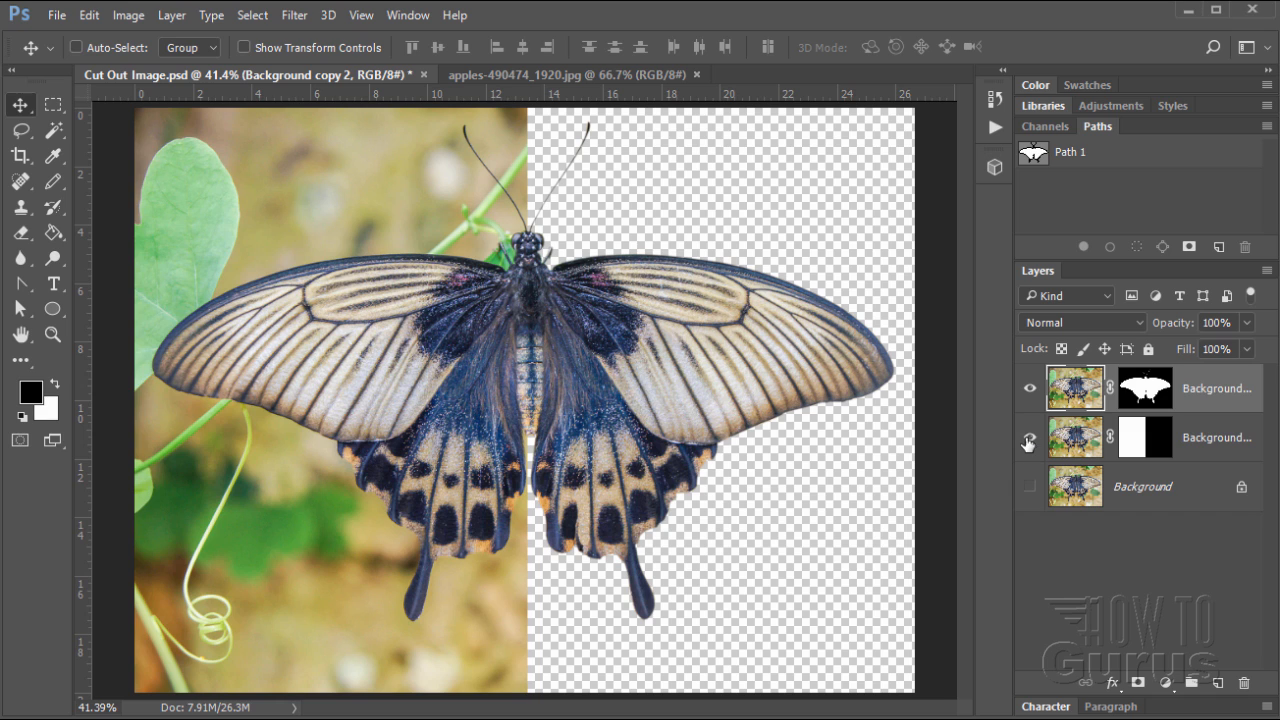
Hide the half-masked Background copy layer so only the butterfly cutout shows over transparency
click(1028, 436)
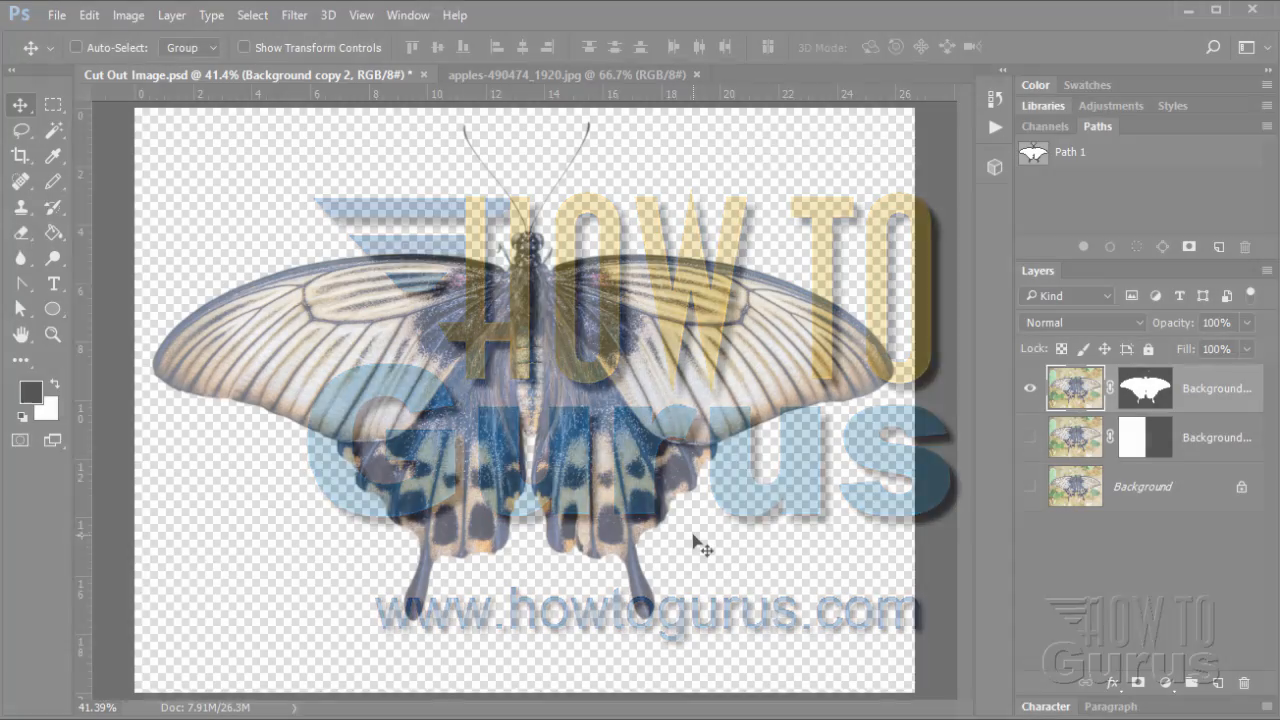
click(1028, 436)
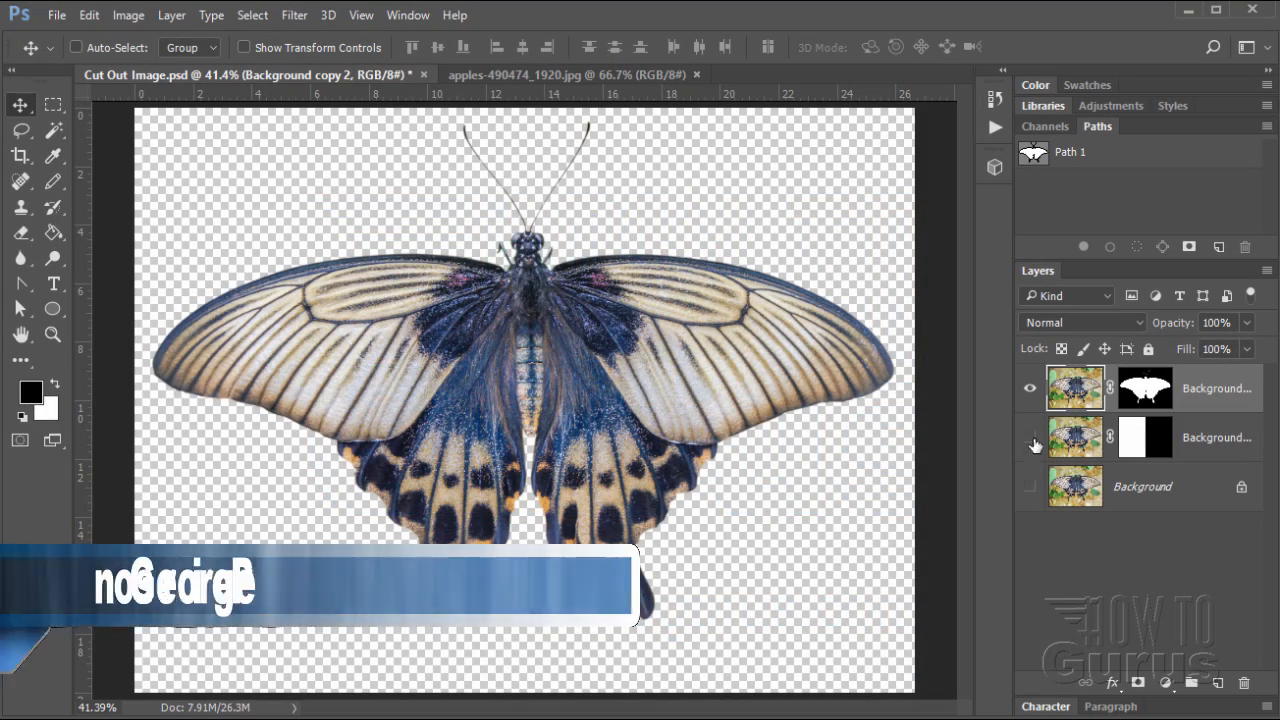
click(1030, 488)
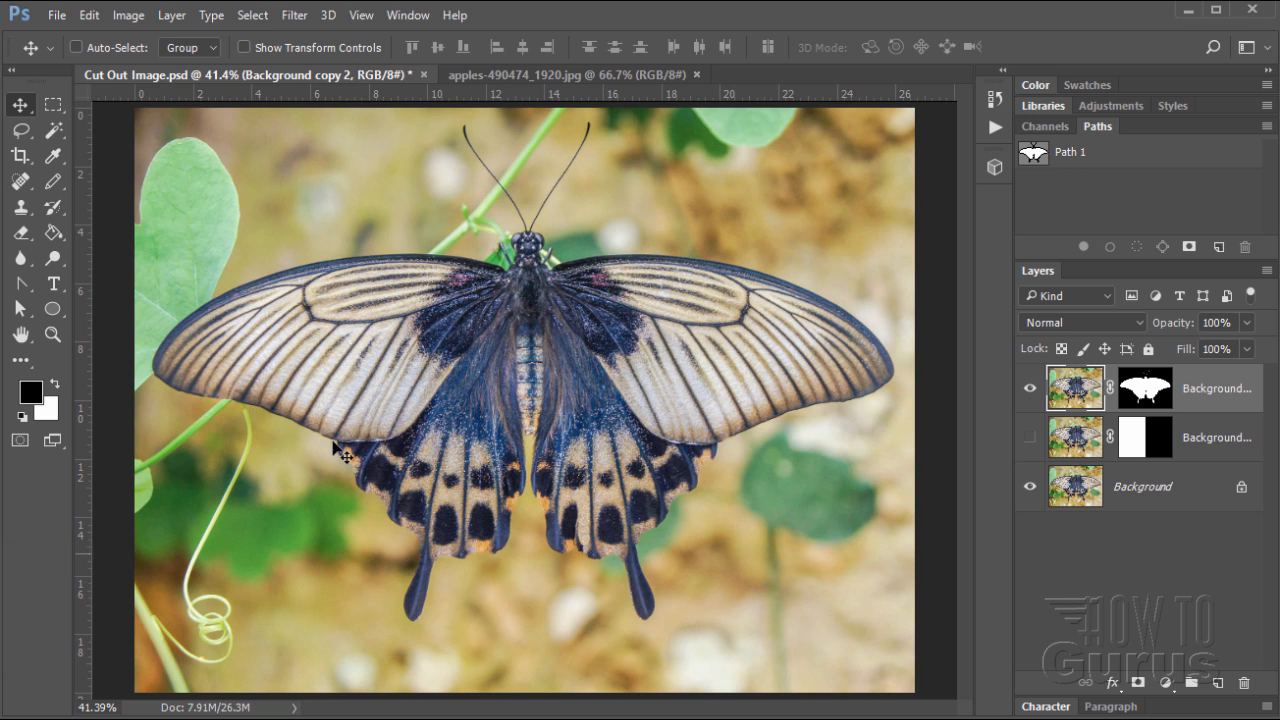
mouse_move(290, 280)
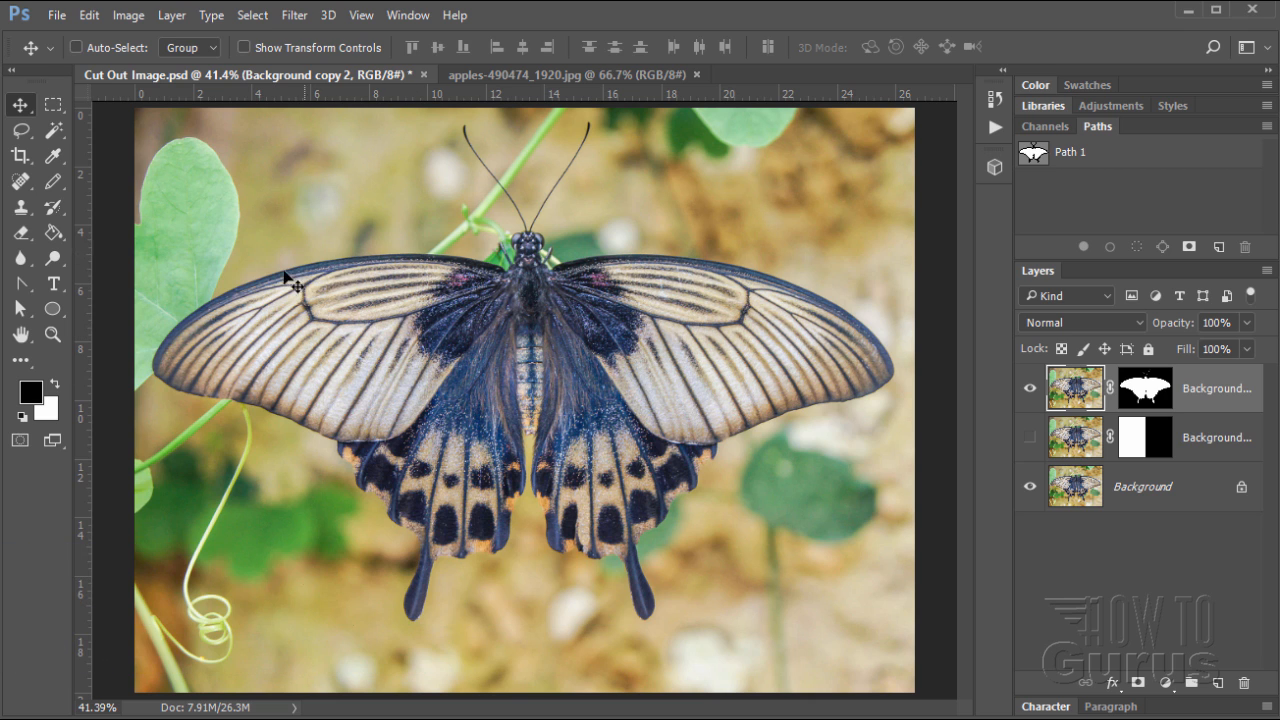
mouse_move(368, 284)
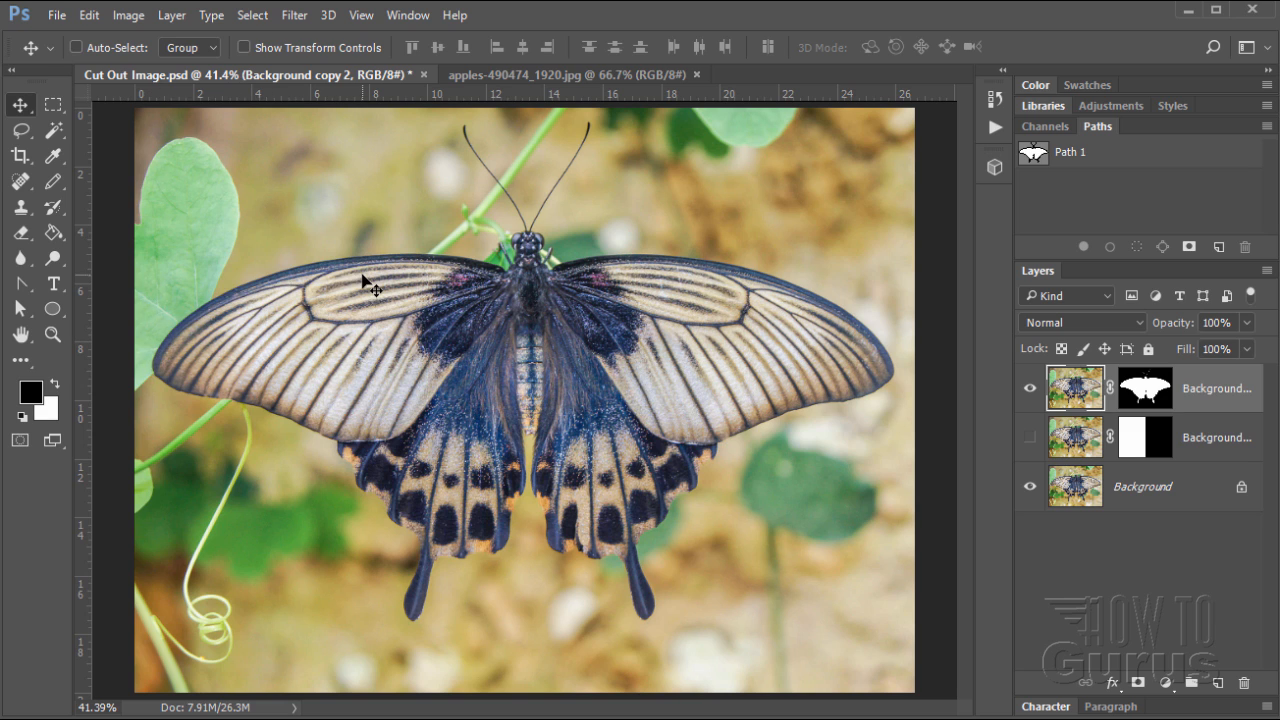
mouse_move(284, 264)
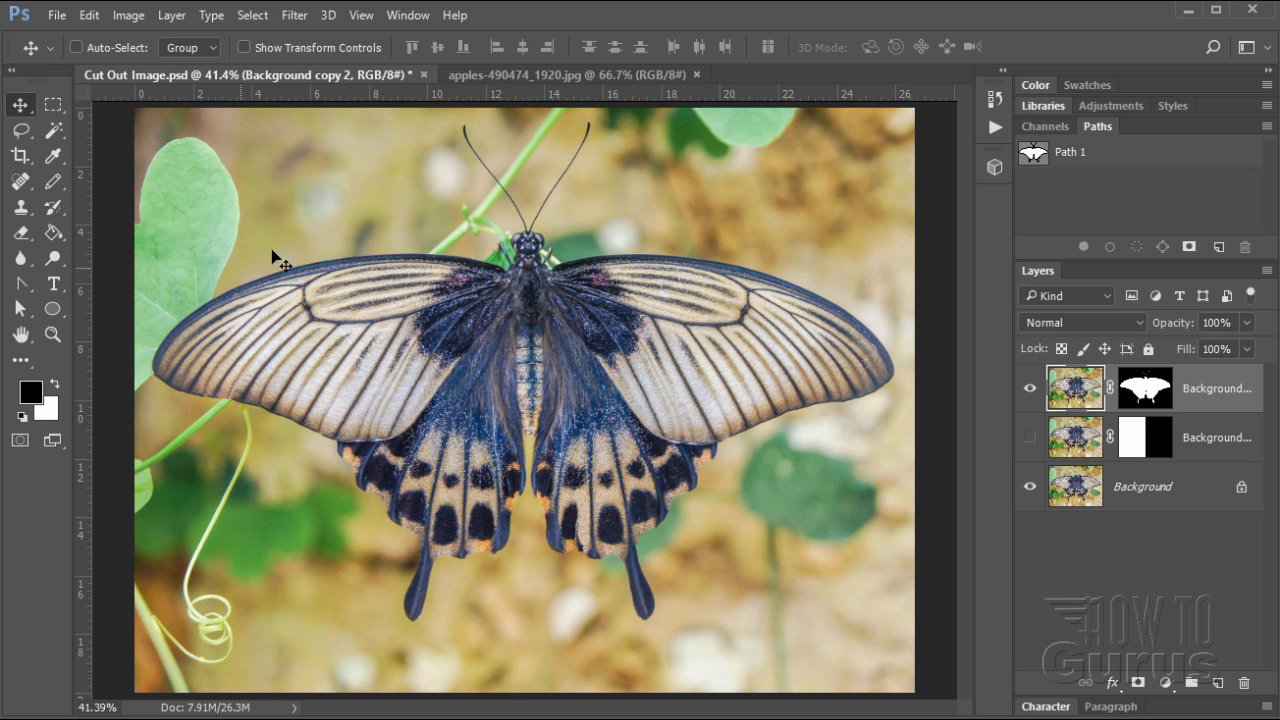
mouse_move(338, 248)
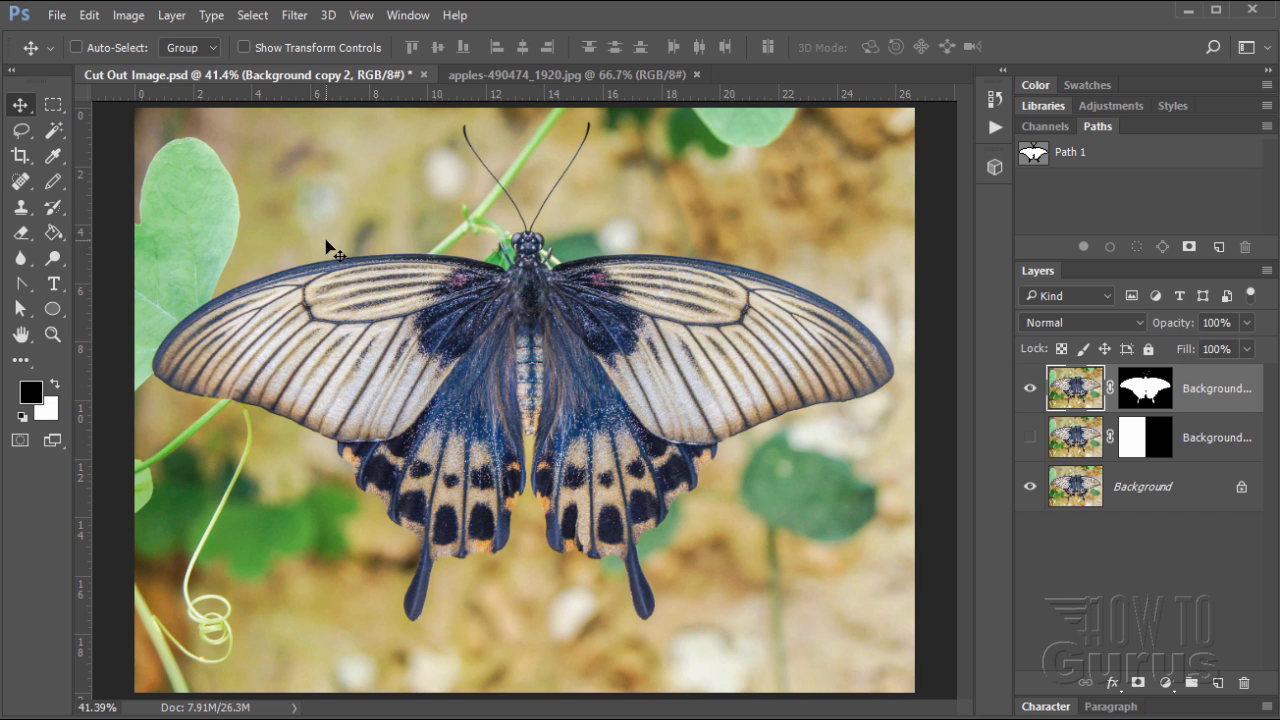
mouse_move(378, 510)
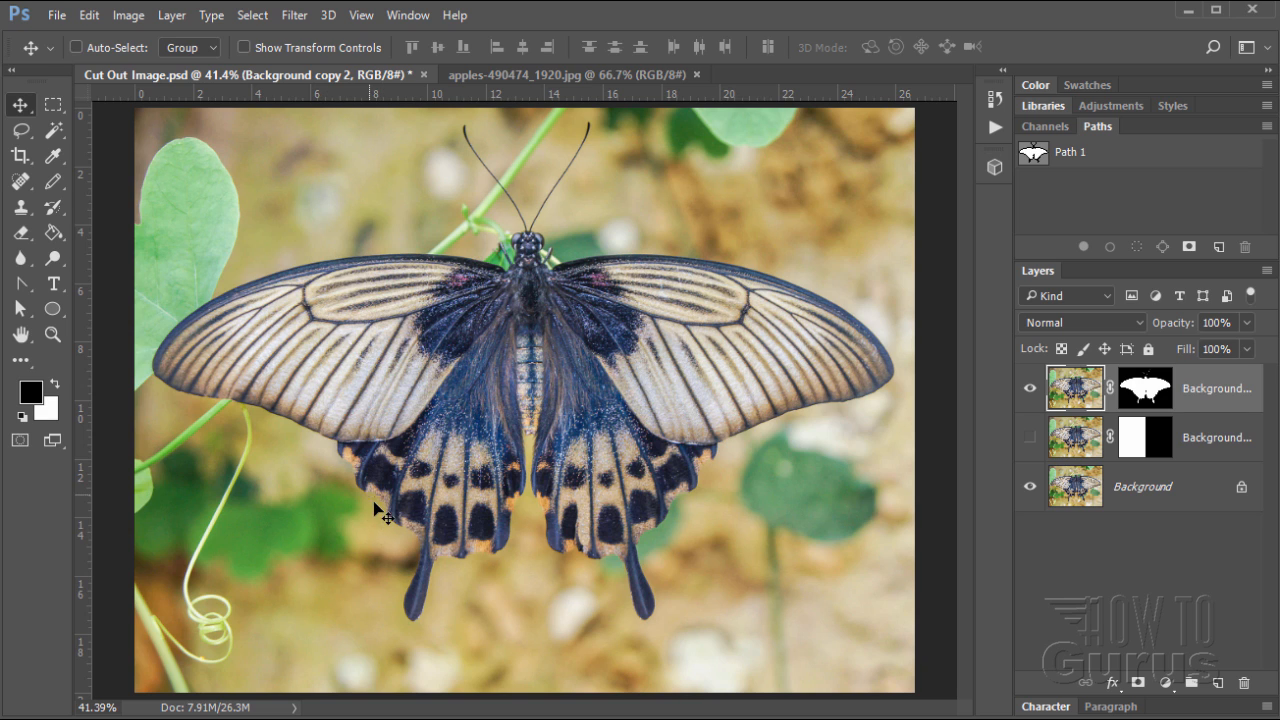
mouse_move(638, 556)
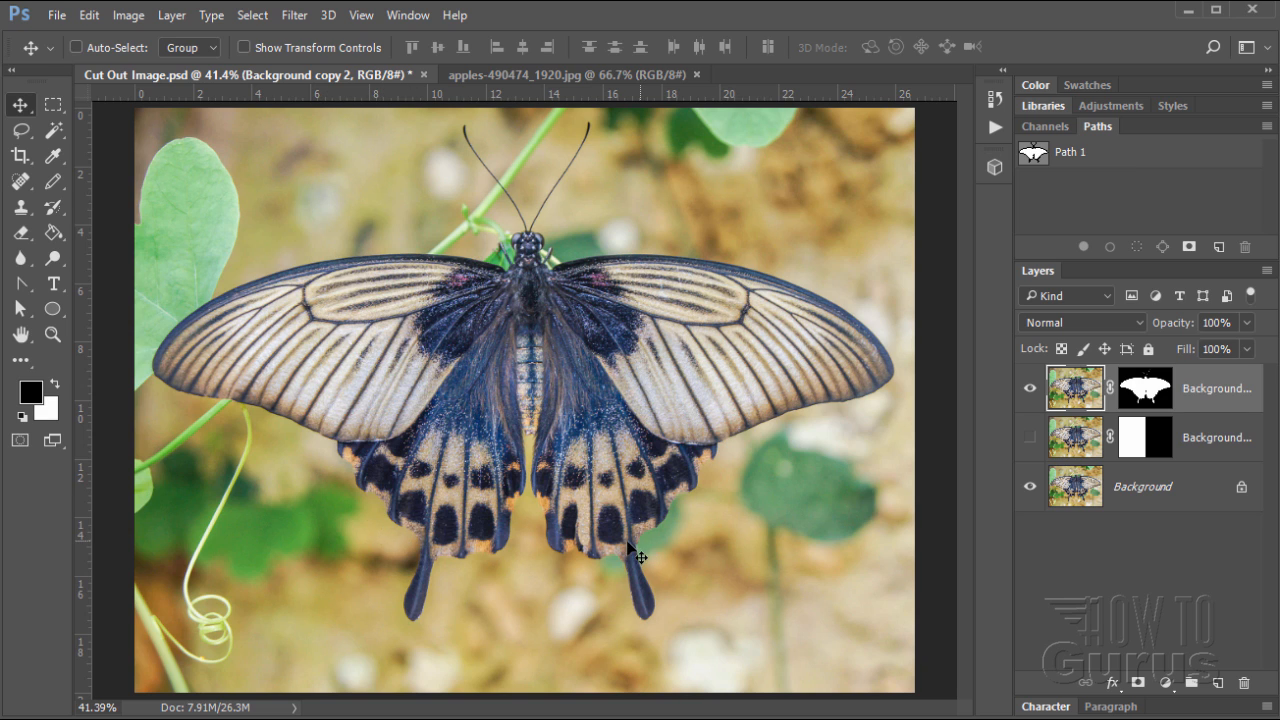
mouse_move(530, 450)
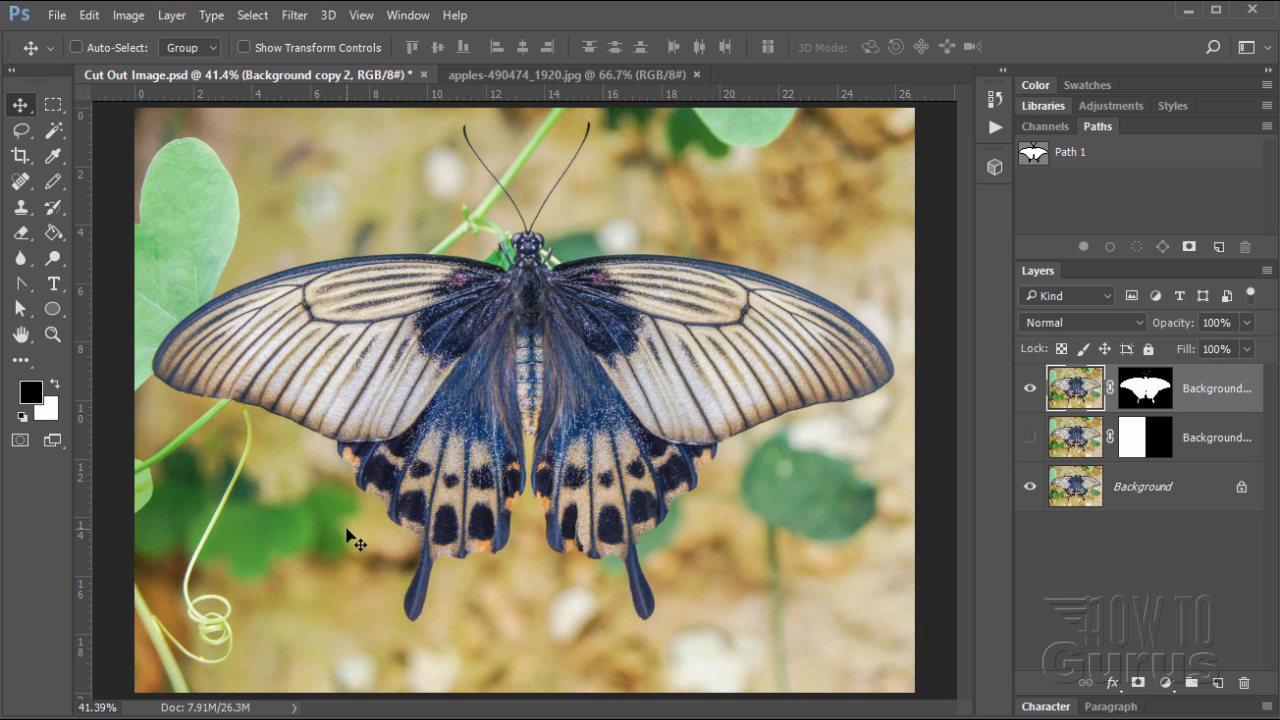
mouse_move(376, 542)
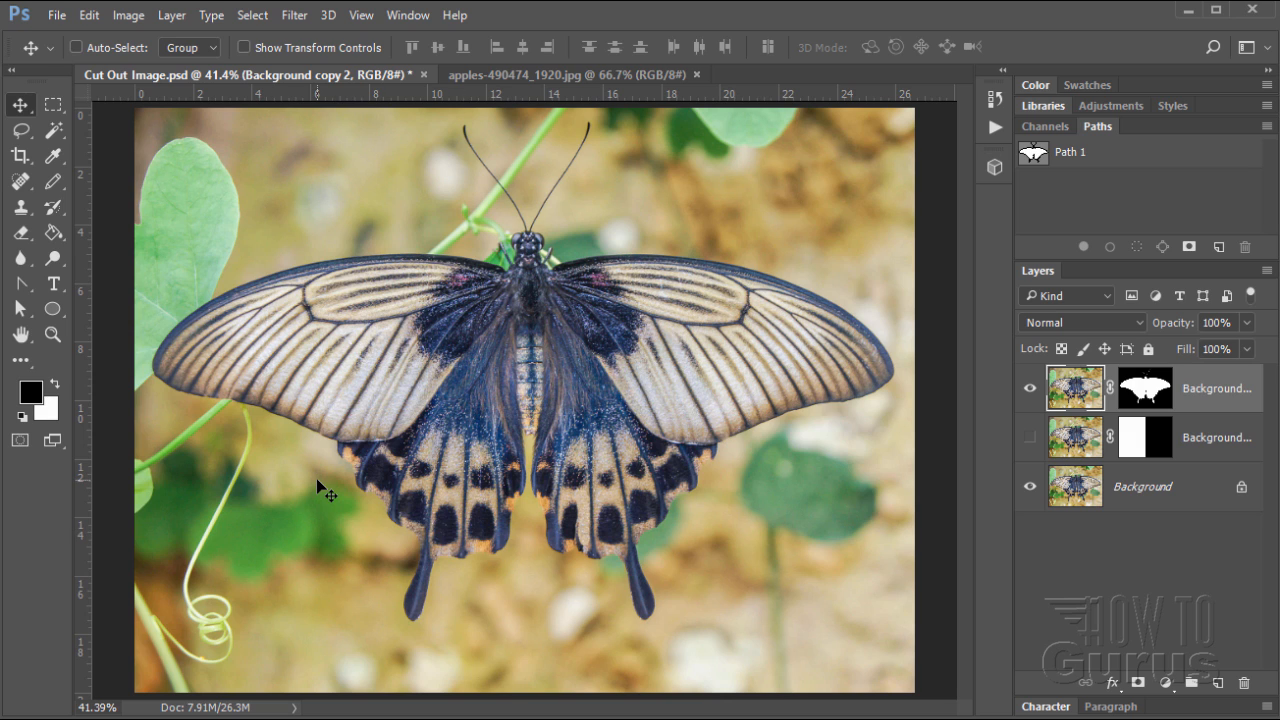
click(1028, 388)
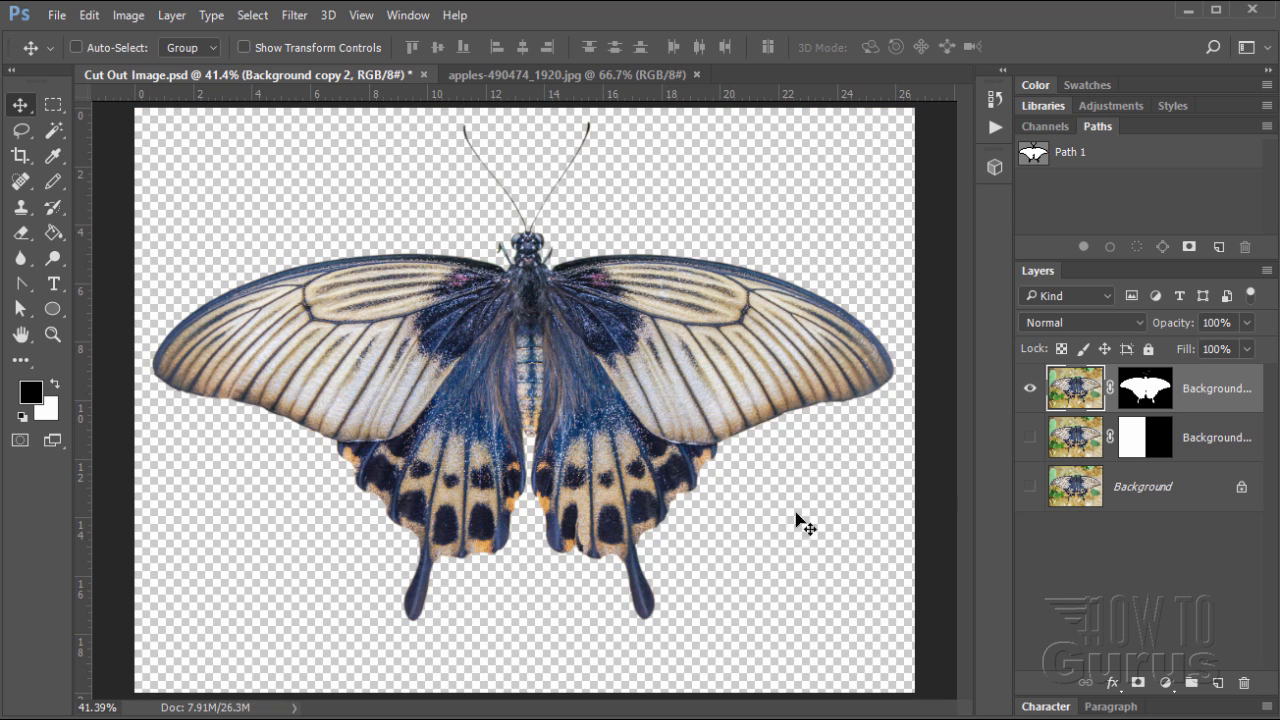
mouse_move(228, 480)
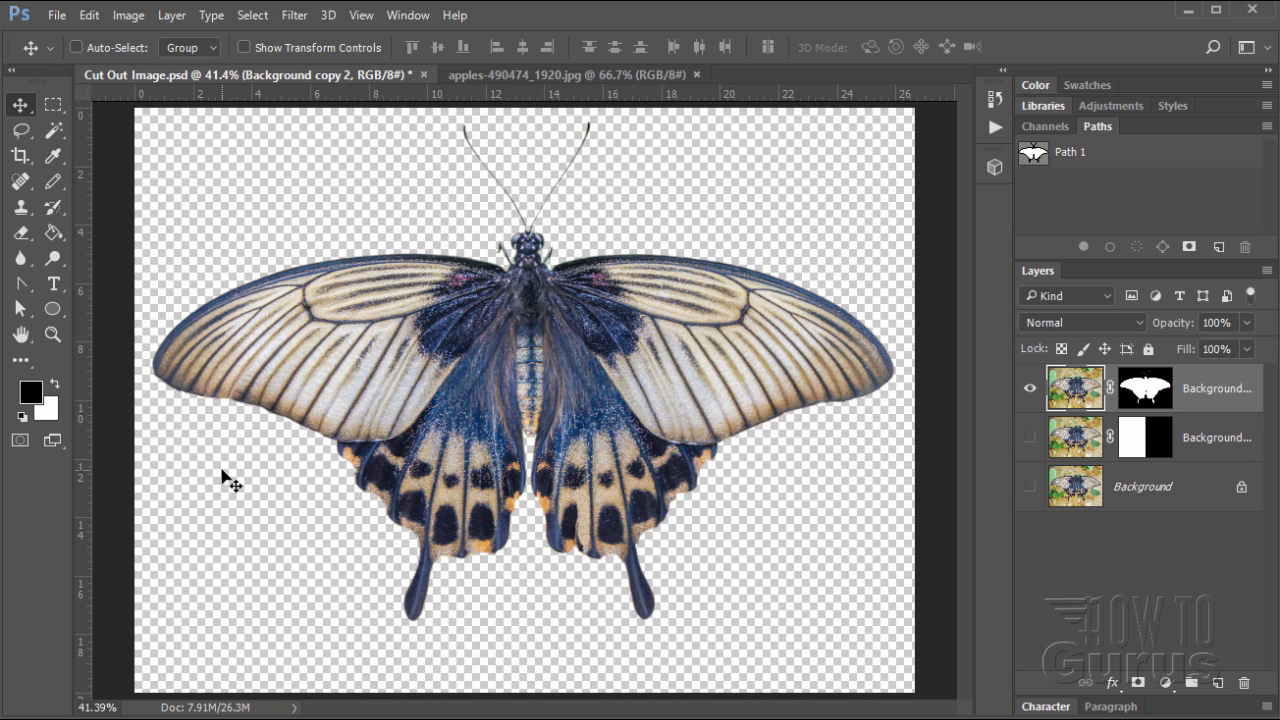
mouse_move(238, 220)
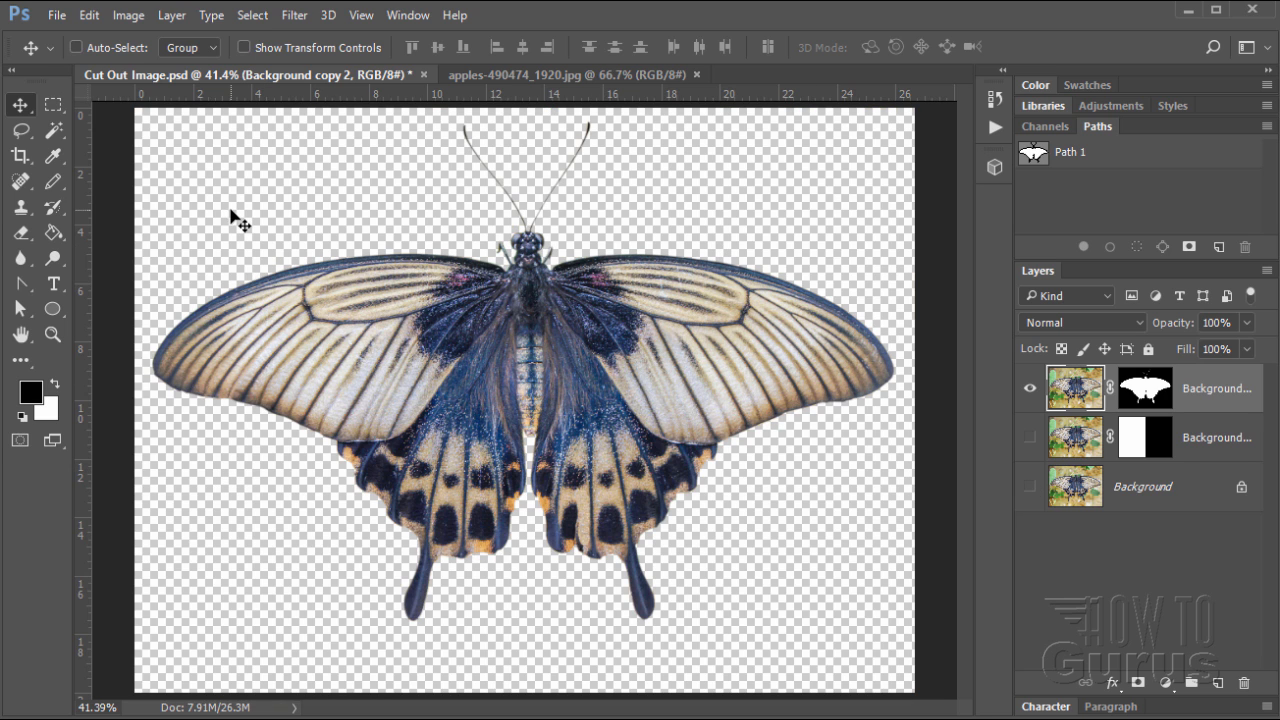
Switch from the Lasso tool to the Pen tool in Path mode for tracing outlines
click(20, 130)
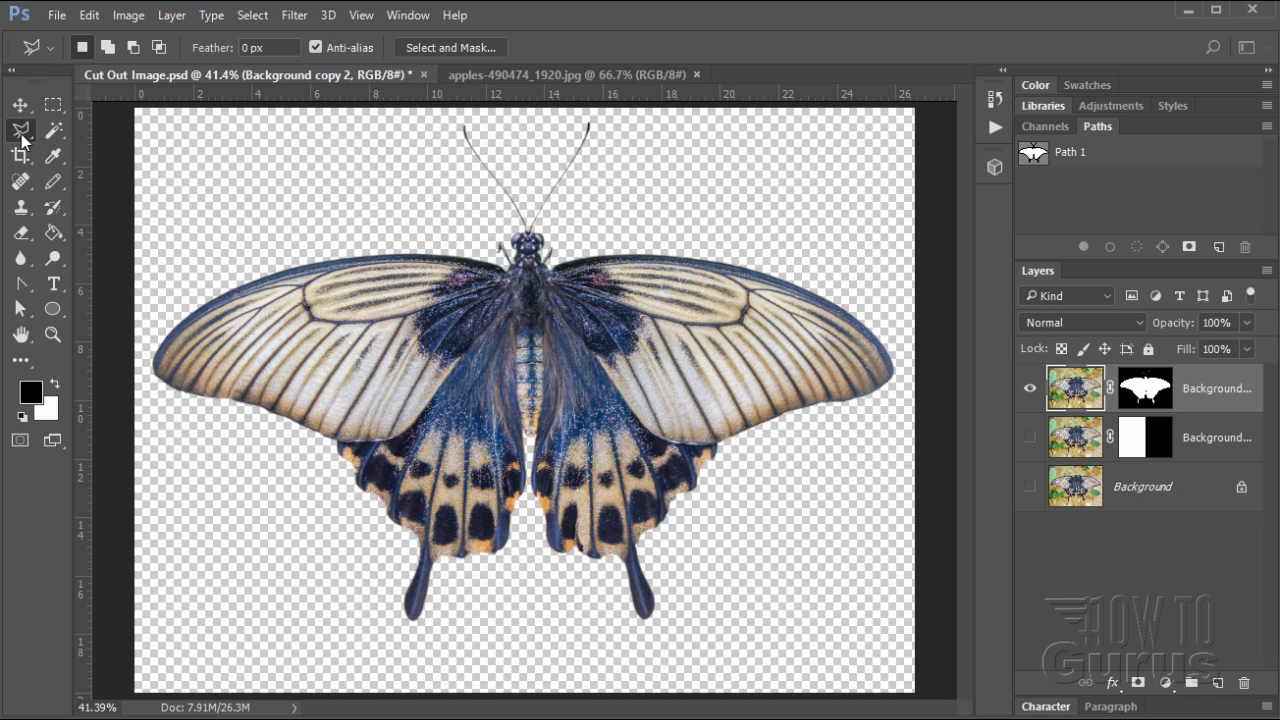
mouse_move(20, 132)
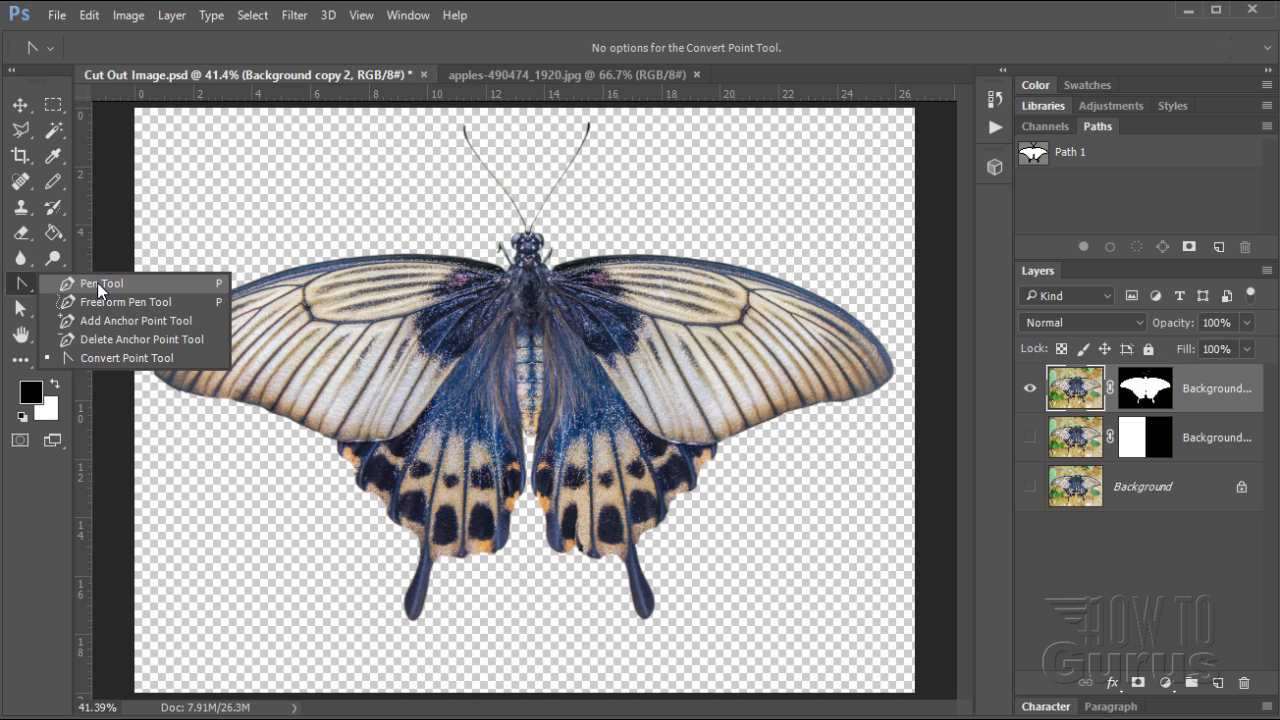
click(100, 284)
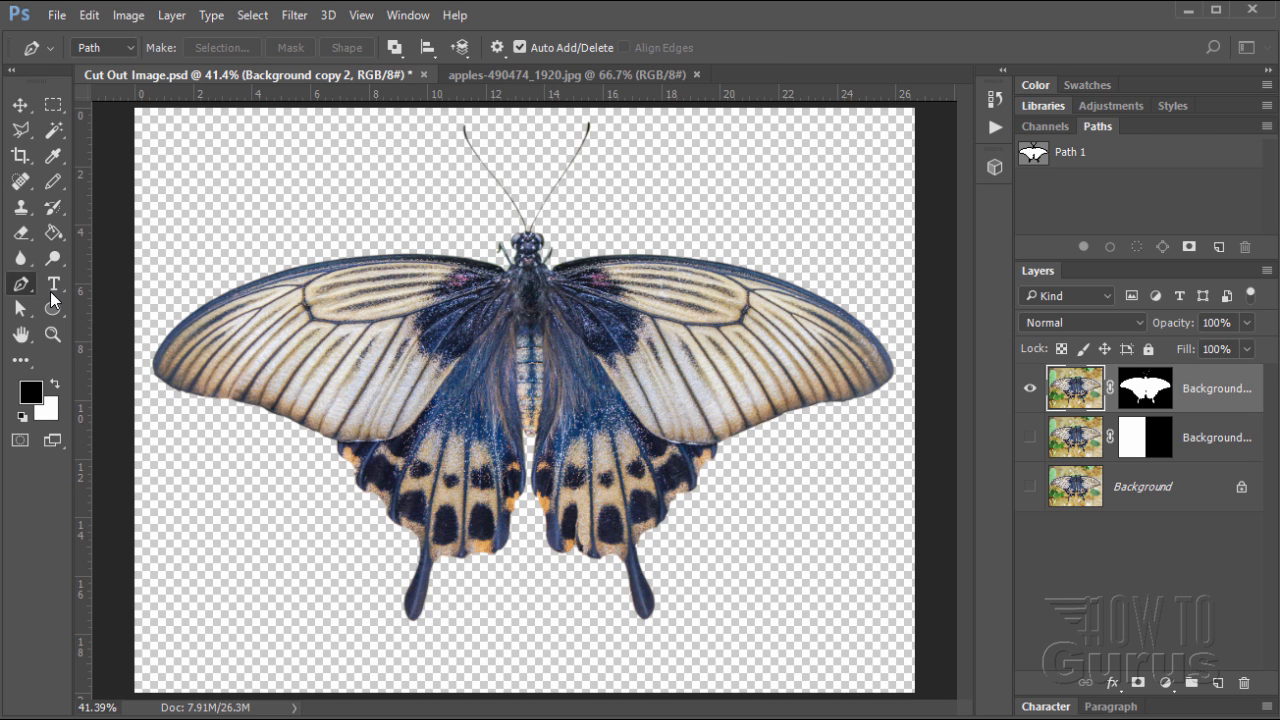
mouse_move(24, 296)
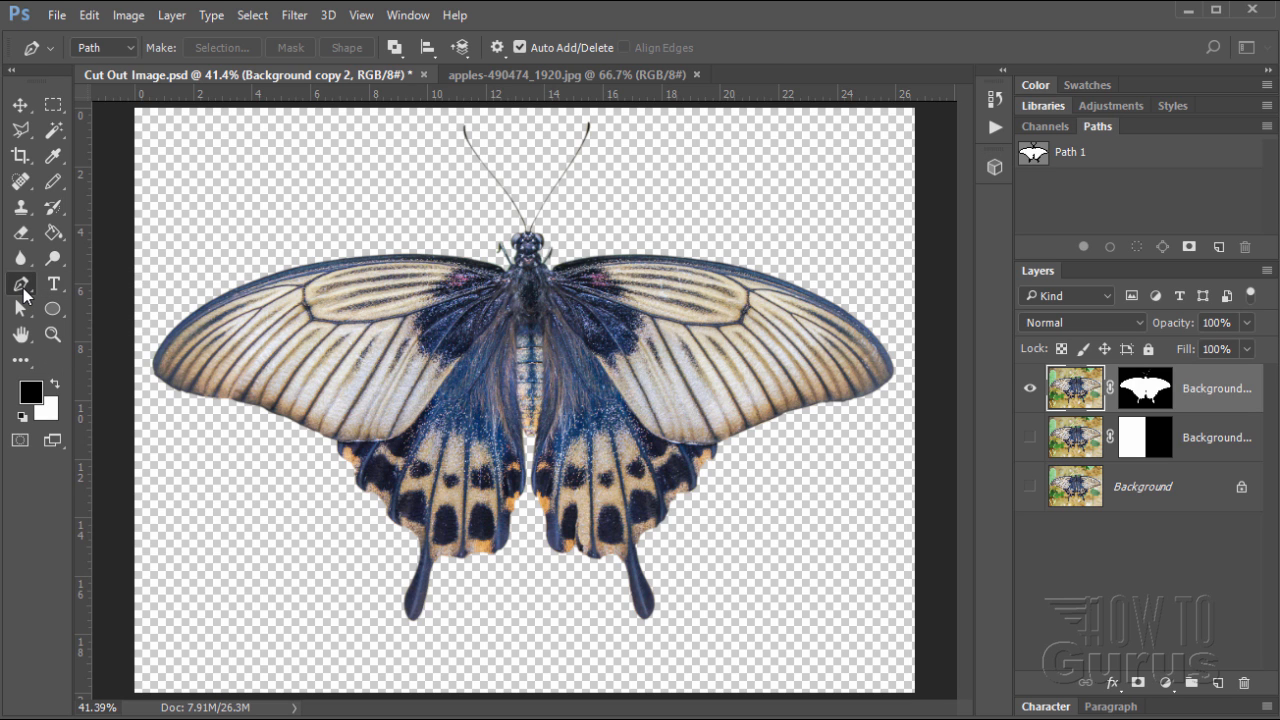
mouse_move(20, 284)
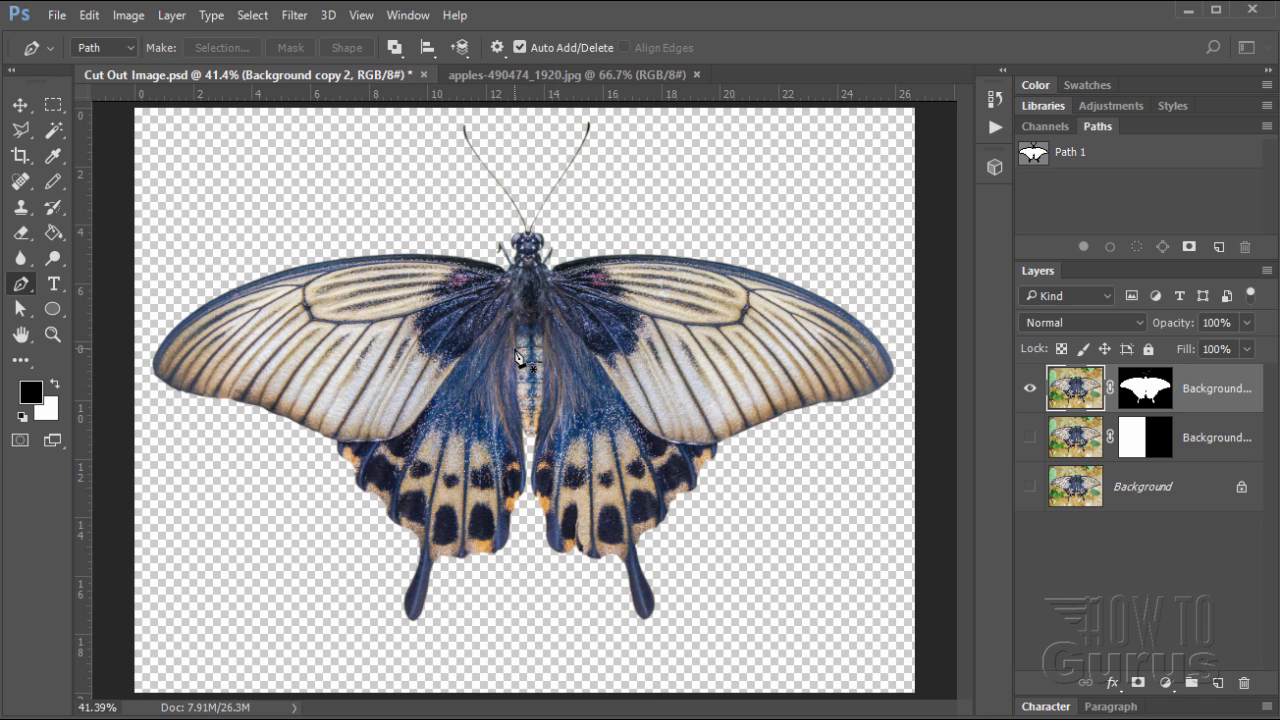
mouse_move(330, 420)
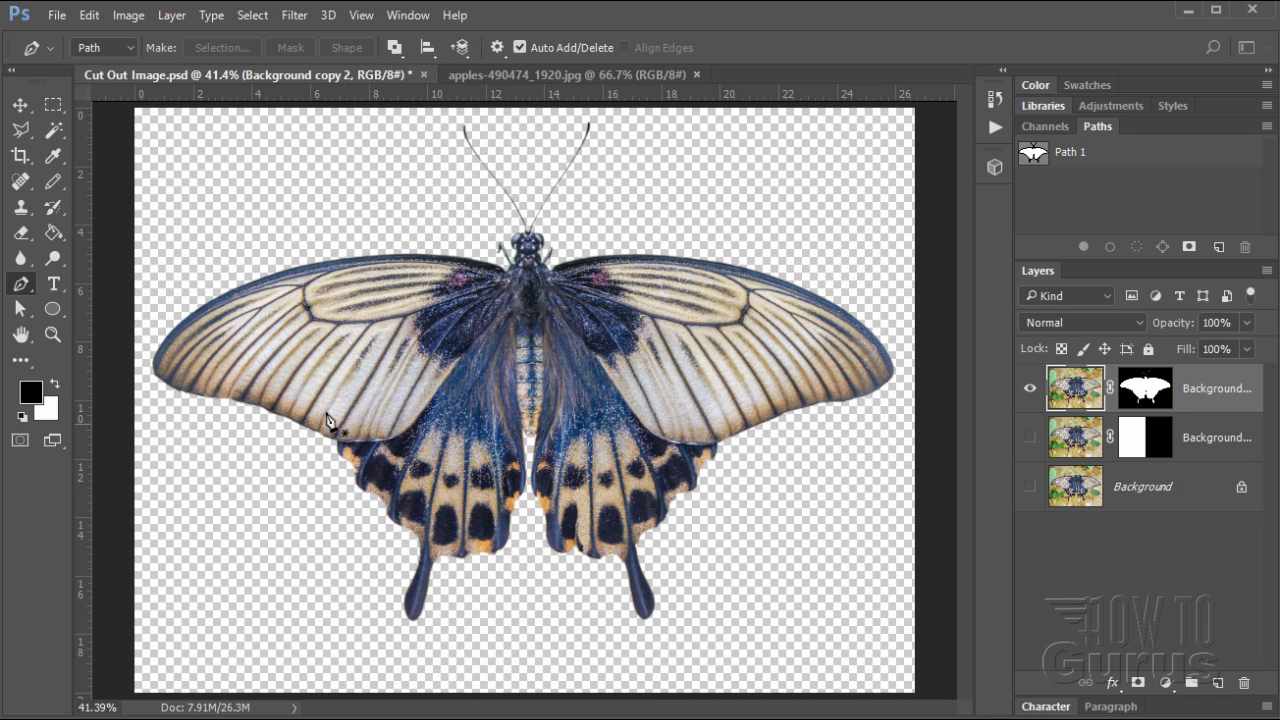
mouse_move(880, 420)
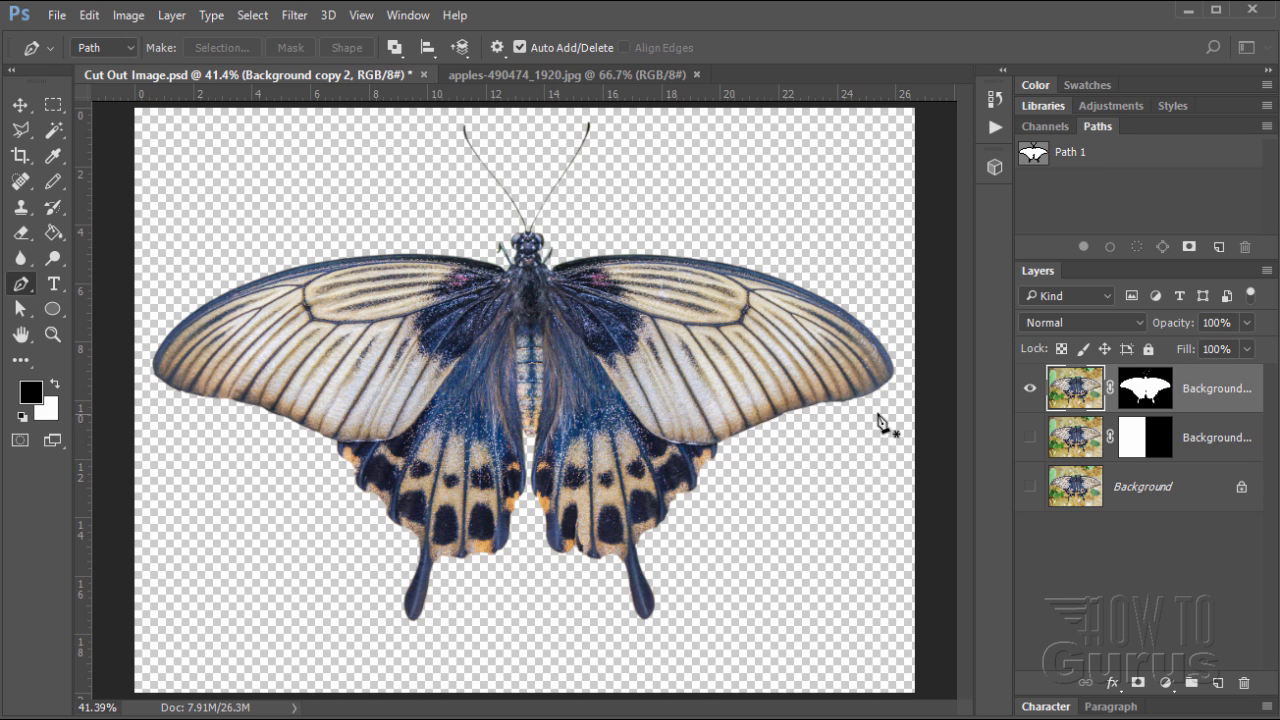
mouse_move(516, 430)
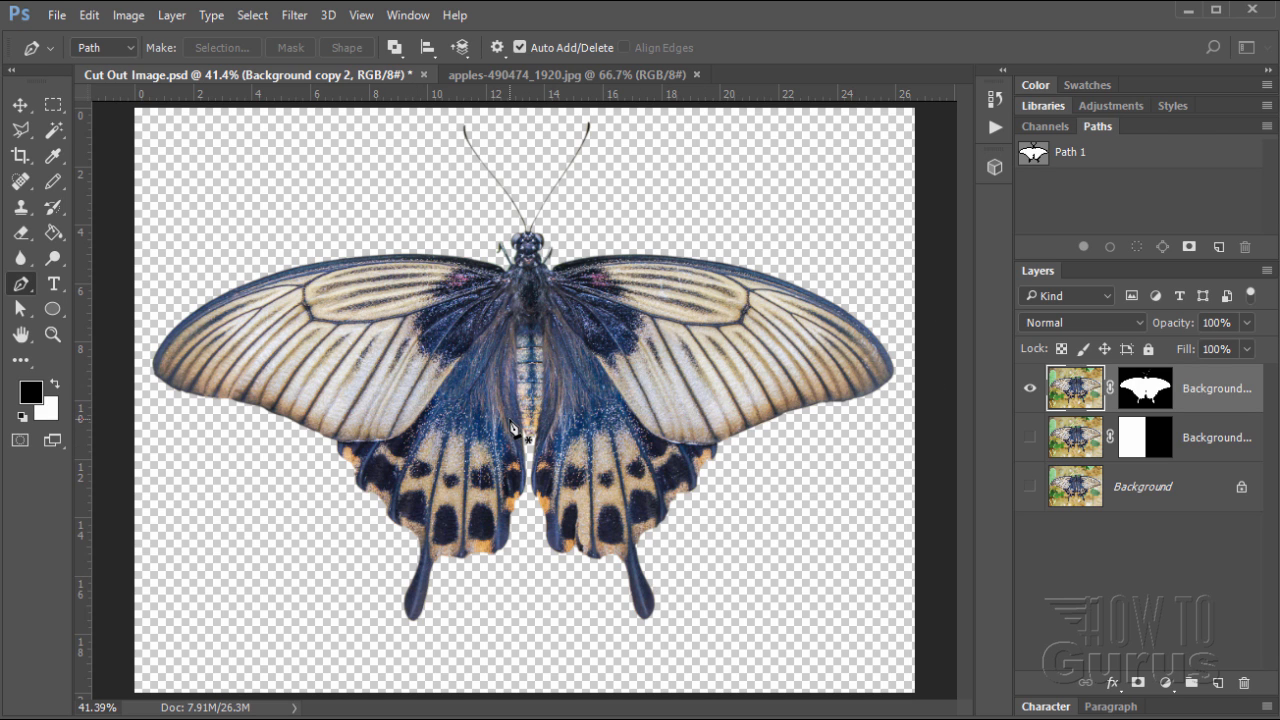
mouse_move(544, 442)
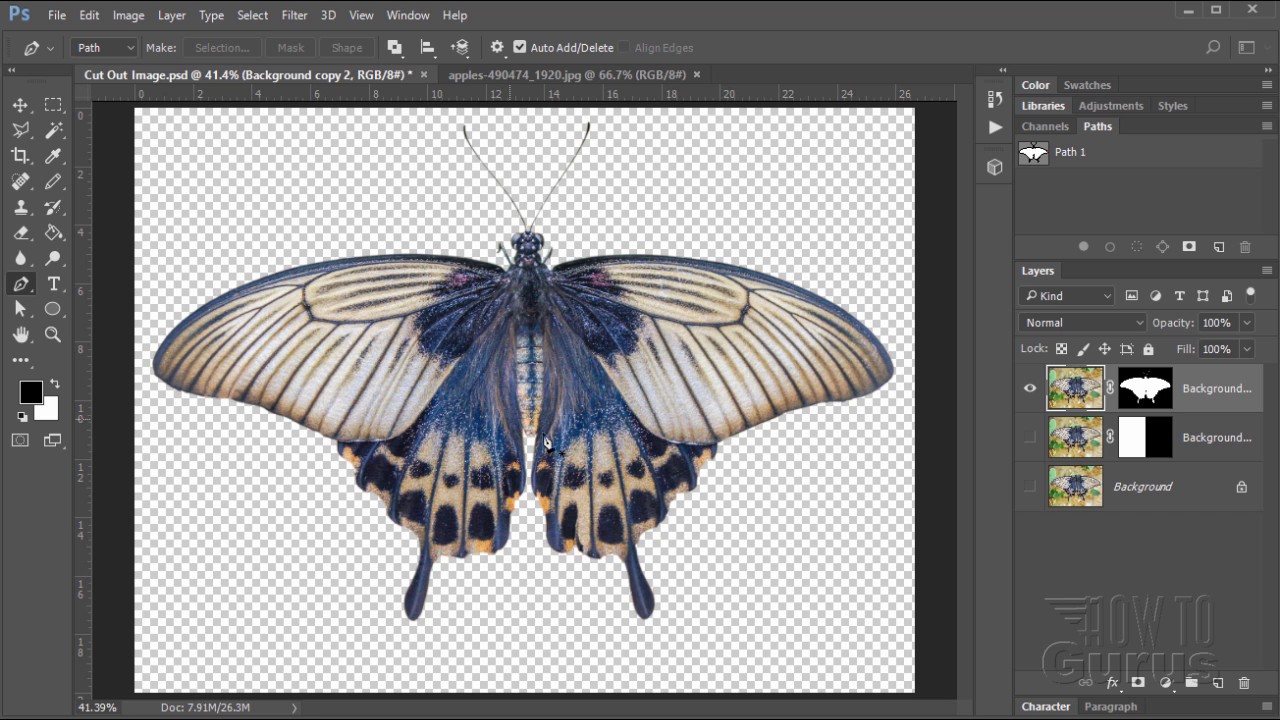
mouse_move(702, 348)
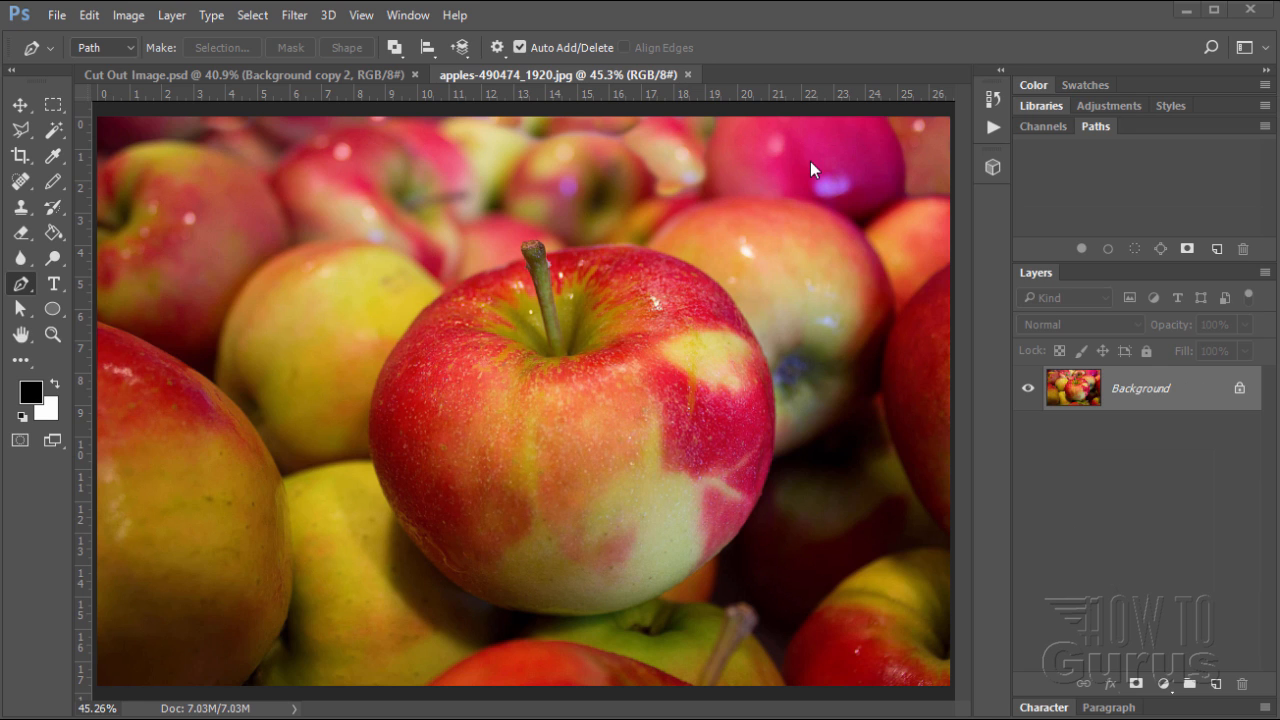
mouse_move(444, 282)
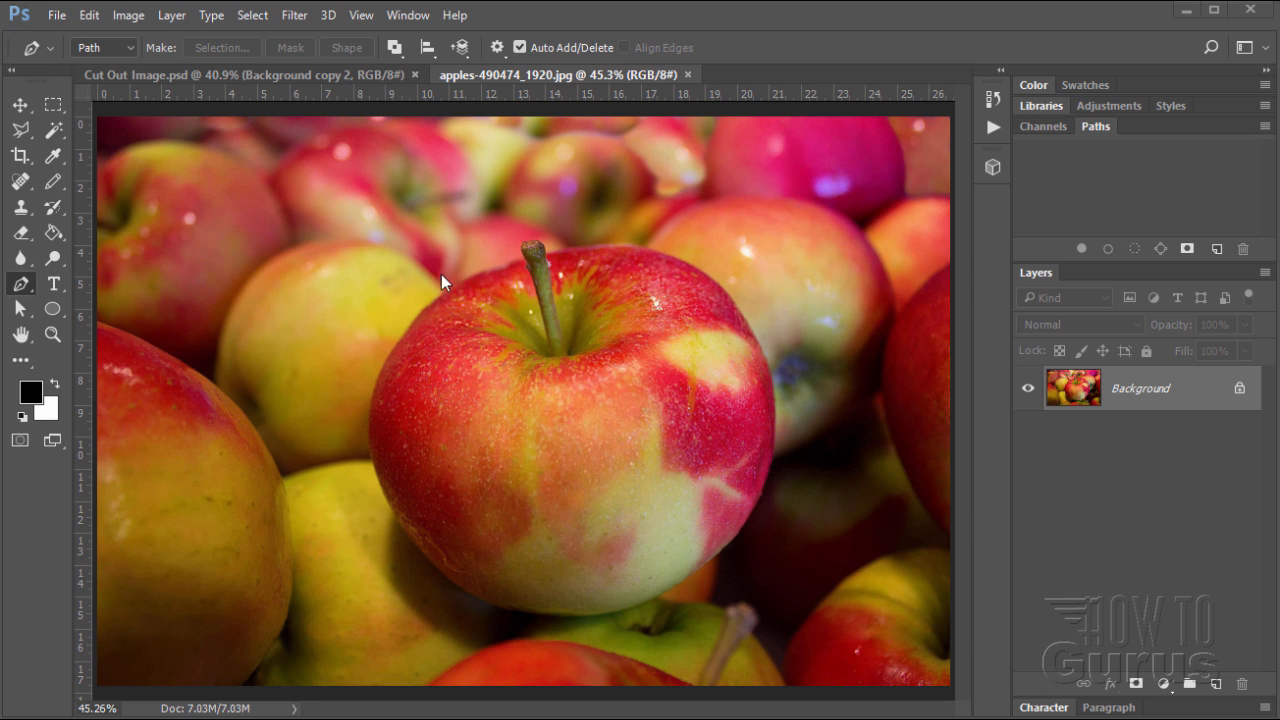
mouse_move(652, 248)
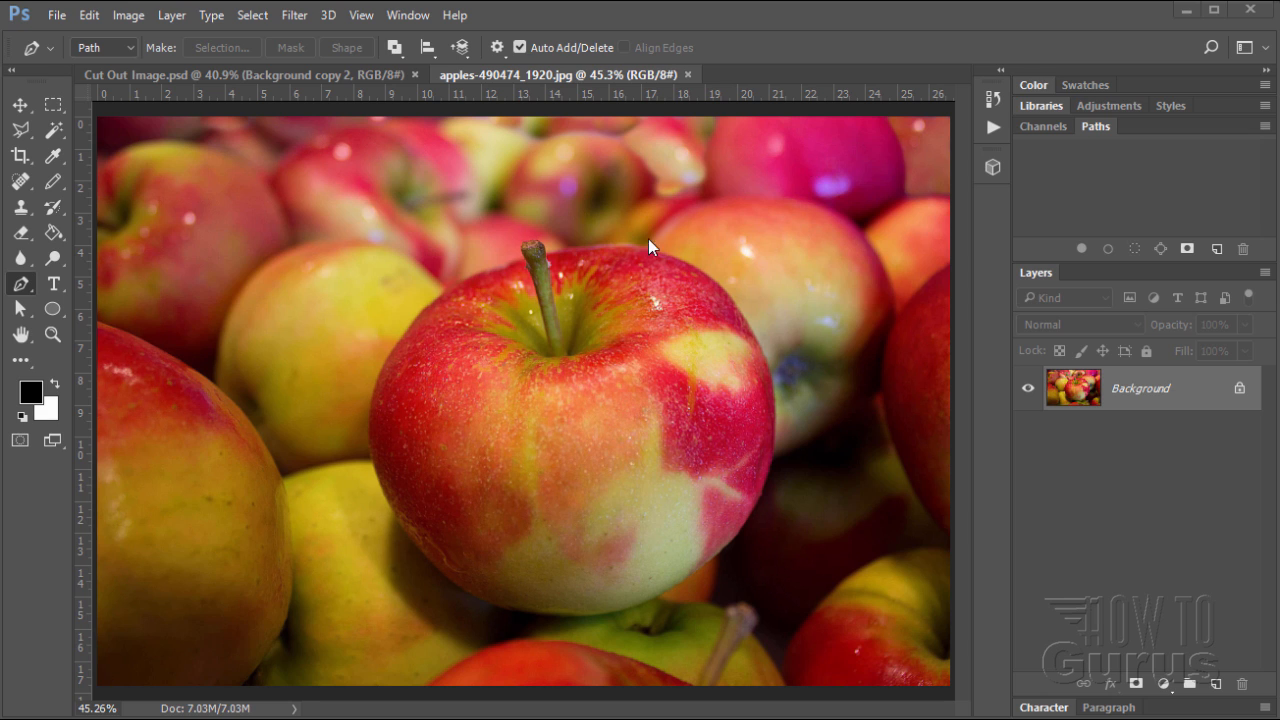
mouse_move(604, 340)
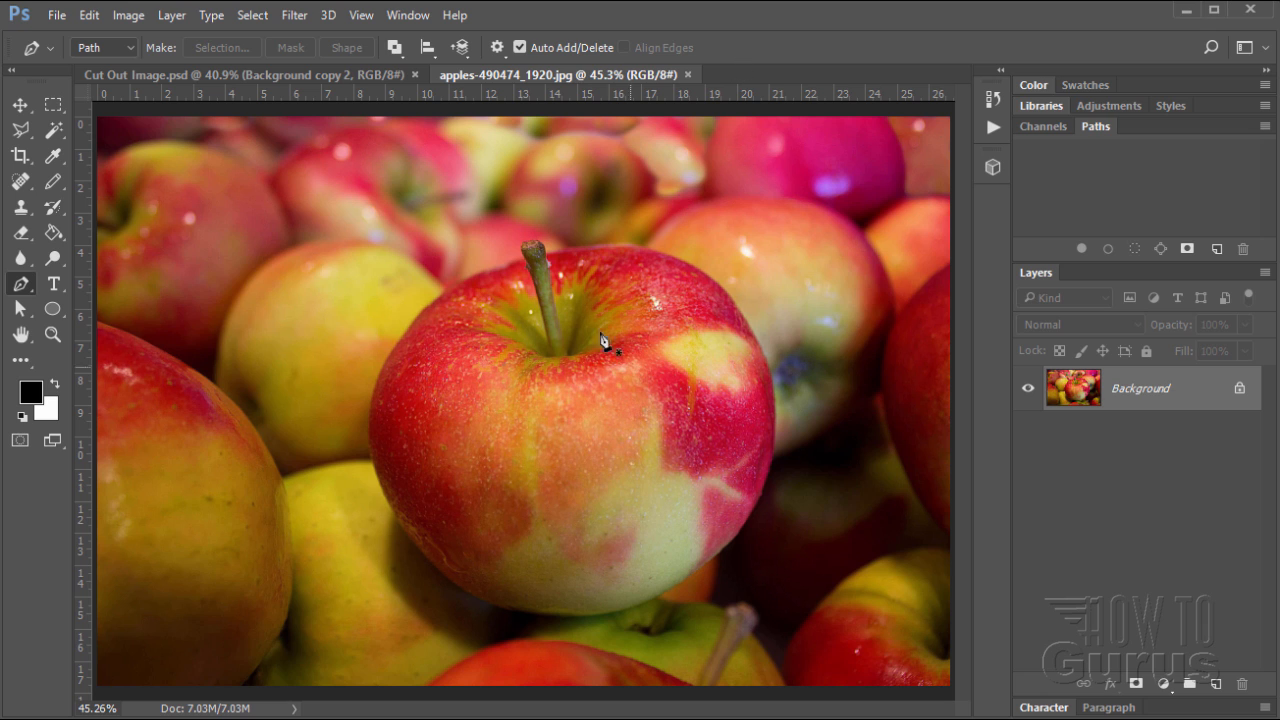
mouse_move(80, 308)
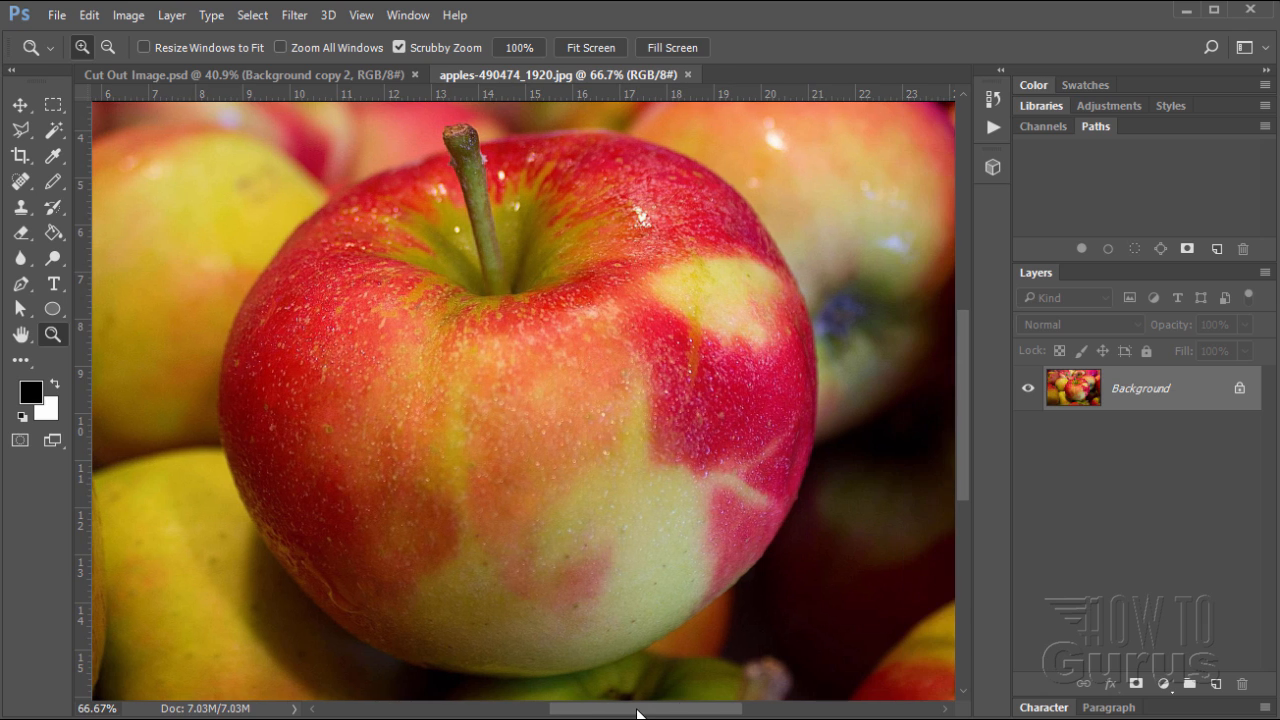
Return to the Pen tool after zooming in on the central apple
click(20, 284)
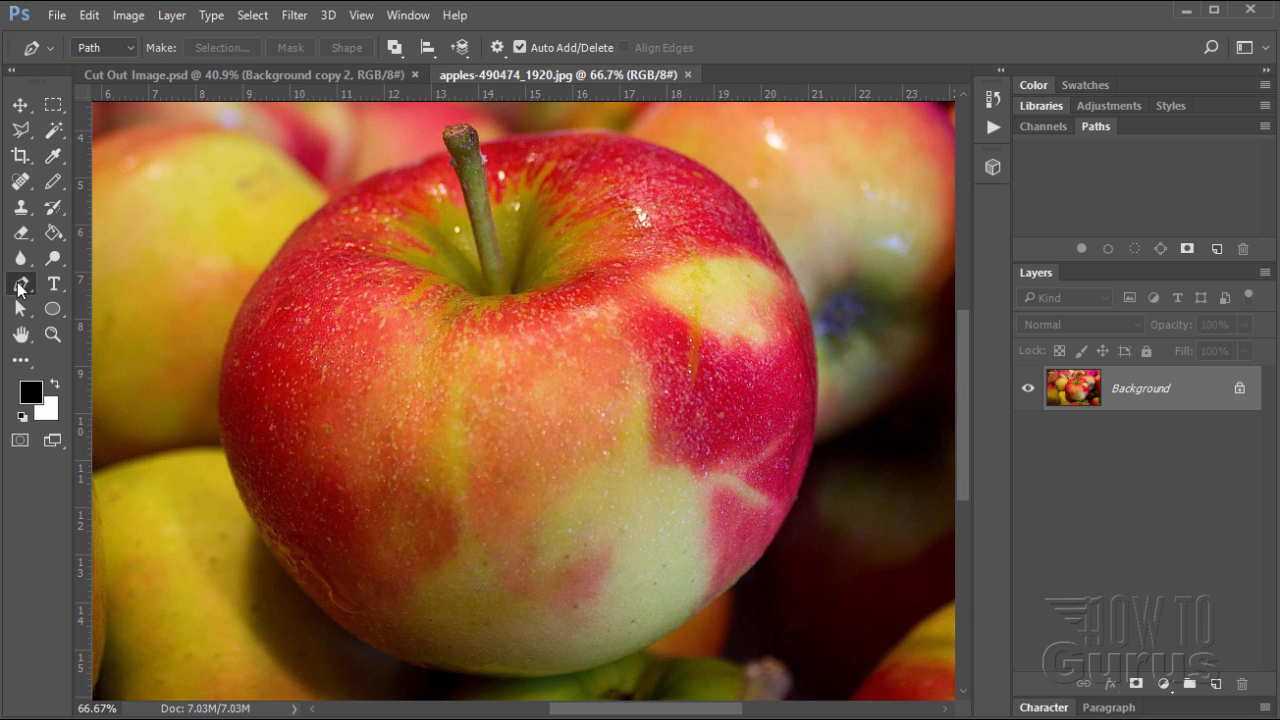
mouse_move(278, 264)
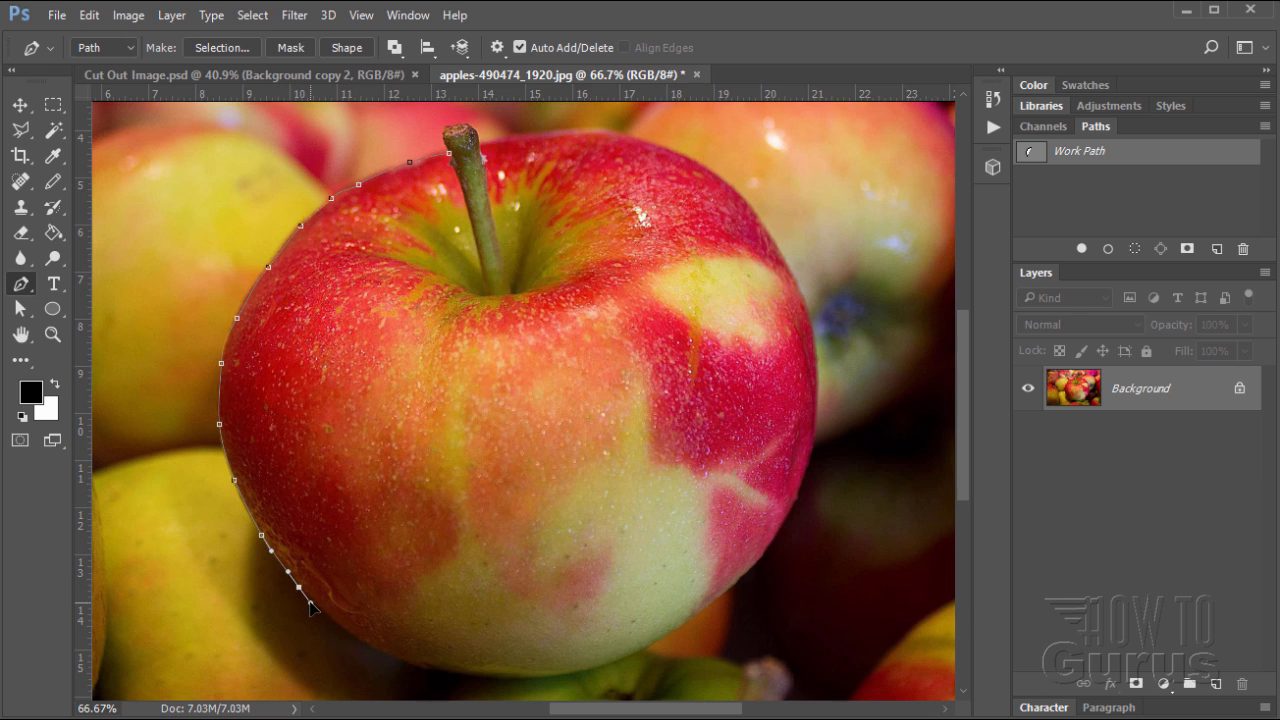
Add an anchor point to the work path along the apple's bottom edge
click(360, 644)
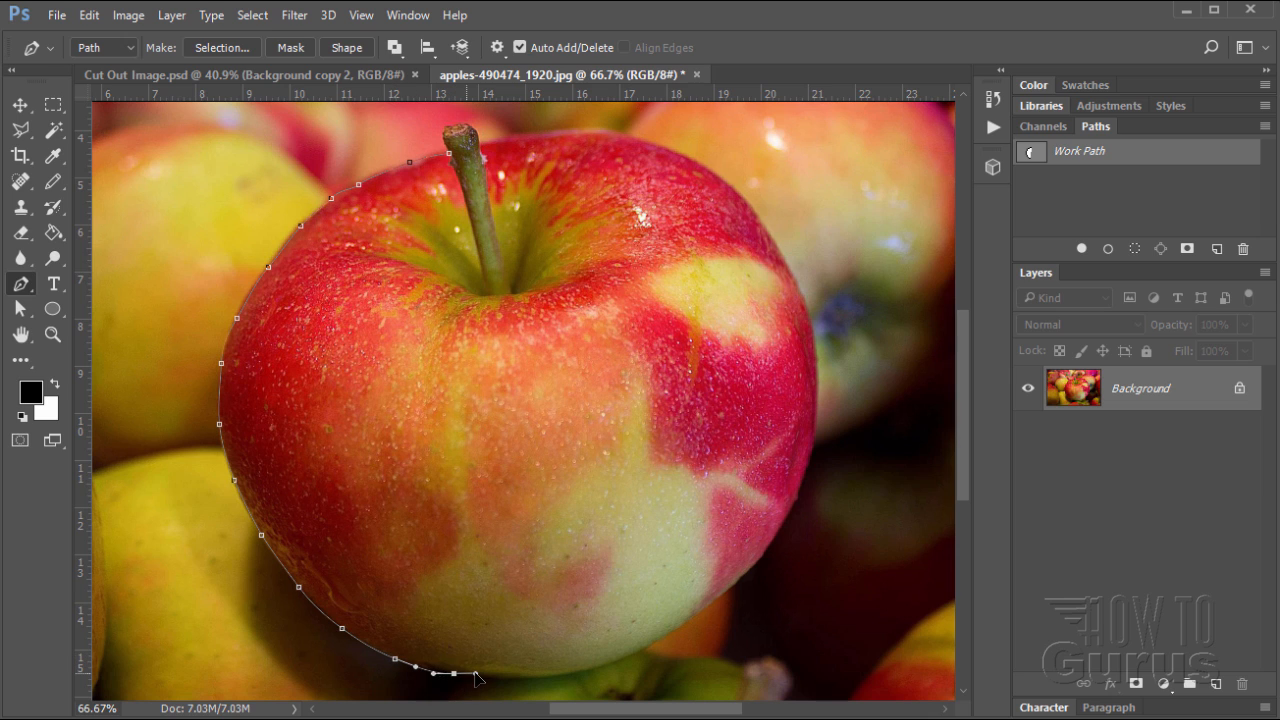
Continue the work path along the apple's bottom toward its right side
click(544, 684)
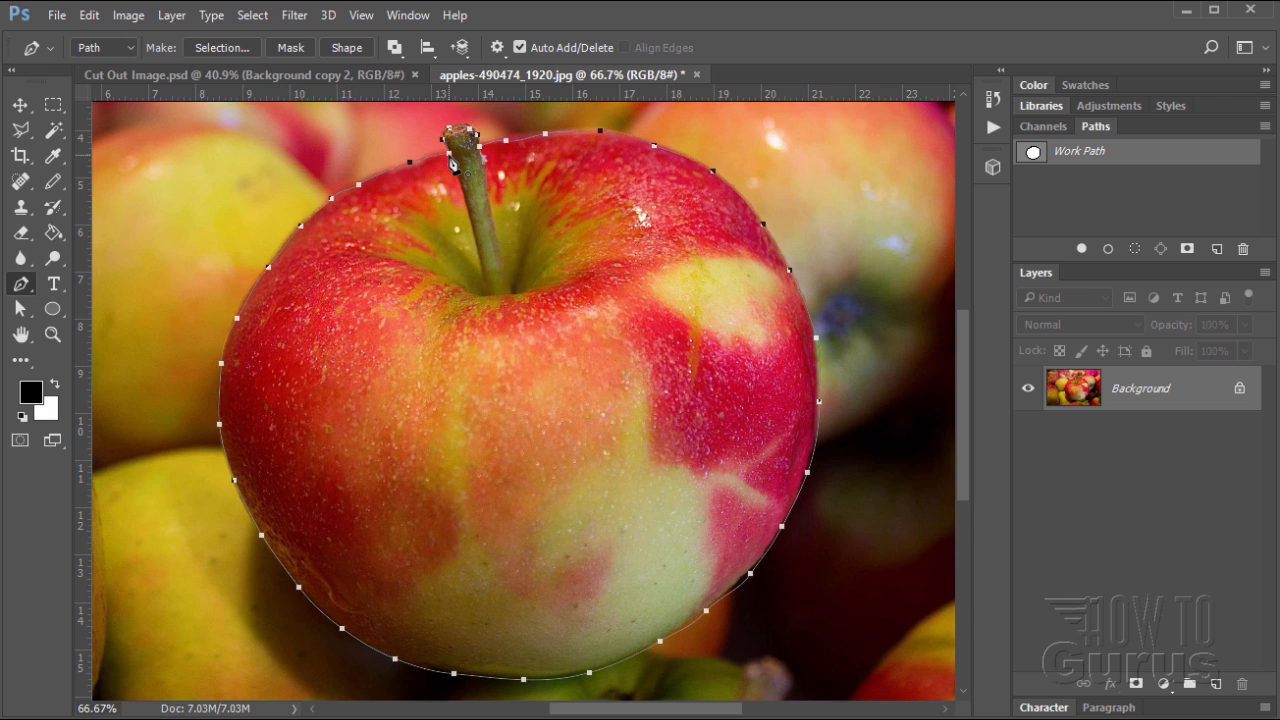
mouse_move(396, 168)
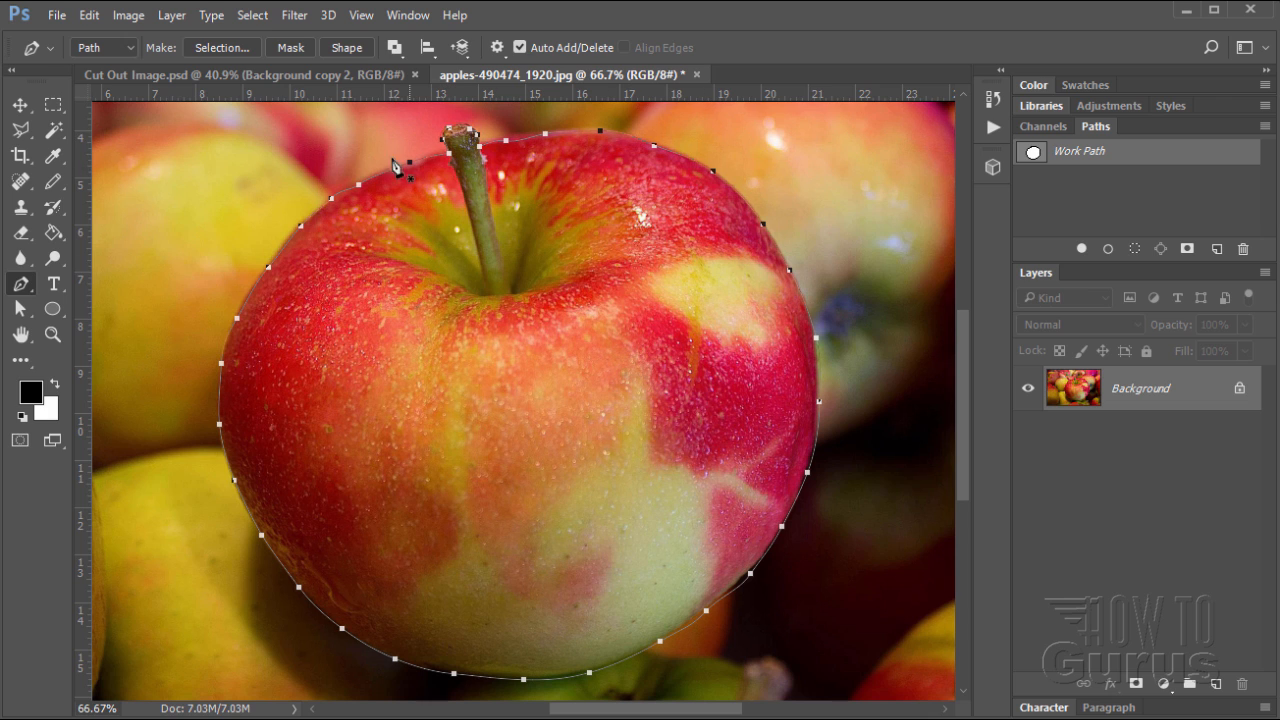
mouse_move(436, 478)
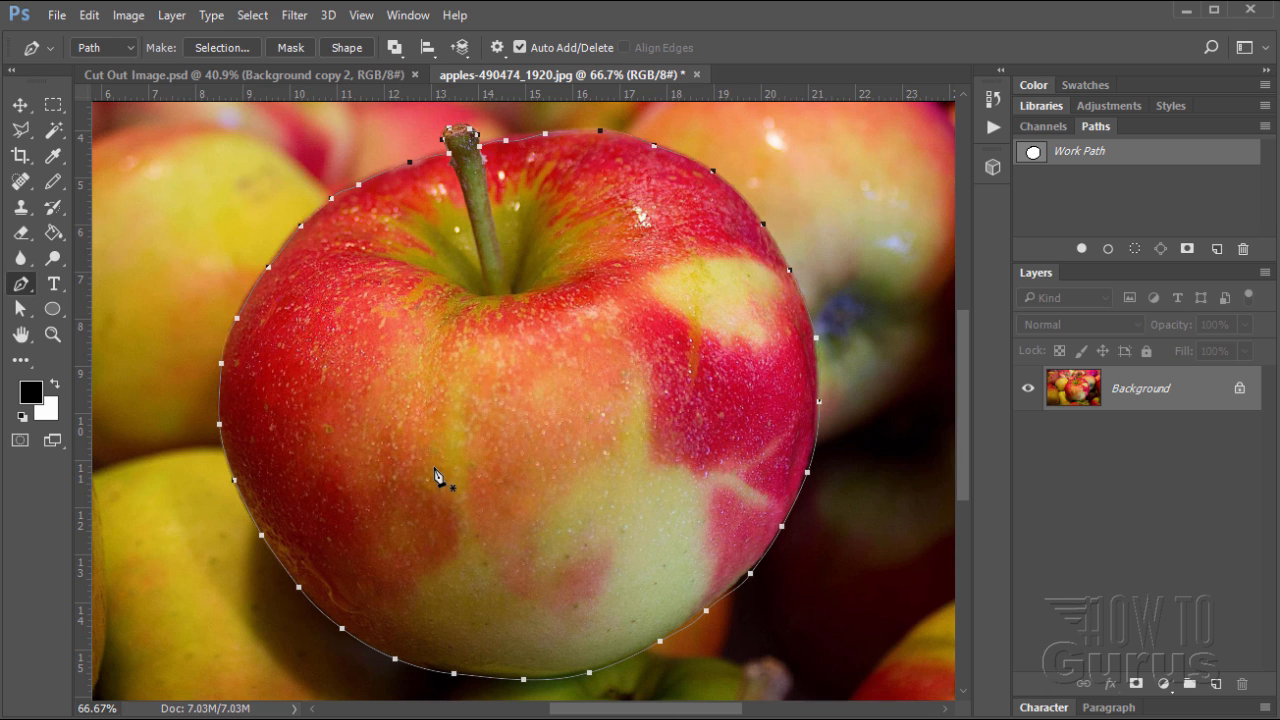
mouse_move(318, 262)
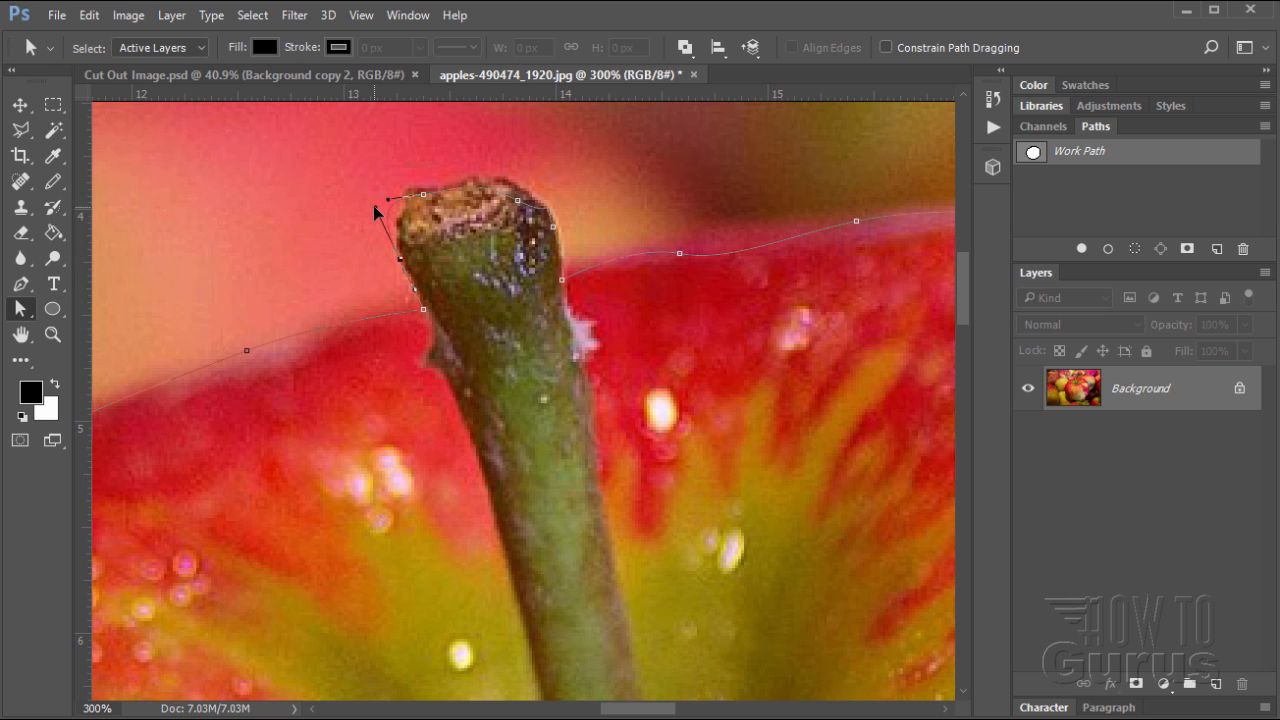
mouse_move(388, 236)
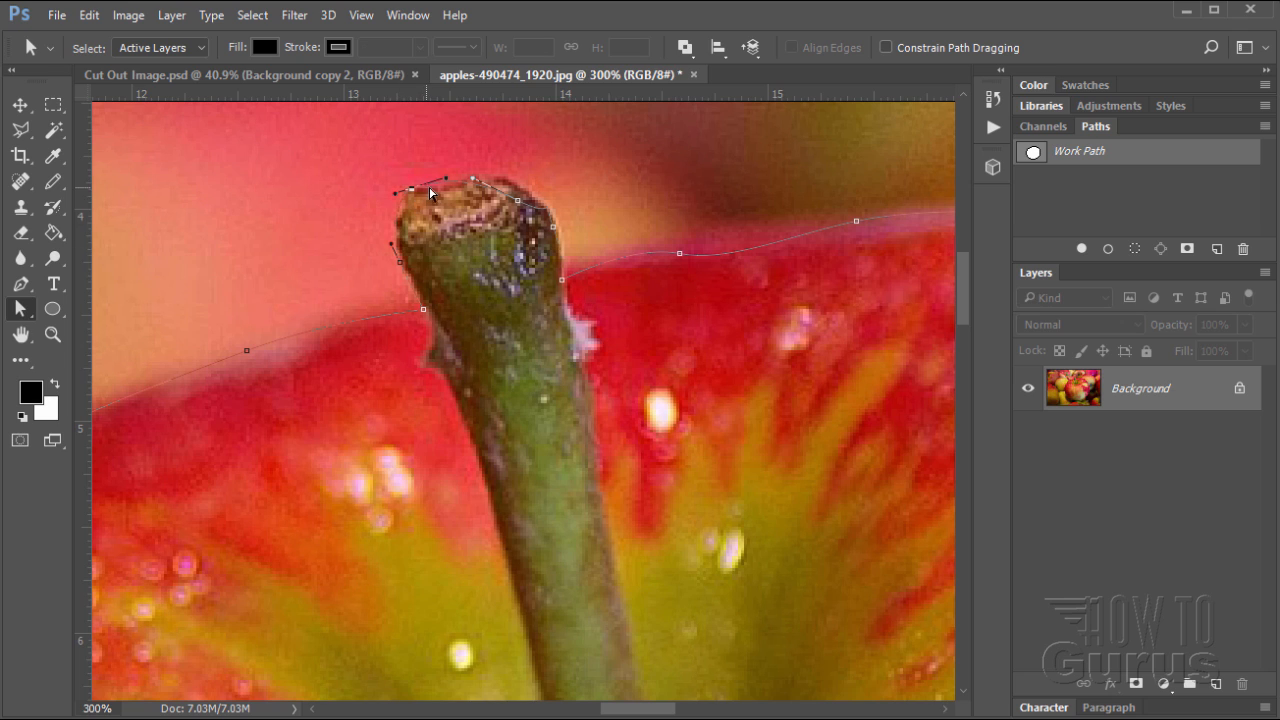
mouse_move(448, 192)
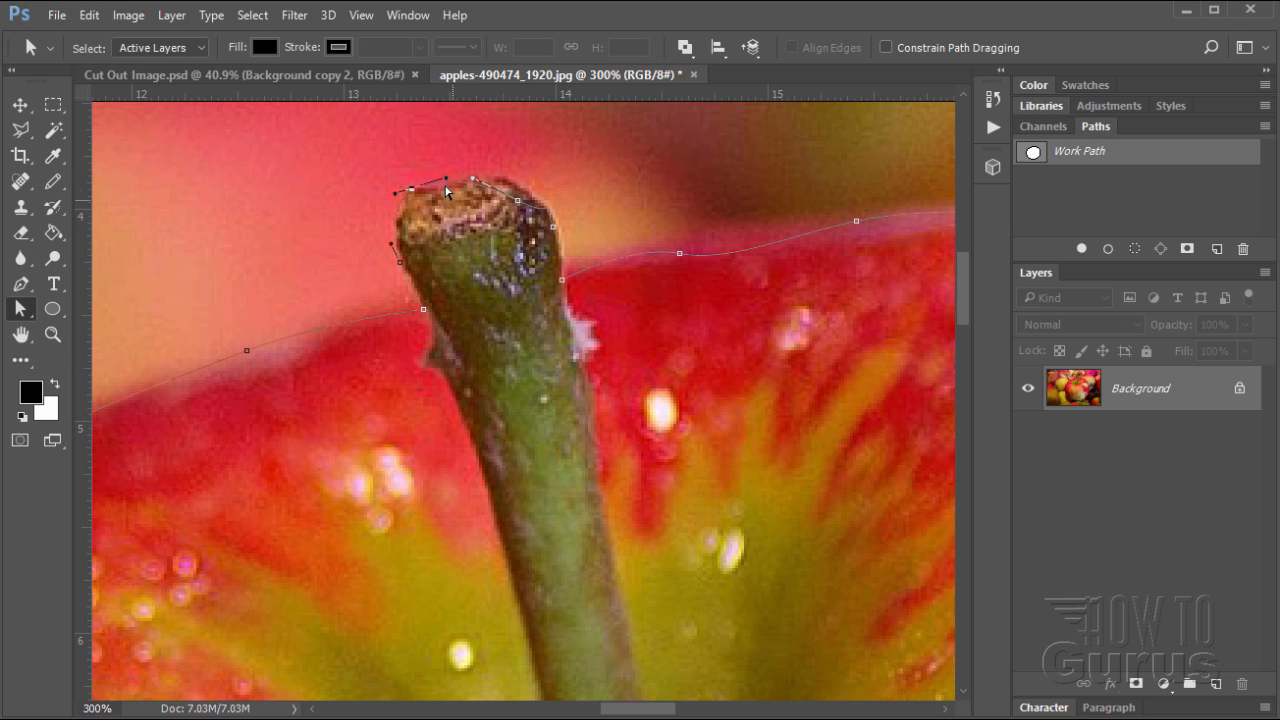
mouse_move(520, 206)
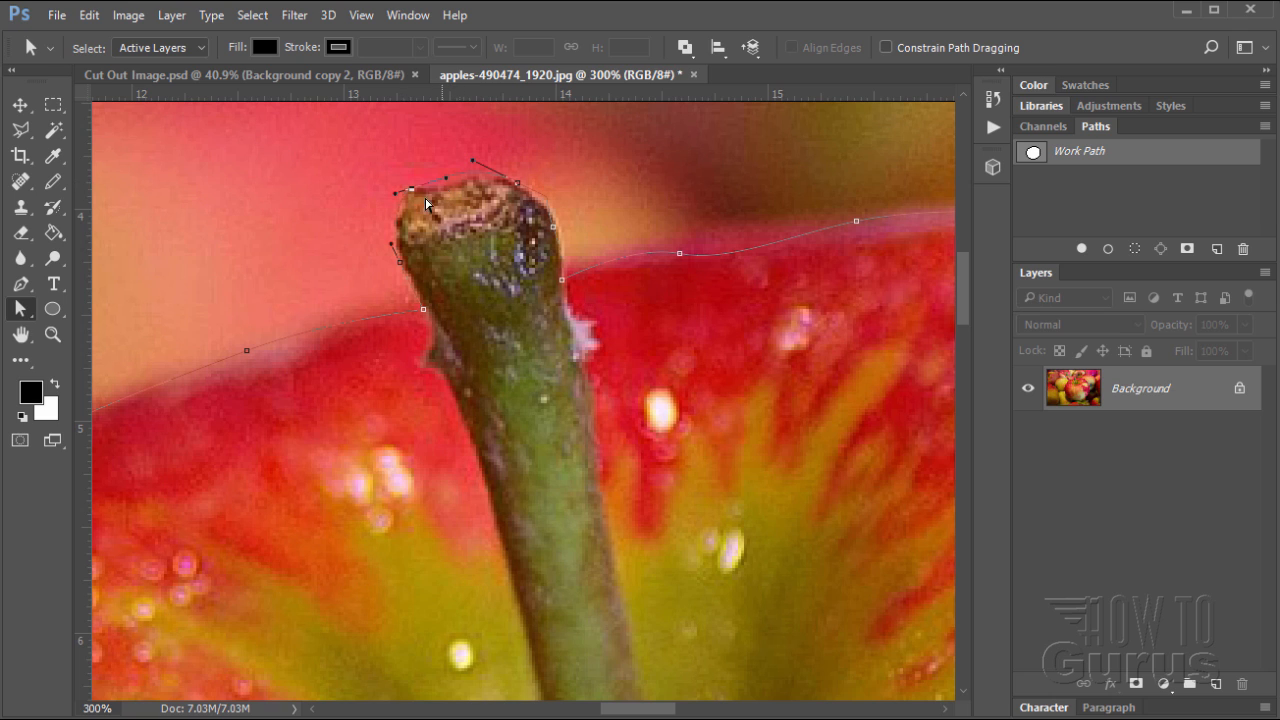
mouse_move(40, 284)
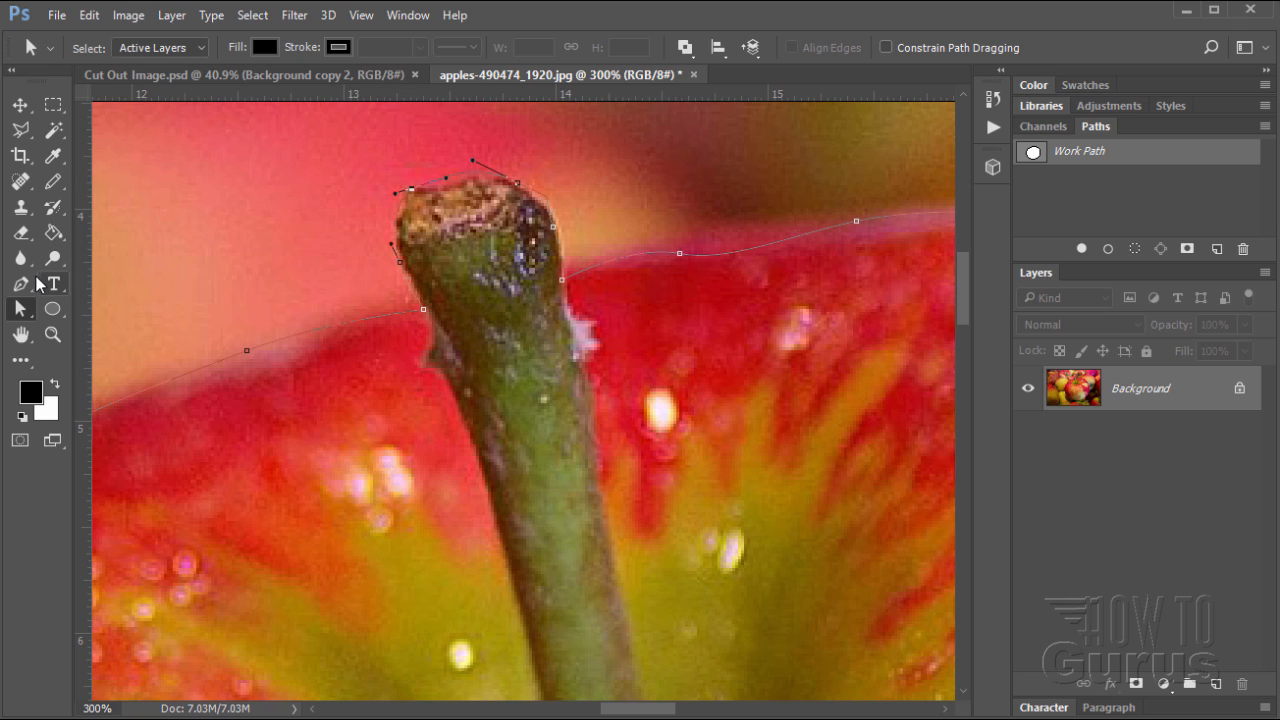
Reshape the path along the apple's top edge with the Convert Point tool
click(20, 284)
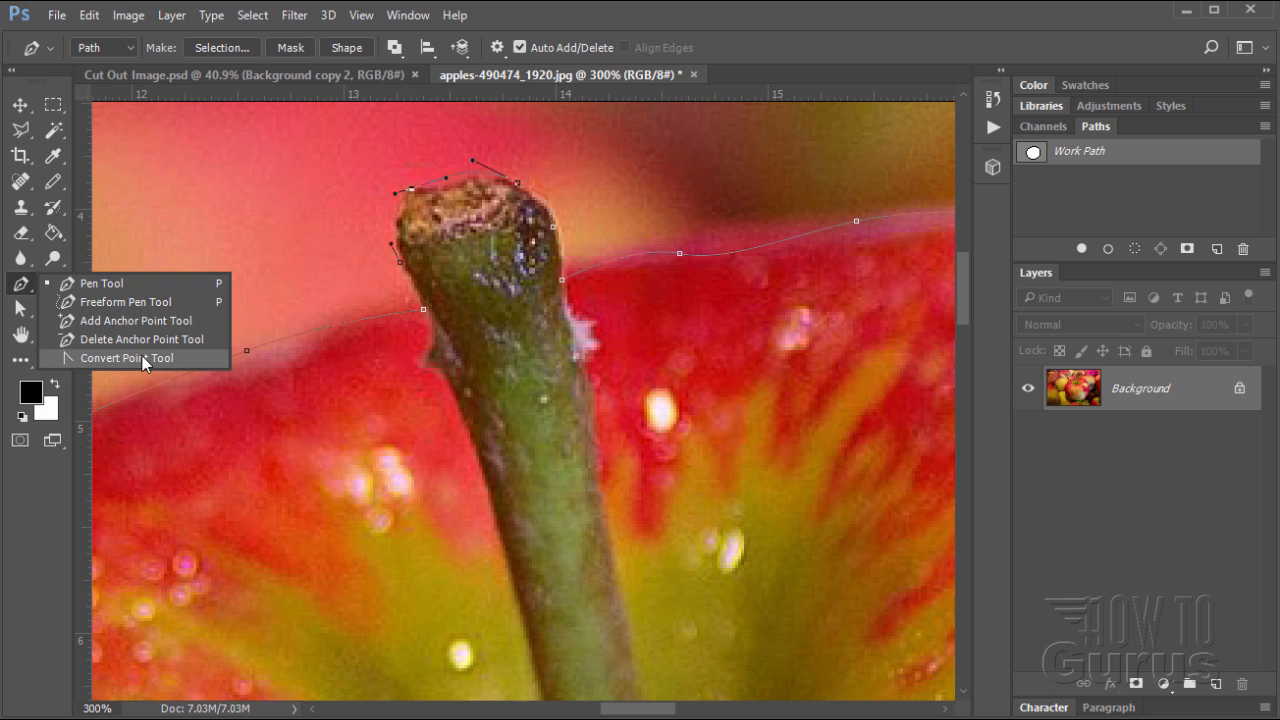
click(128, 358)
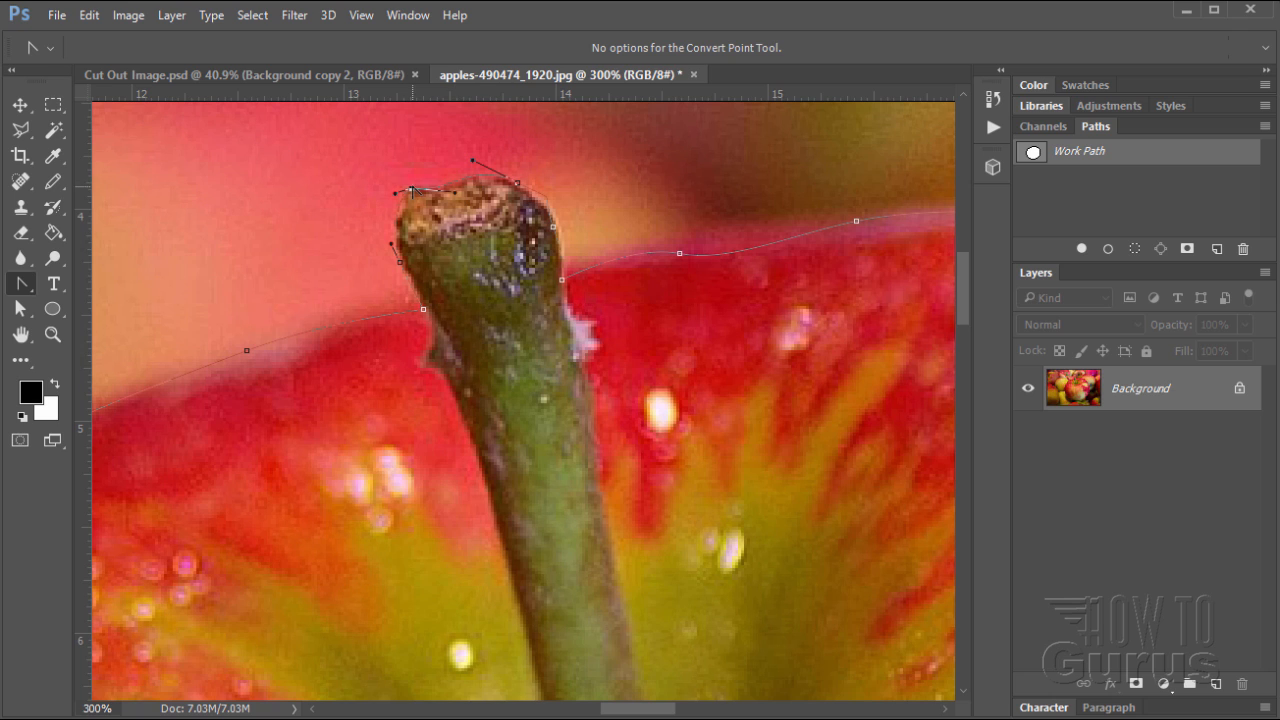
mouse_move(458, 192)
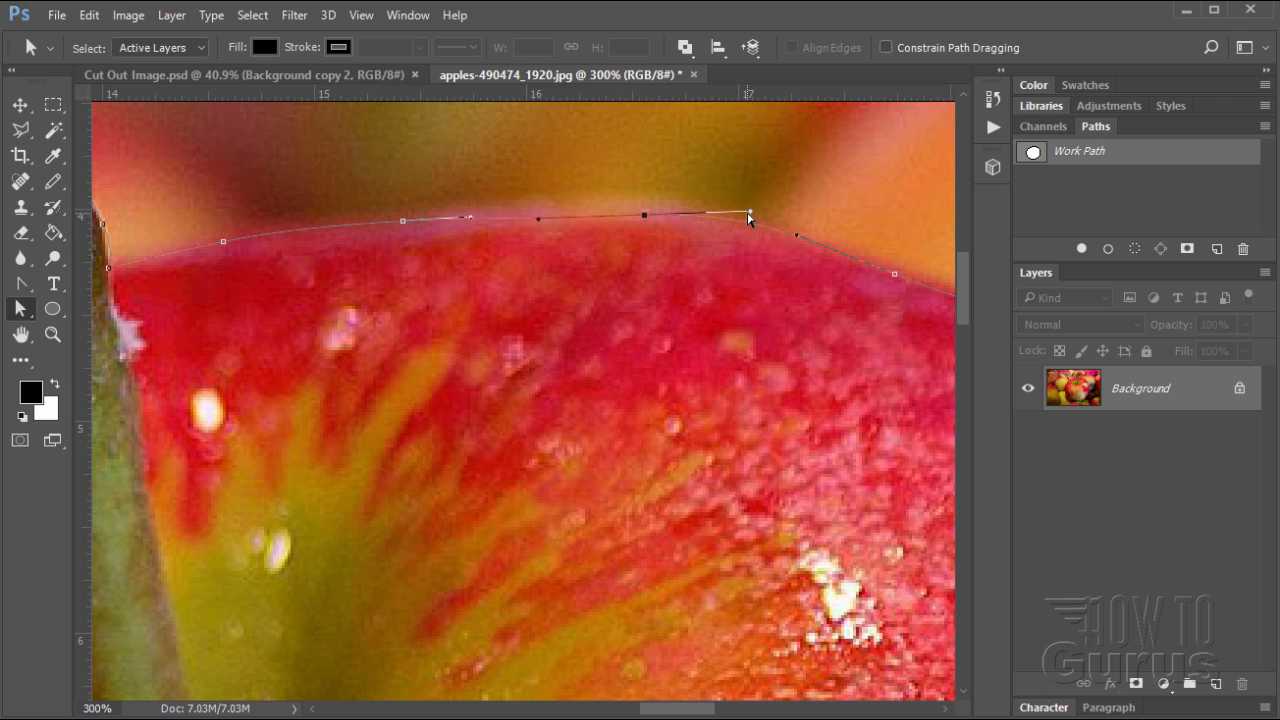
drag(750, 216, 644, 218)
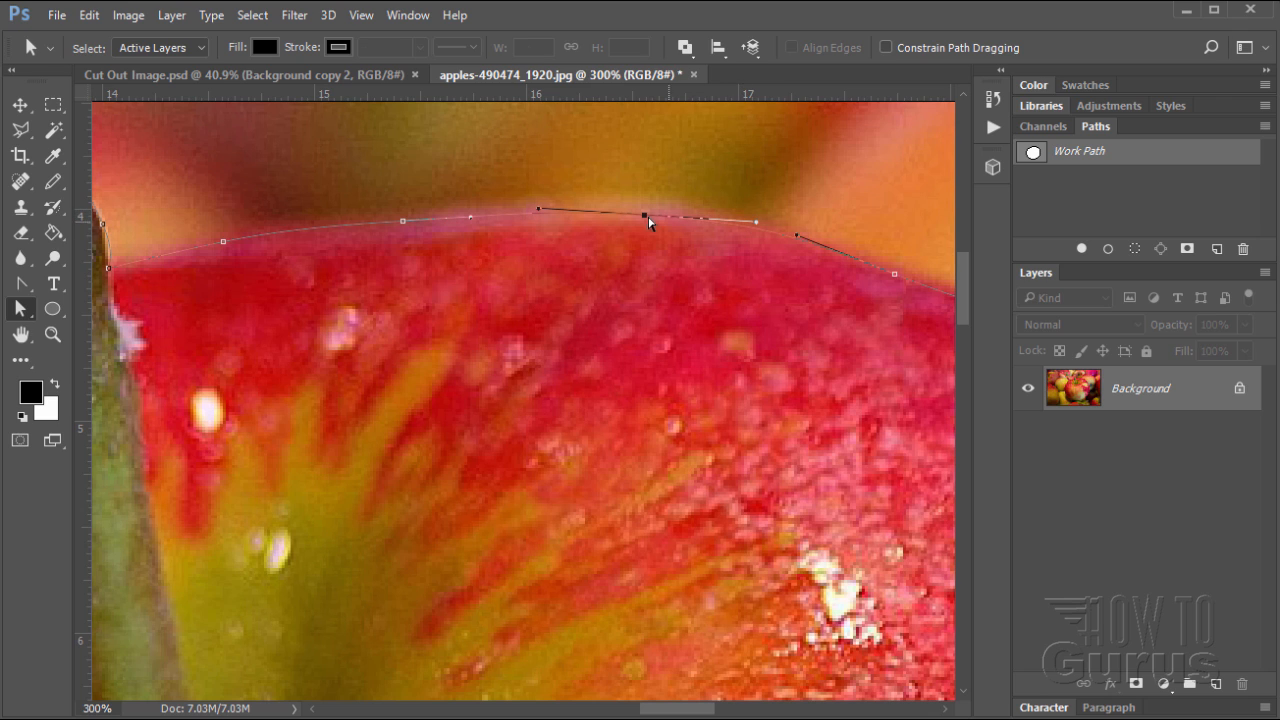
drag(644, 218, 658, 212)
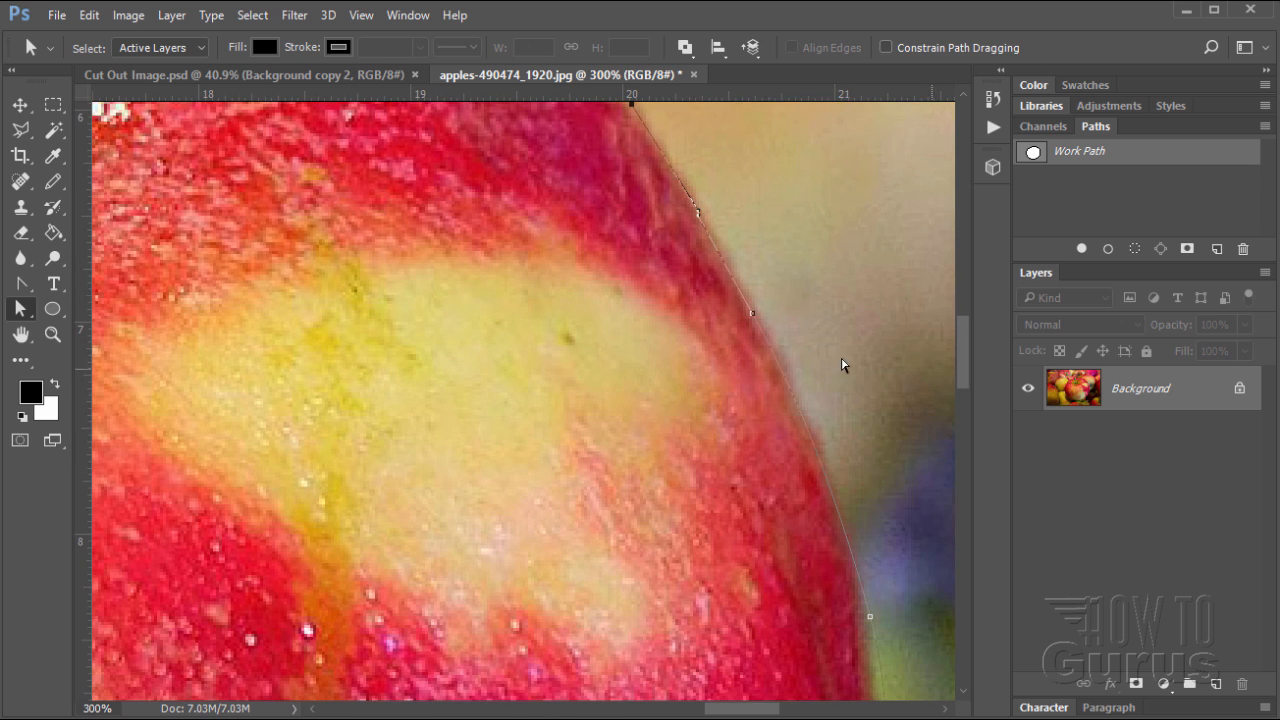
Select a path anchor point on the apple's right edge for adjustment
click(756, 320)
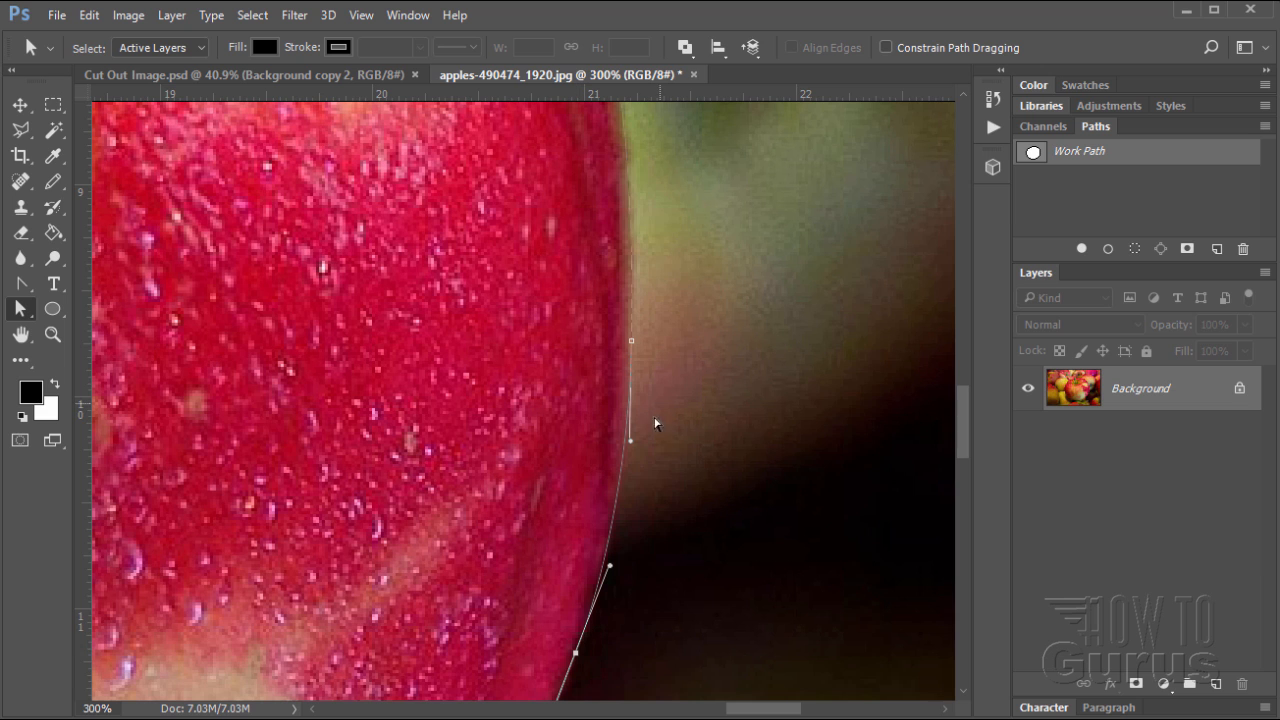
mouse_move(968, 446)
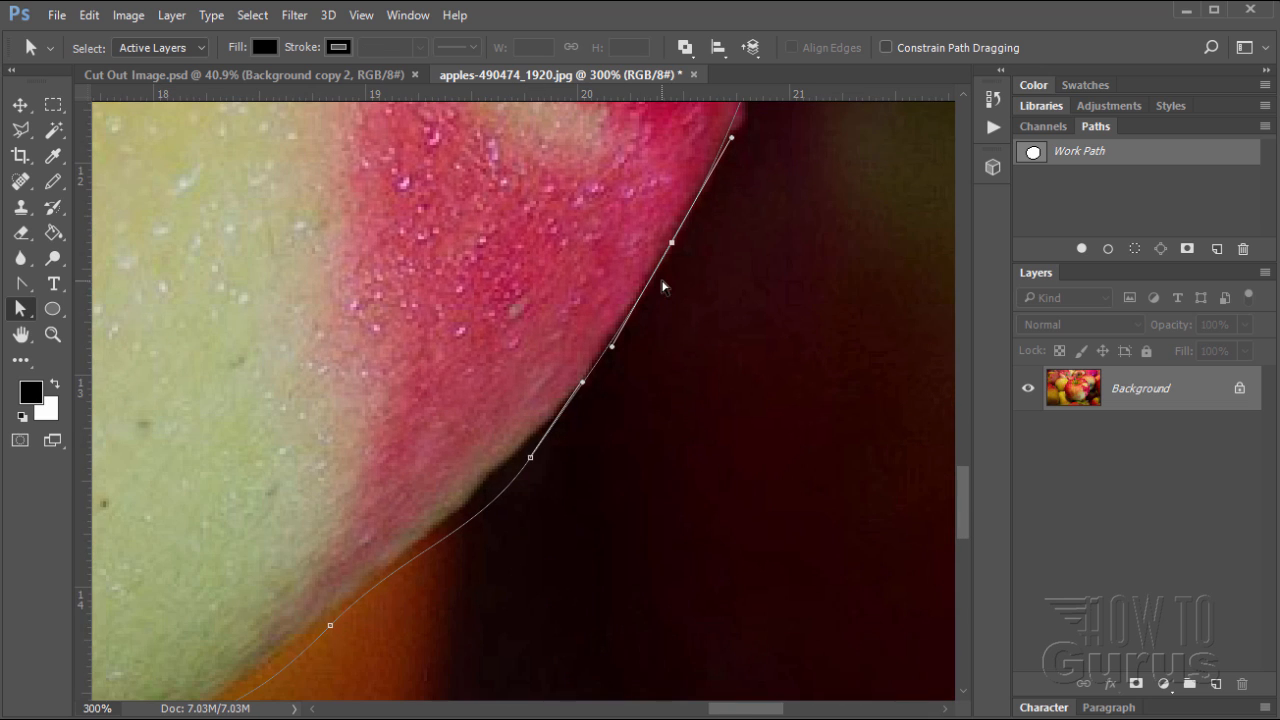
mouse_move(552, 472)
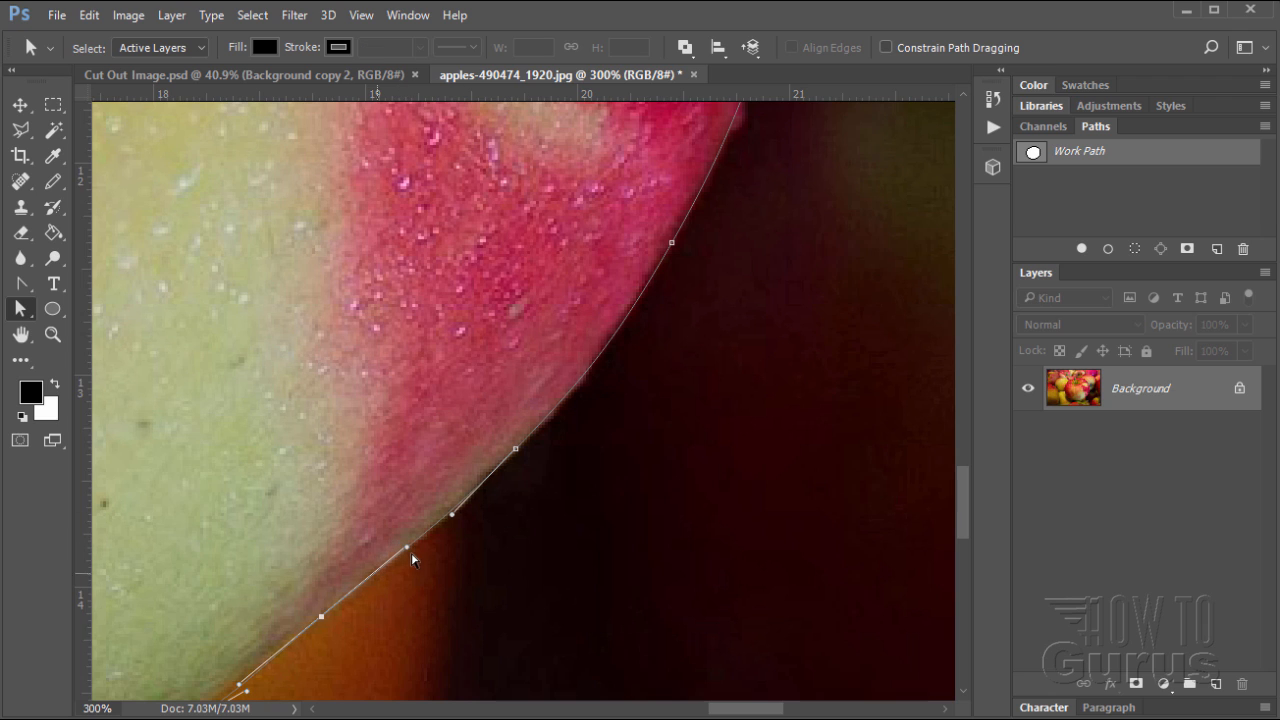
mouse_move(748, 572)
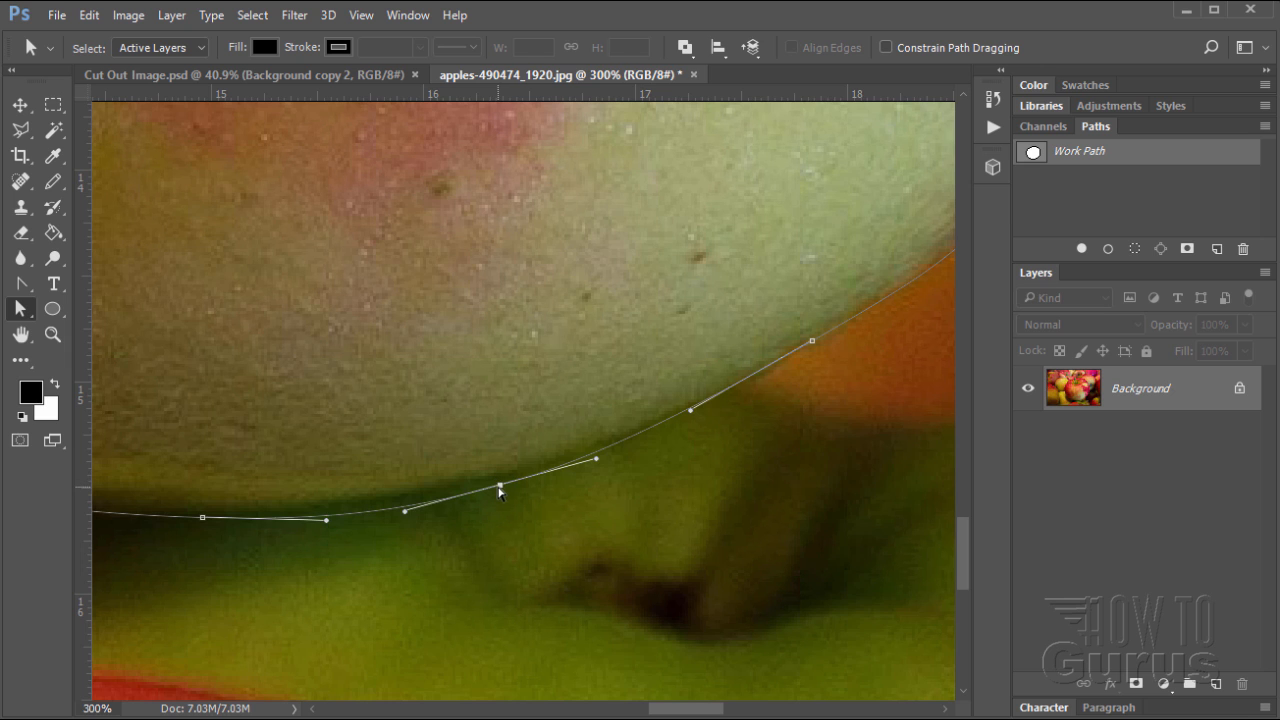
Drag anchor points so the path fits the apple's lower and lower-left edge
drag(500, 492, 512, 472)
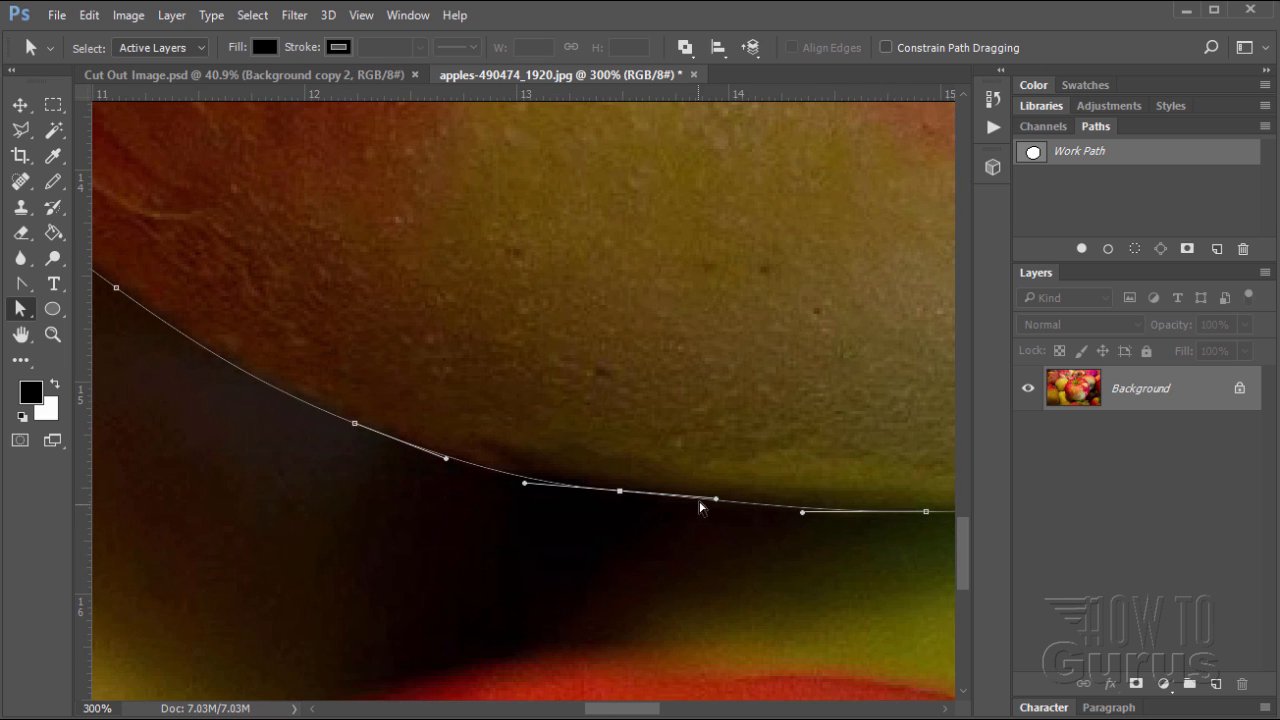
drag(712, 496, 710, 508)
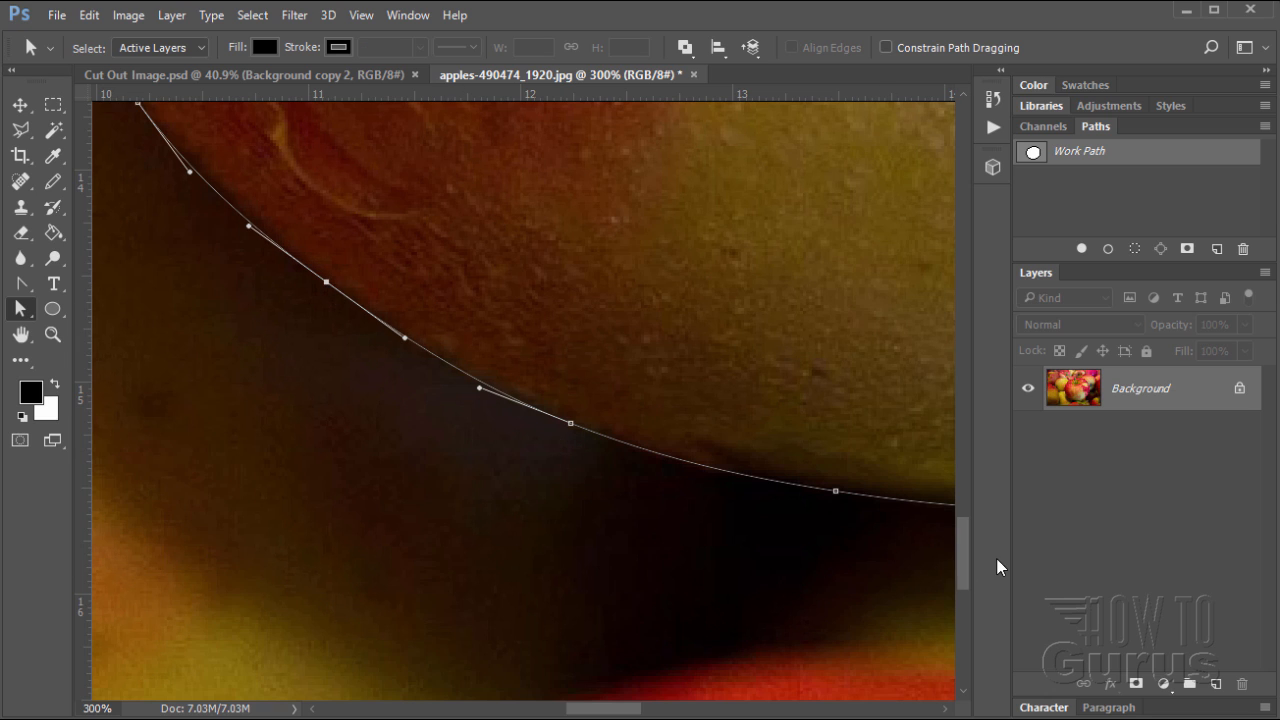
scroll(down, 3)
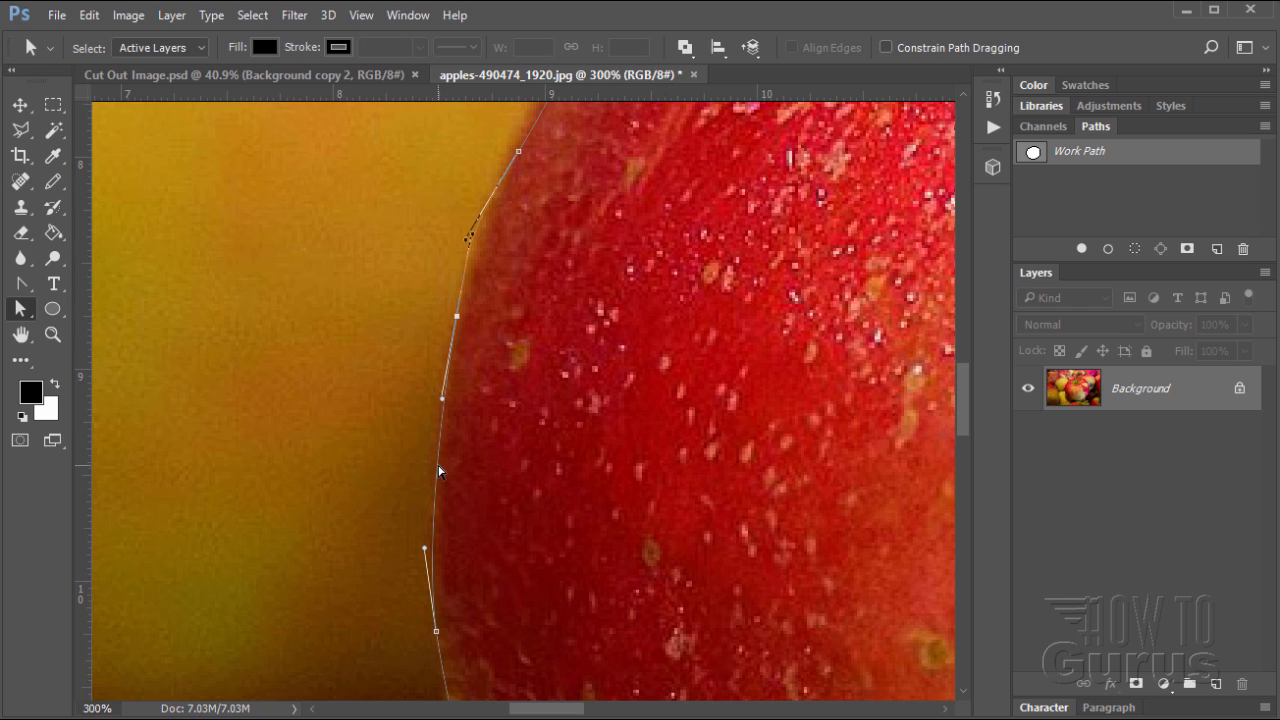
mouse_move(20, 290)
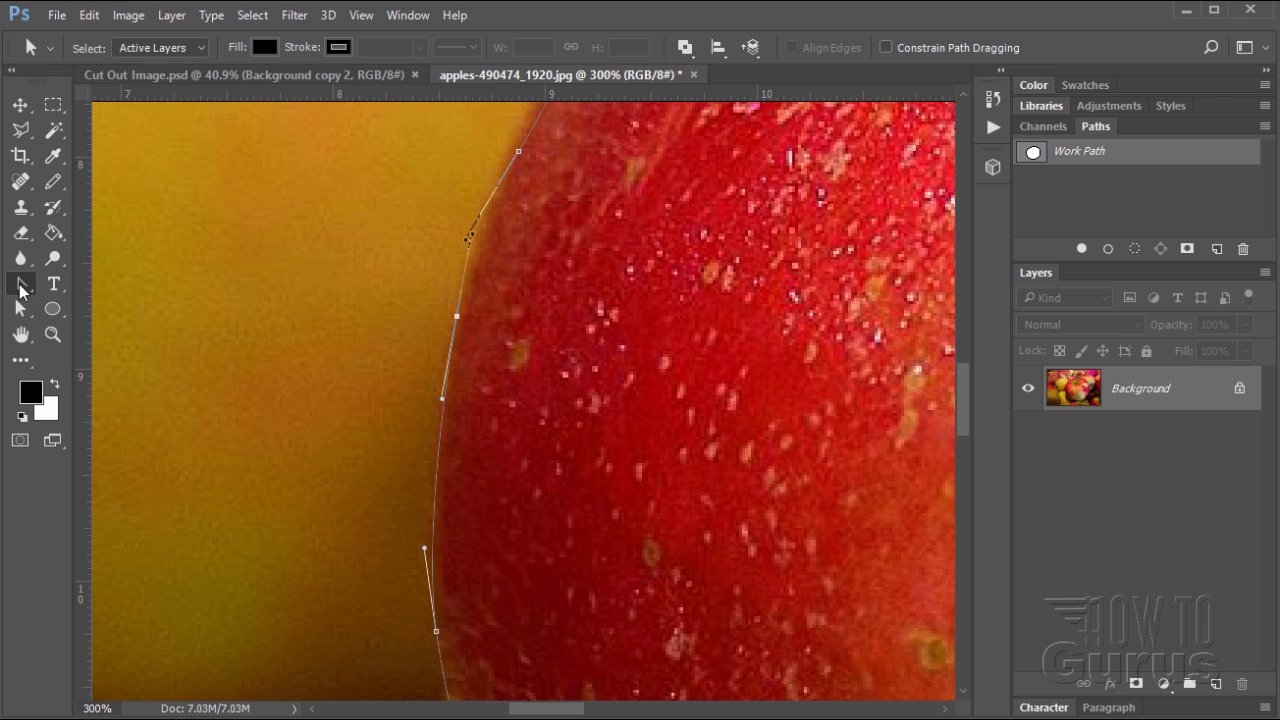
Switch back to the Pen tool with the path now hugging the apple's left edge
click(20, 284)
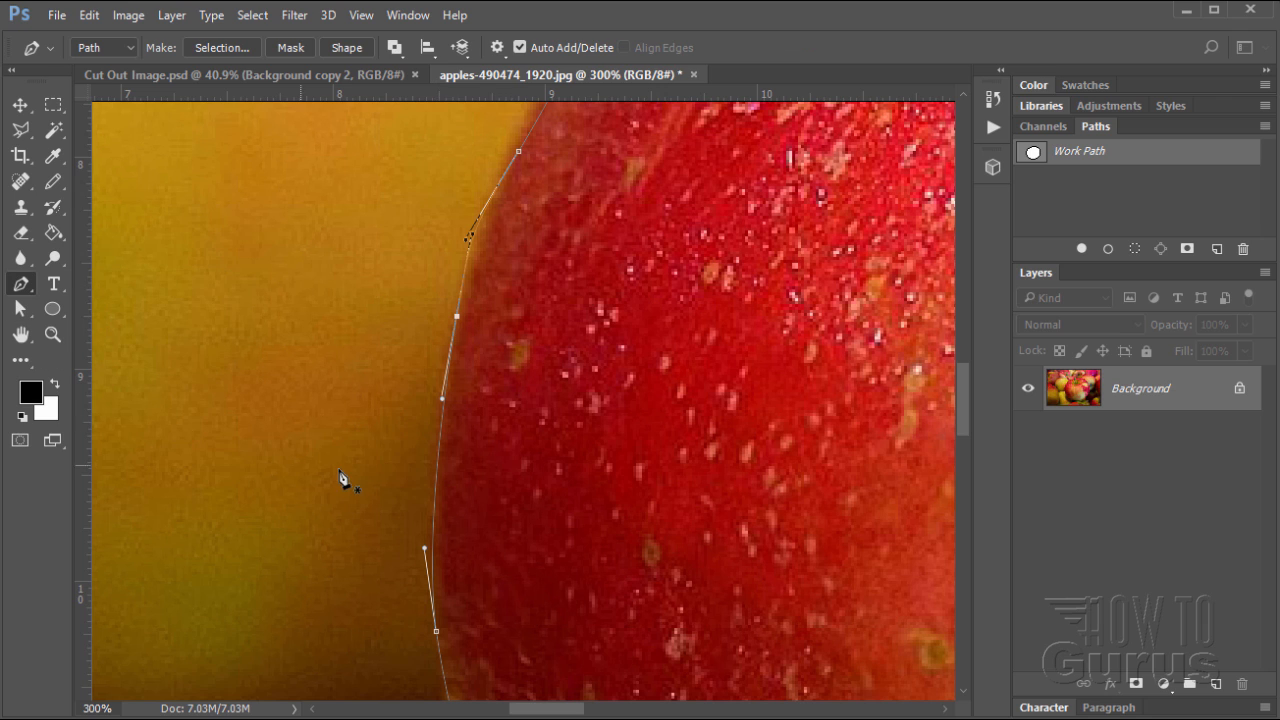
mouse_move(442, 488)
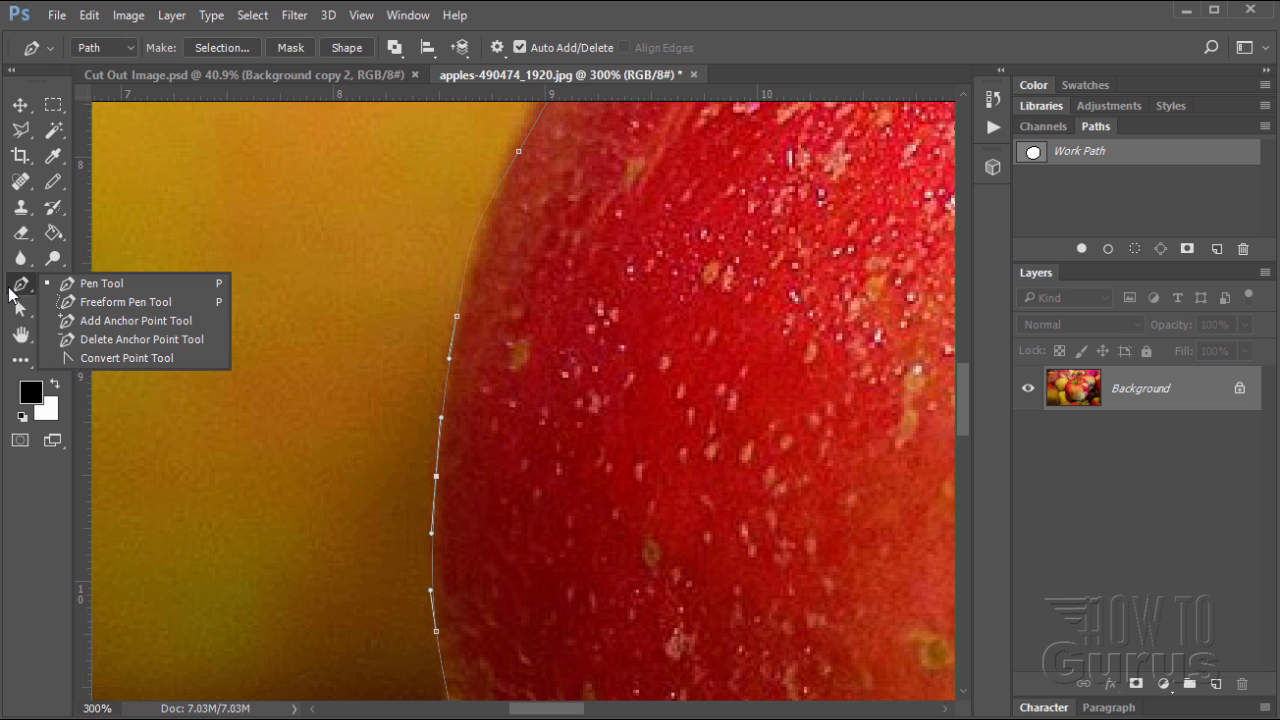
mouse_move(100, 284)
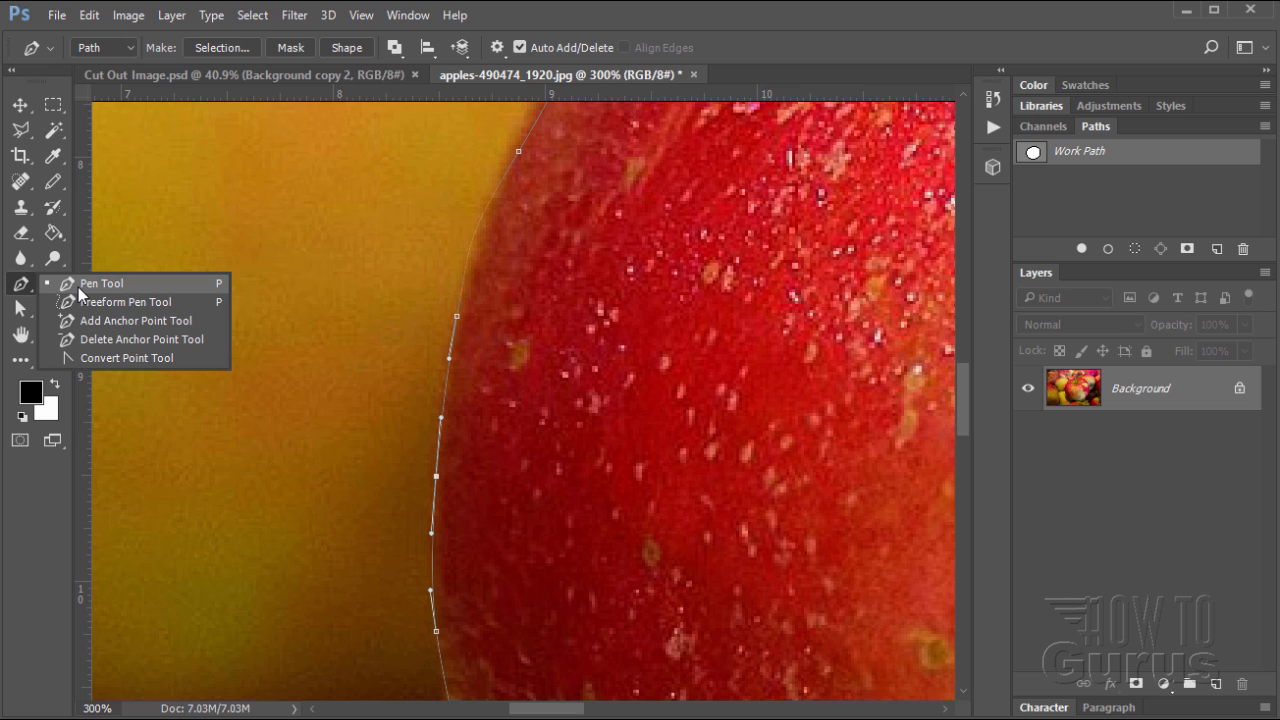
mouse_move(148, 320)
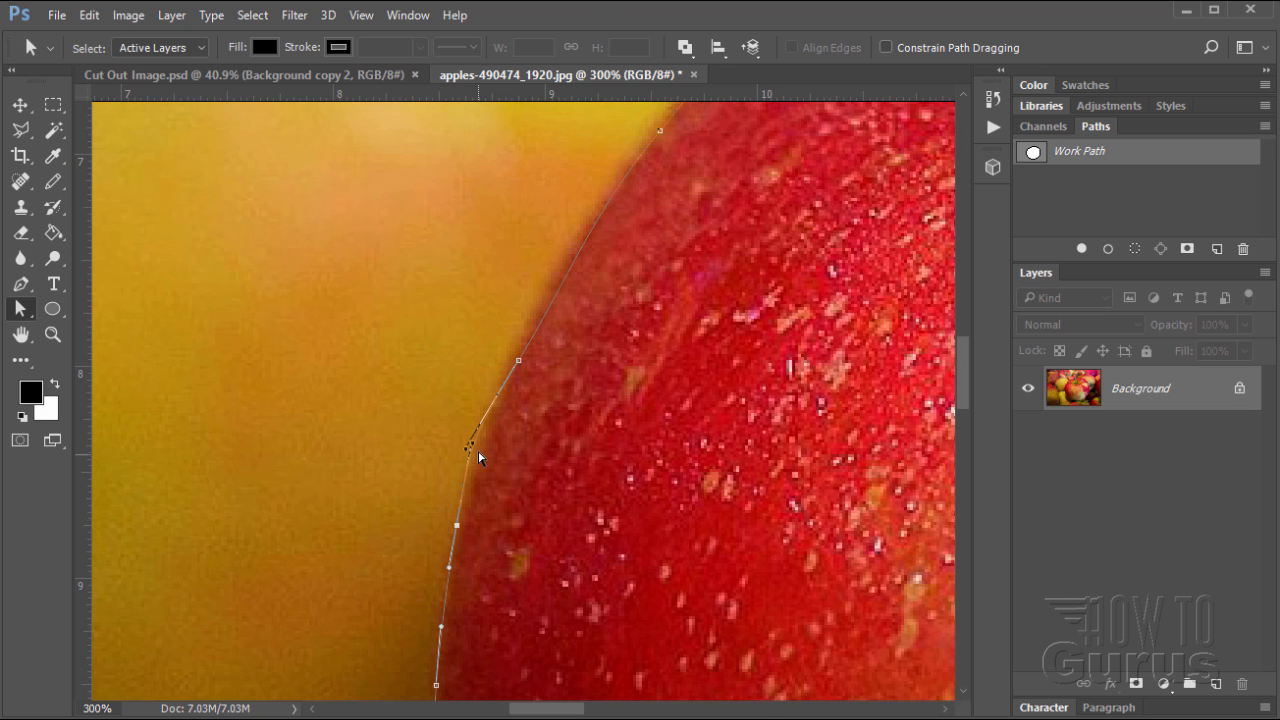
Bend the path's curve to follow the apple's upper left edge toward the stem
click(468, 448)
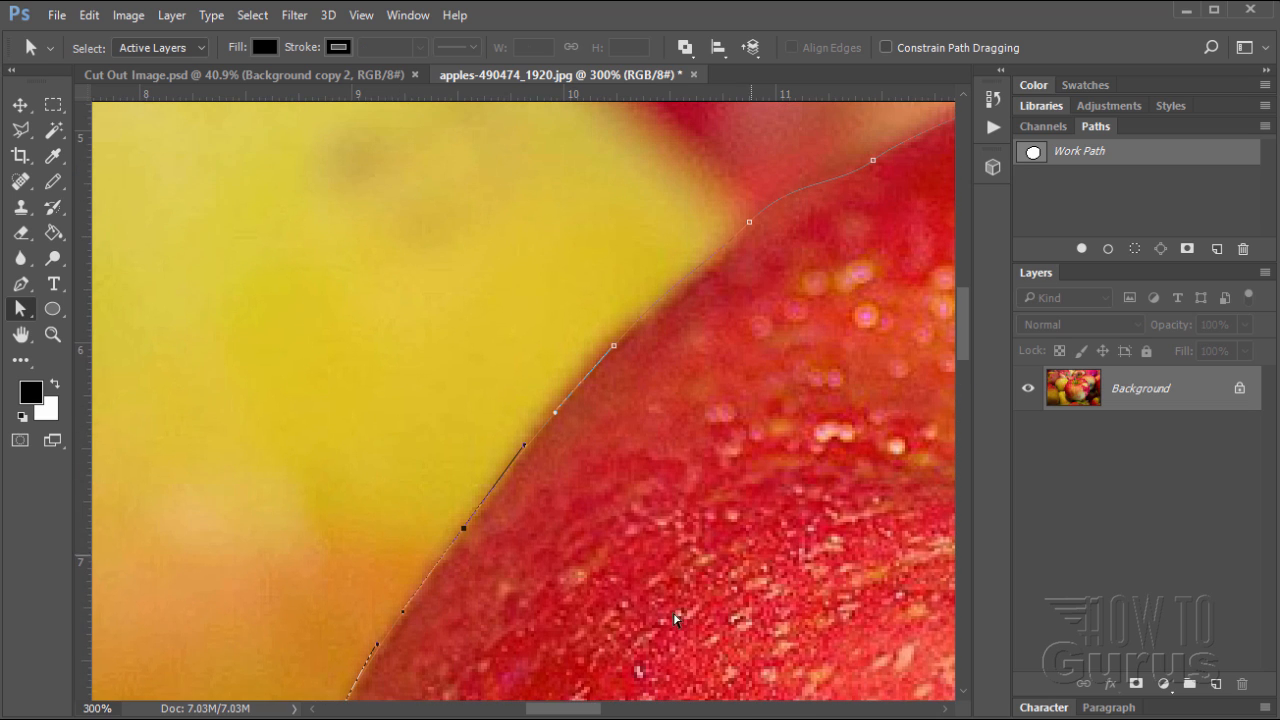
scroll(right, 3)
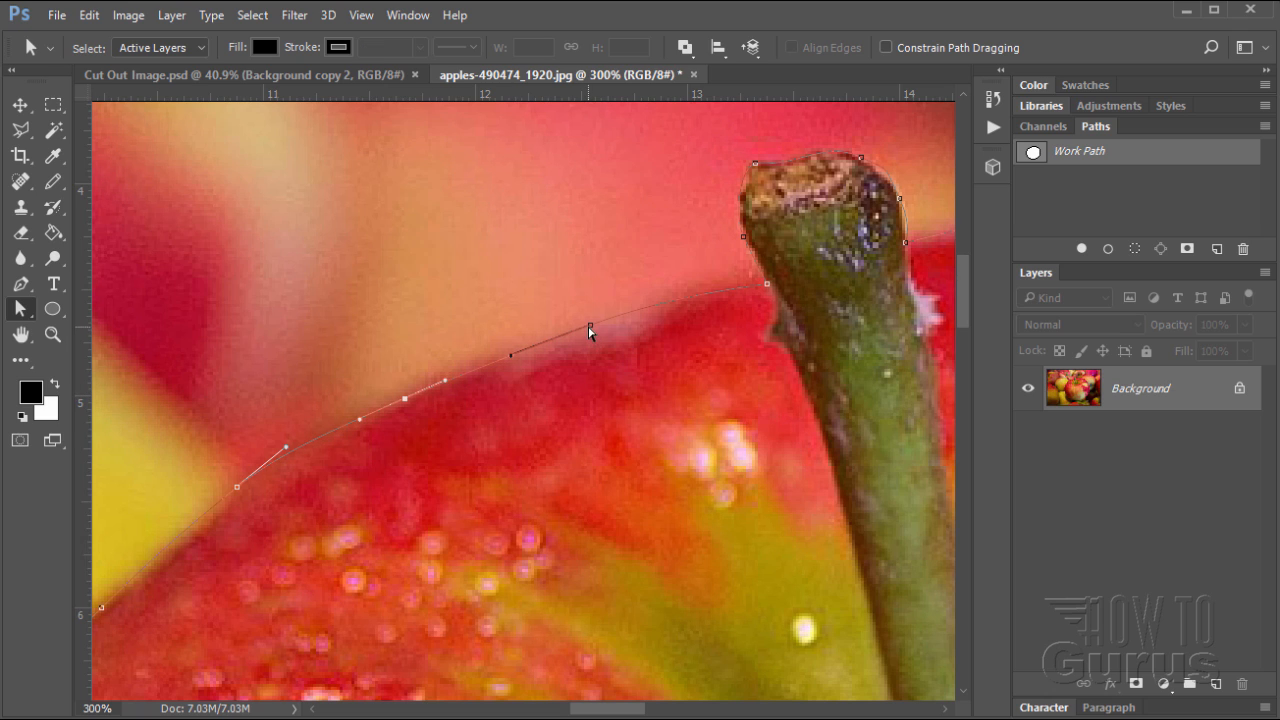
drag(590, 332, 684, 298)
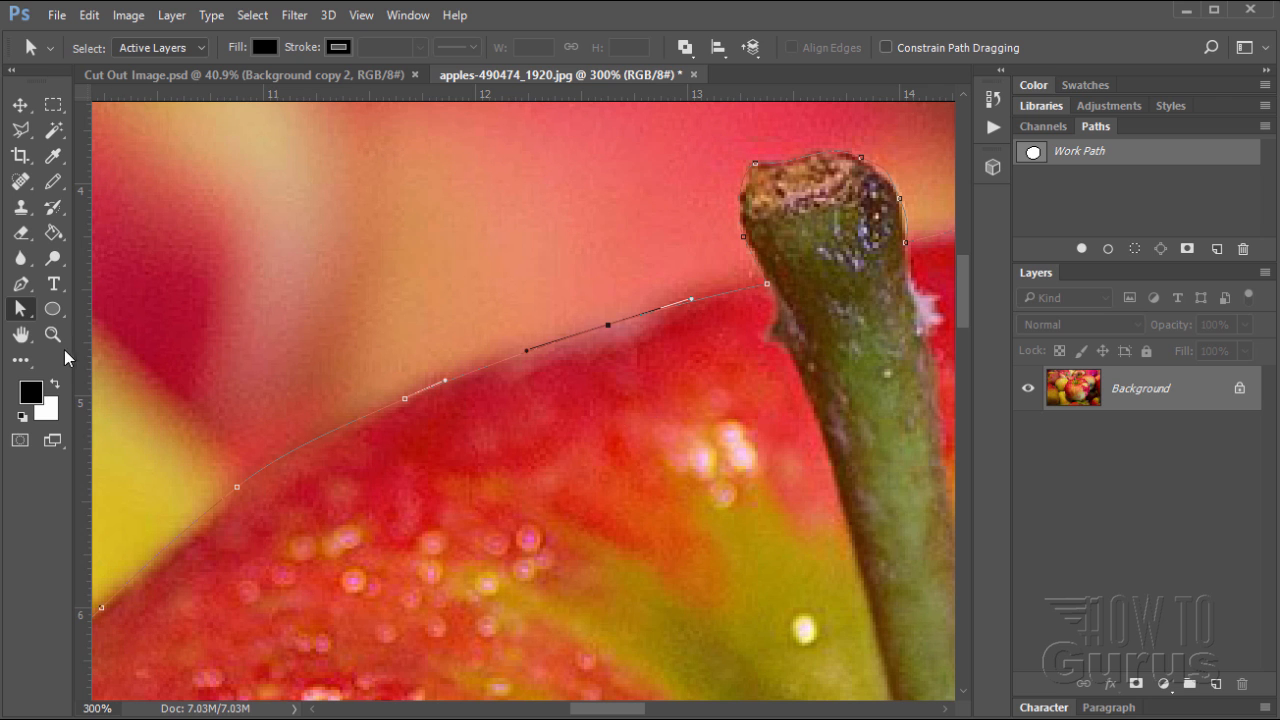
Convert the apple's work path into a selection with Feather Radius 1 via Make Selection
click(590, 48)
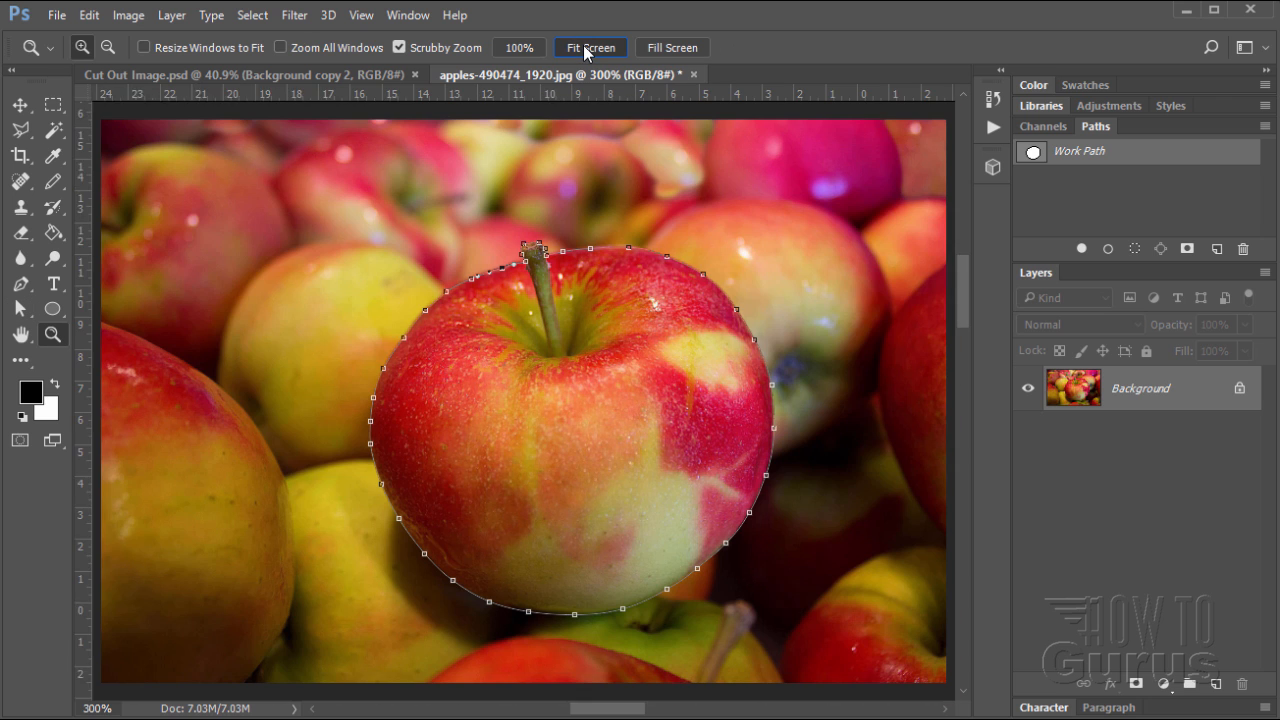
click(590, 48)
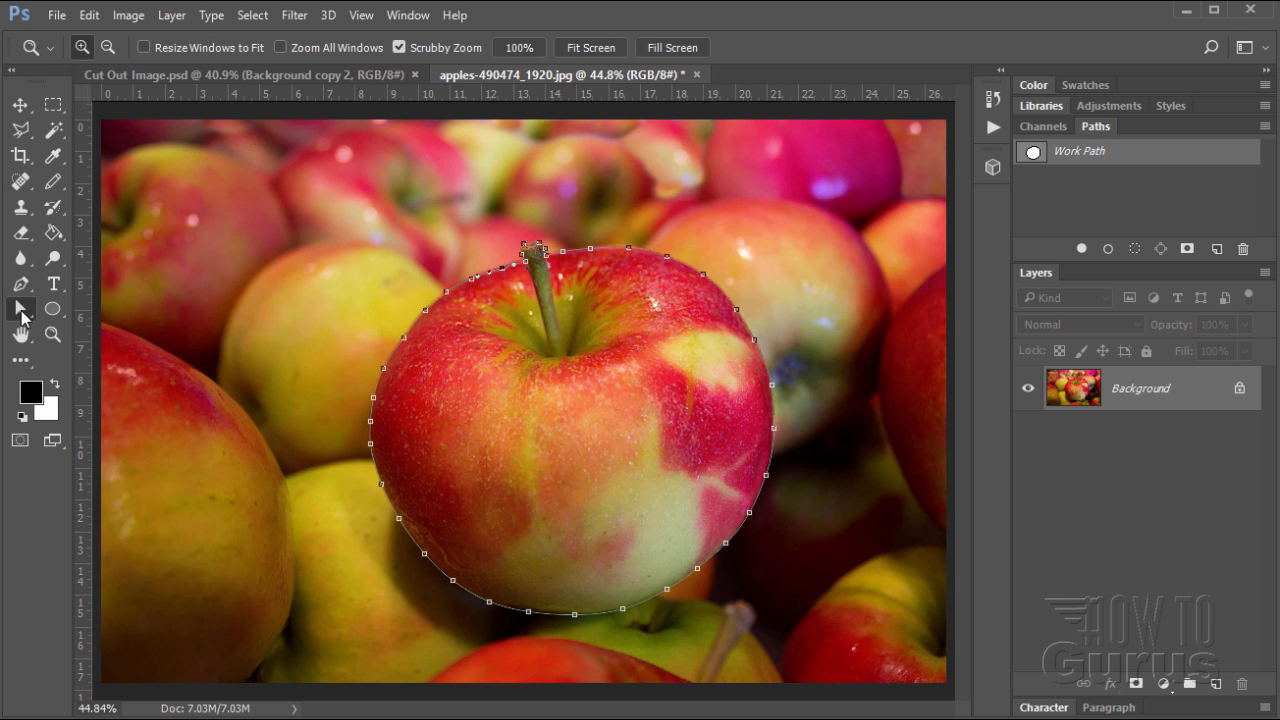
click(20, 308)
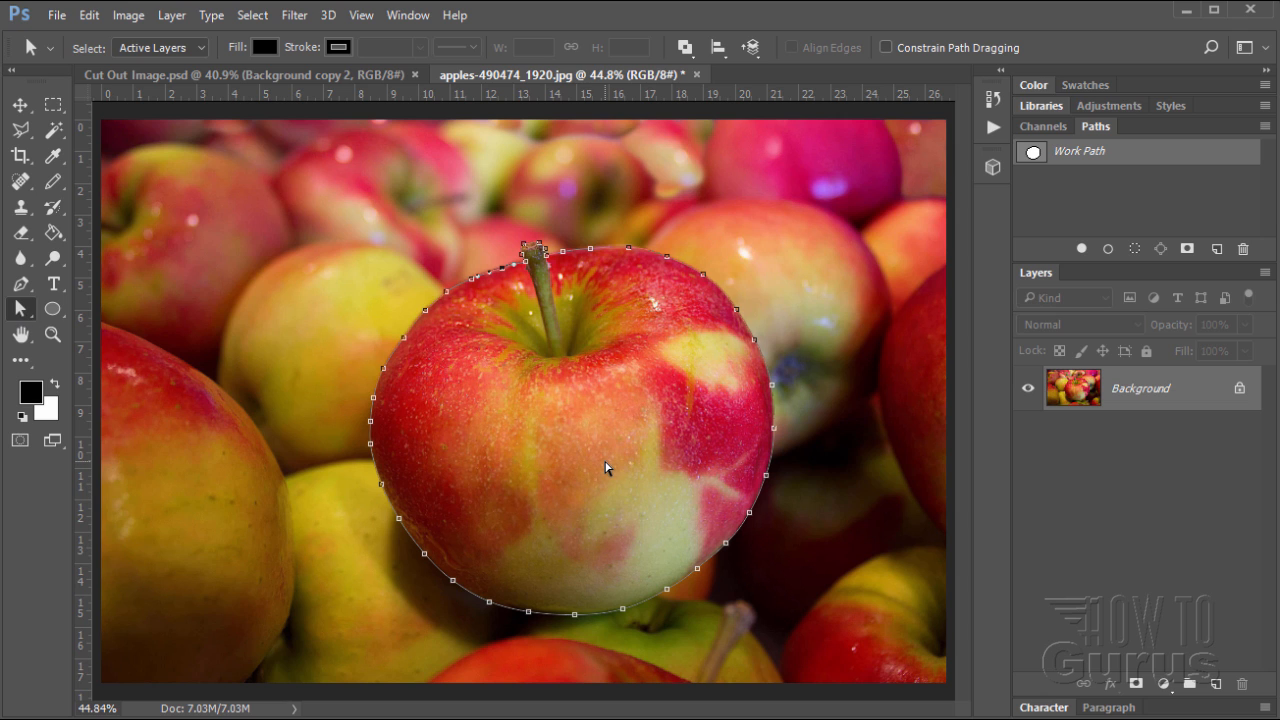
right_click(600, 456)
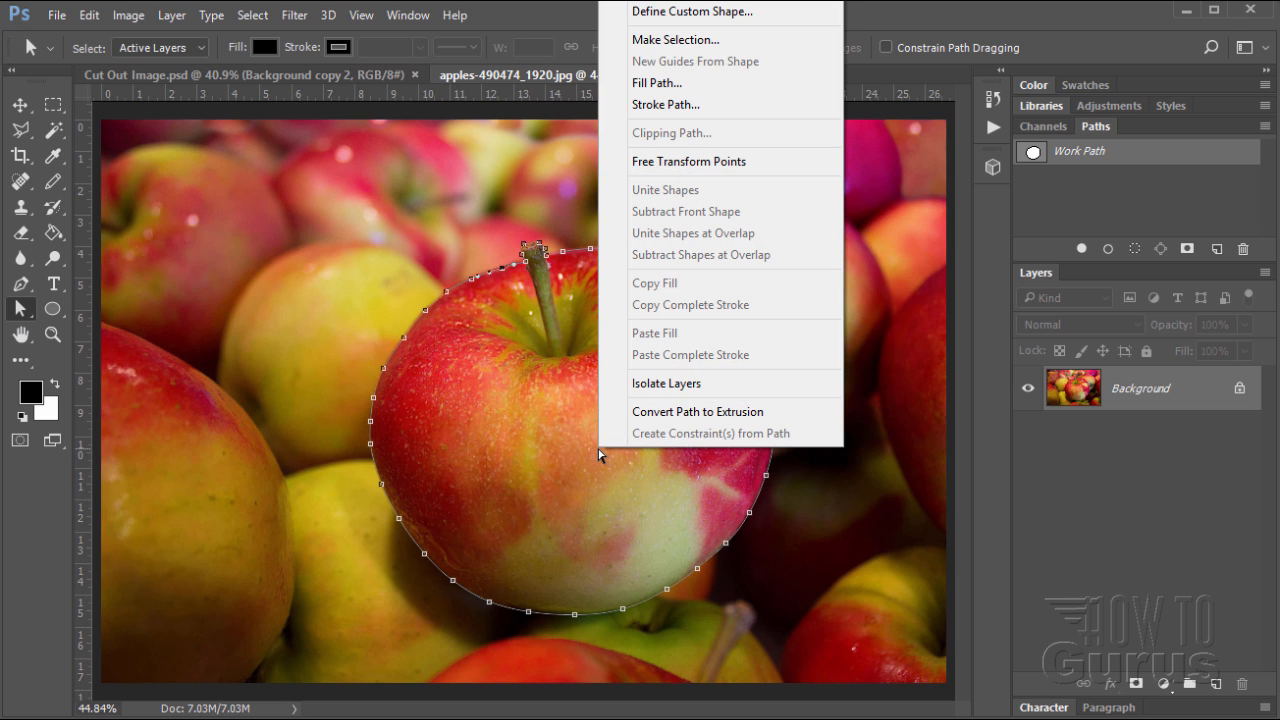
mouse_move(728, 138)
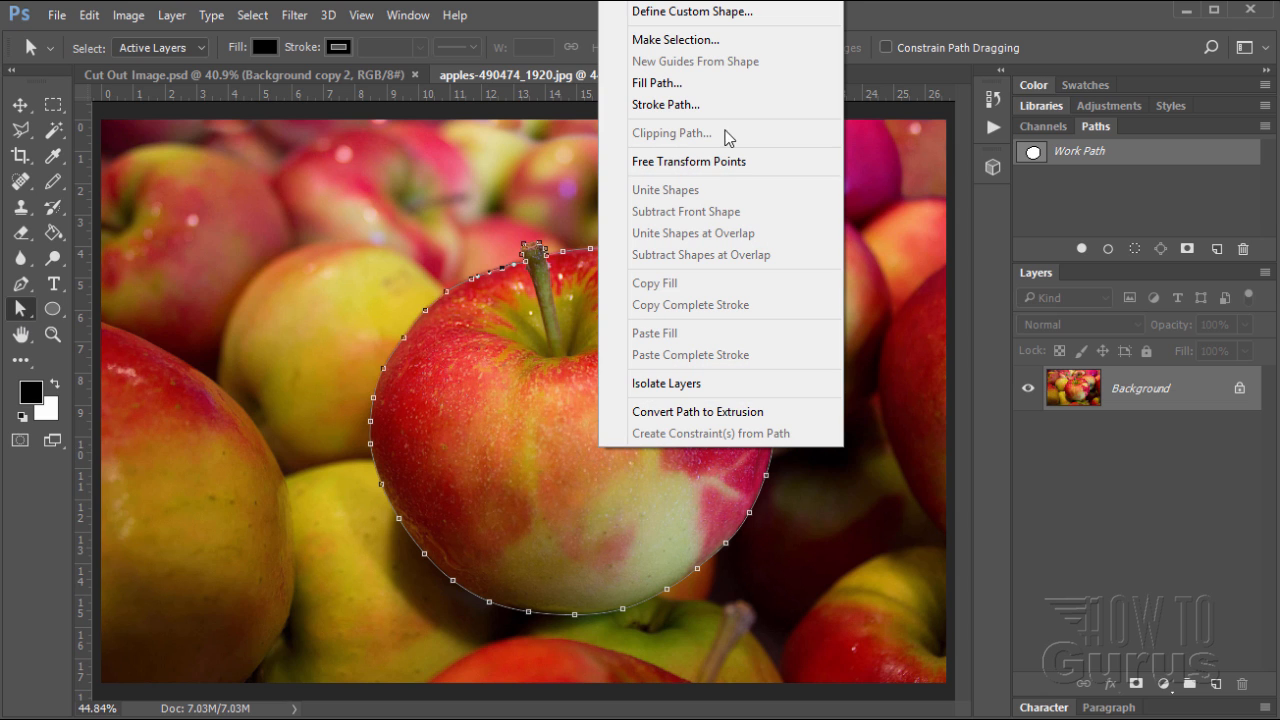
click(676, 40)
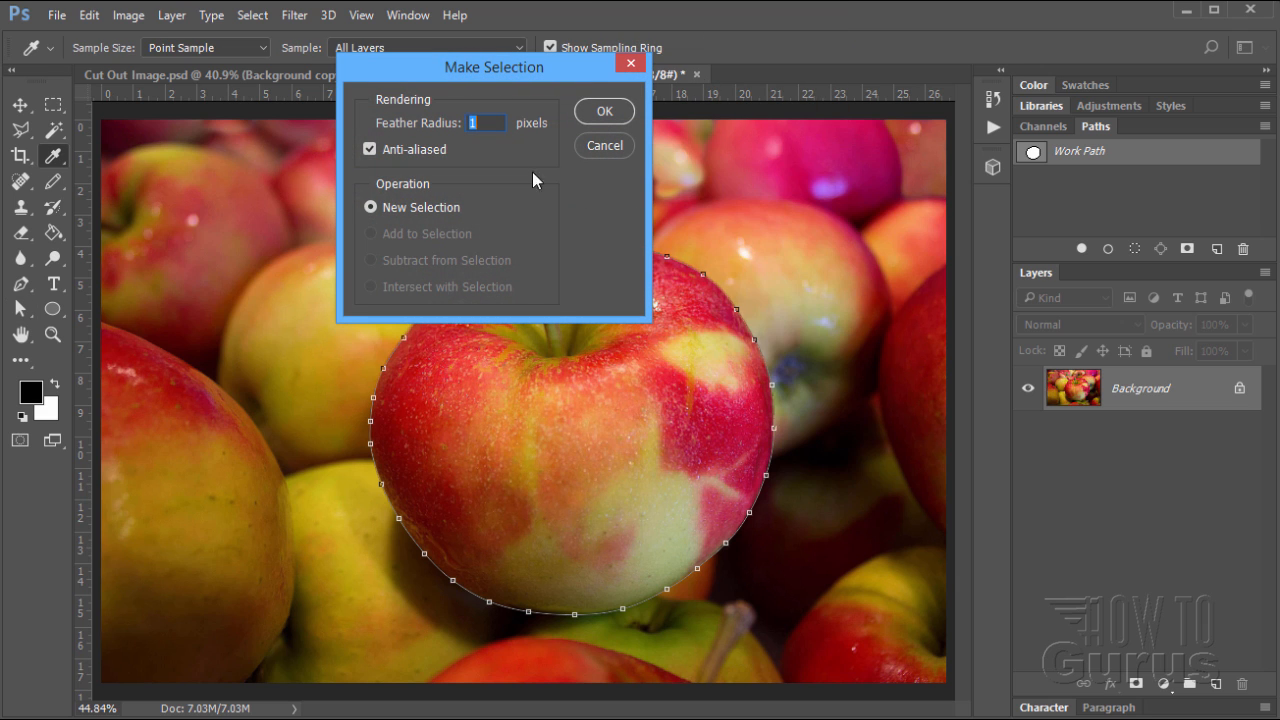
click(488, 122)
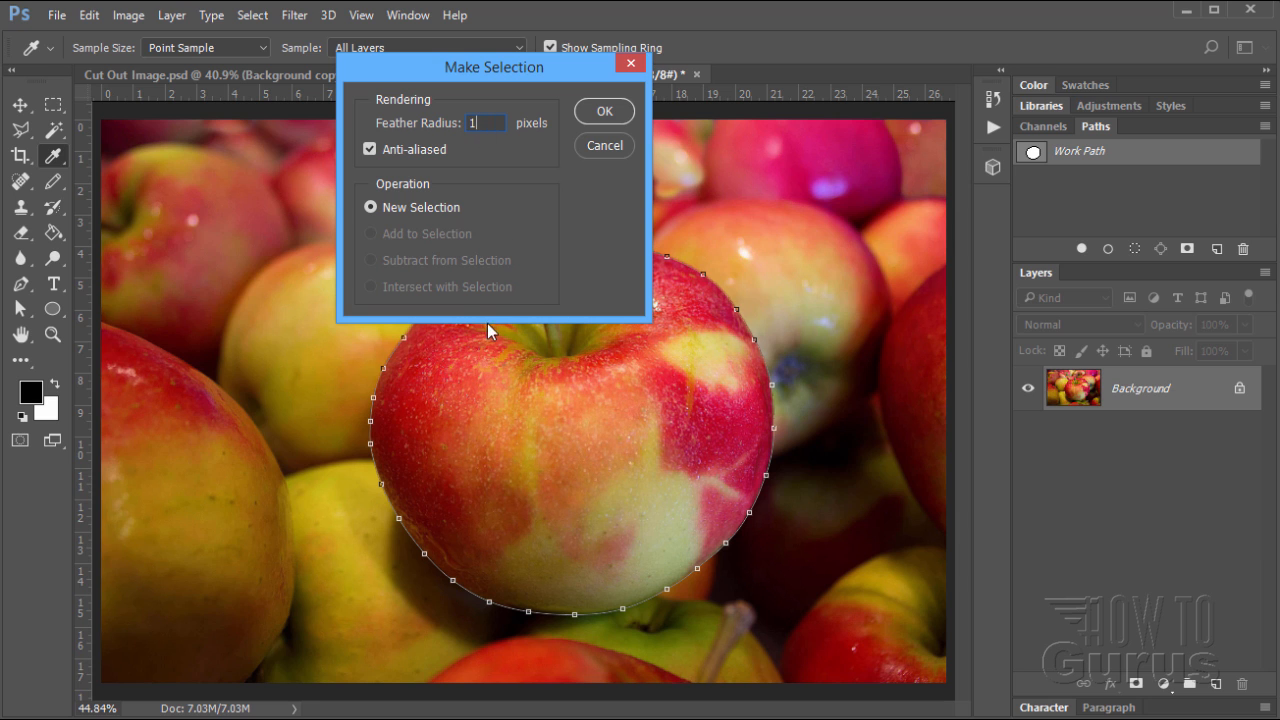
mouse_move(418, 138)
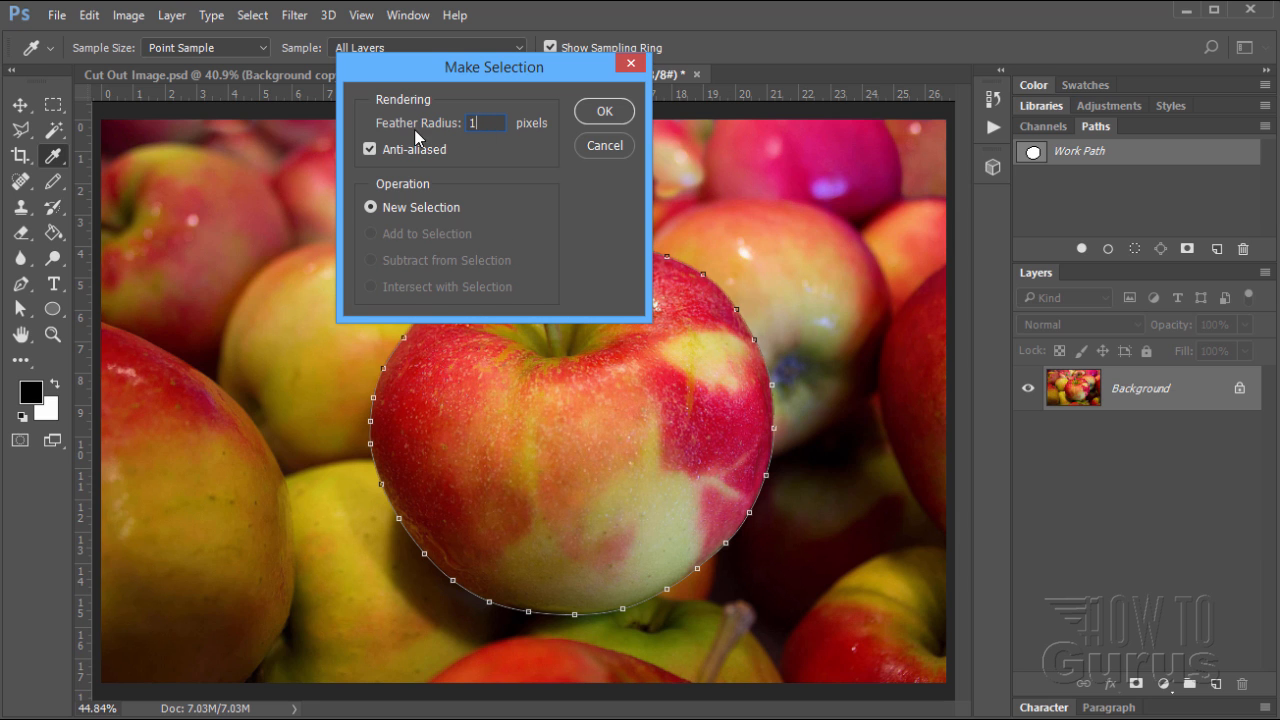
click(604, 112)
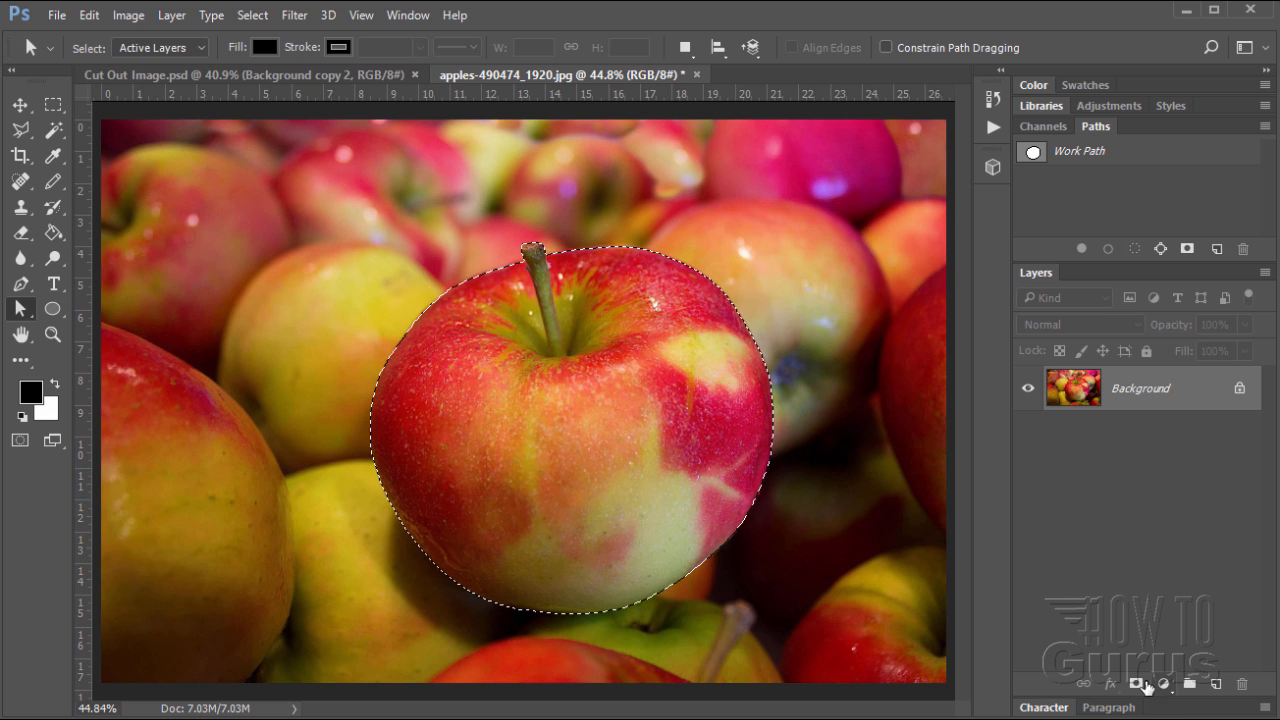
Add a layer mask from the selection so only the apple shows over transparency
click(1136, 684)
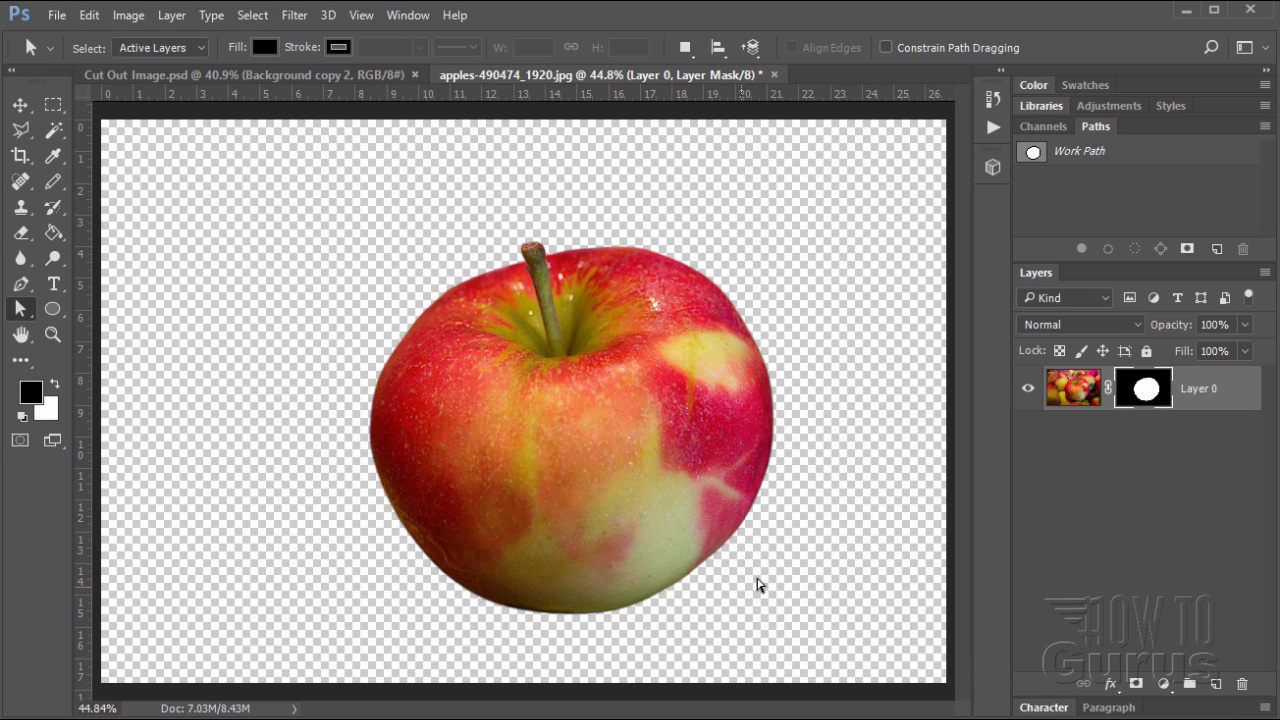
mouse_move(366, 332)
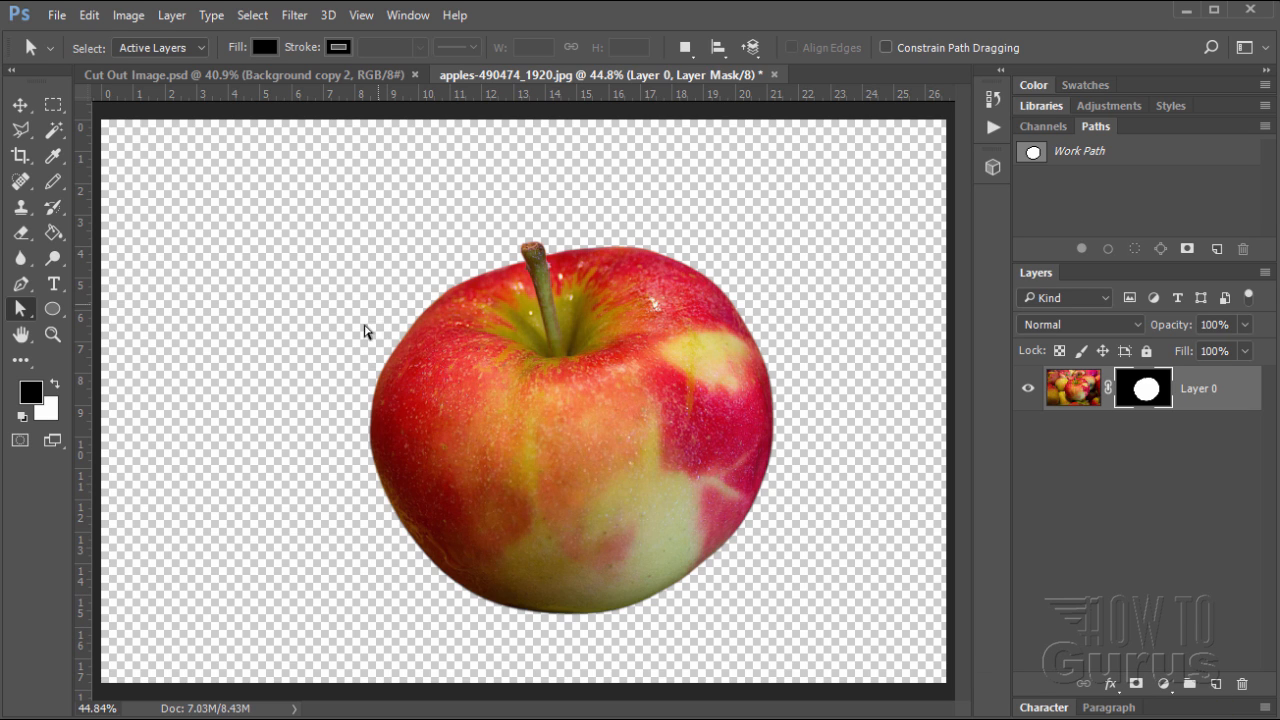
mouse_move(550, 650)
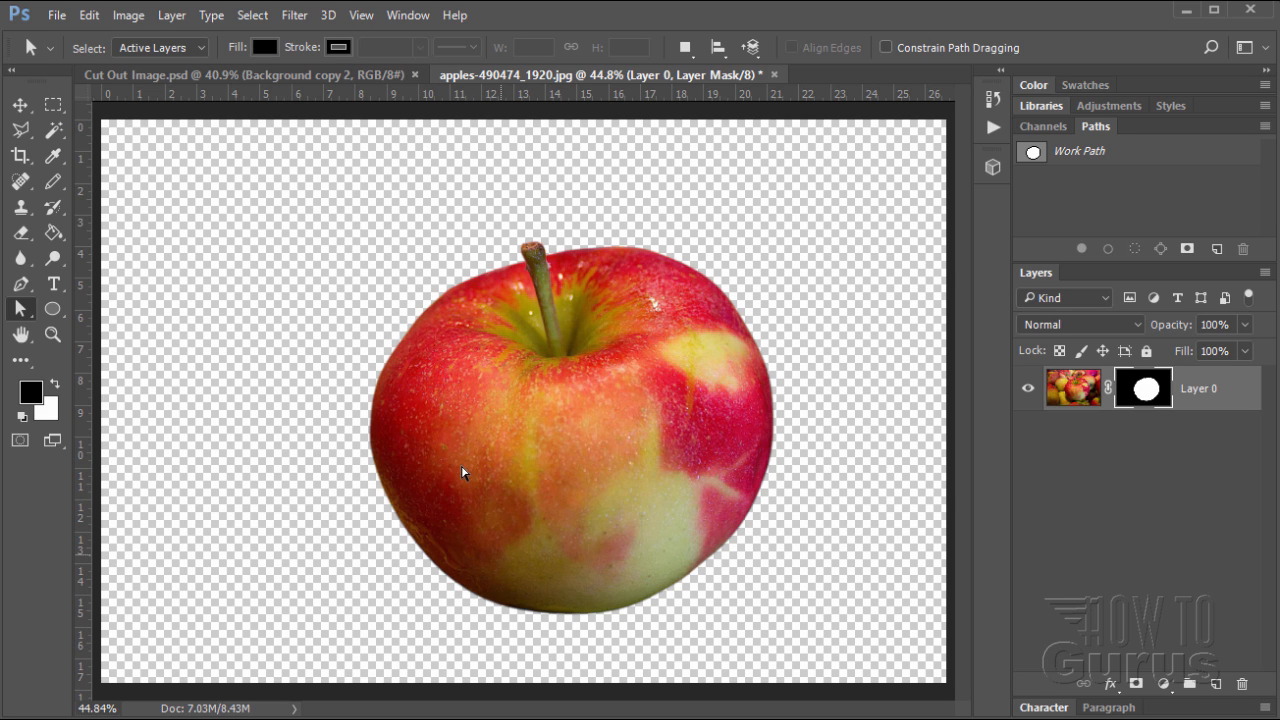
mouse_move(266, 92)
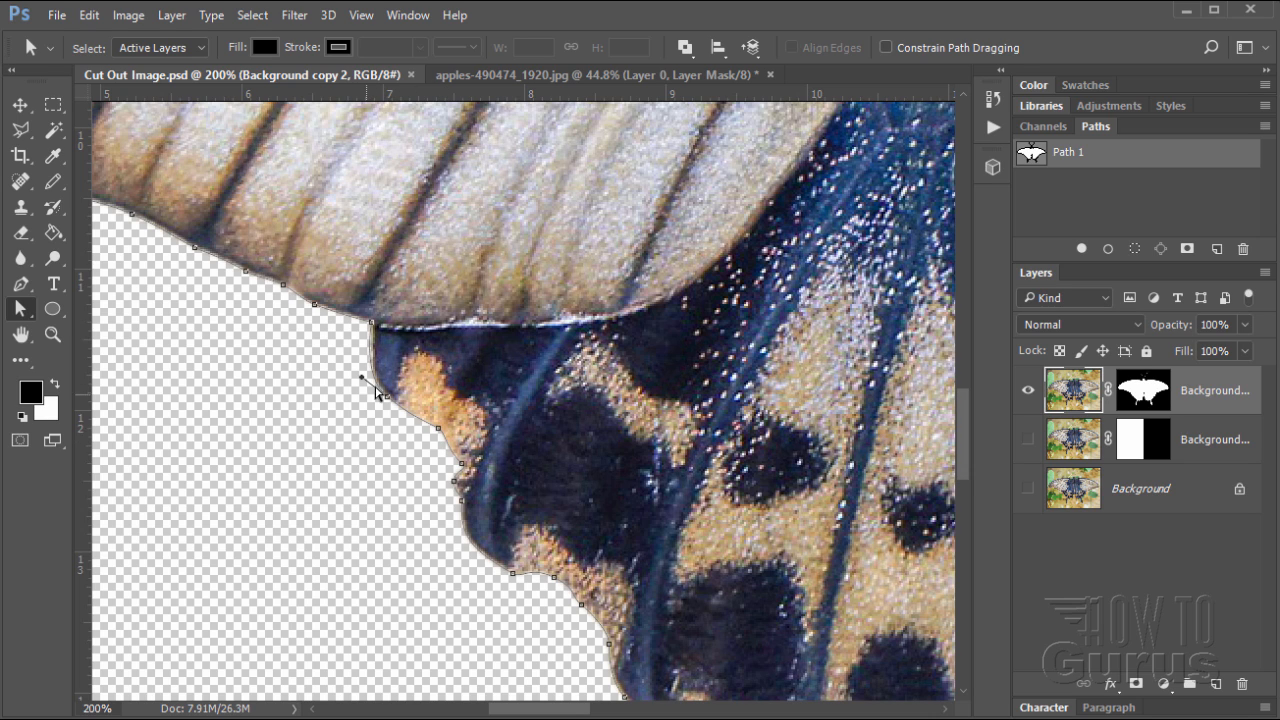
mouse_move(544, 590)
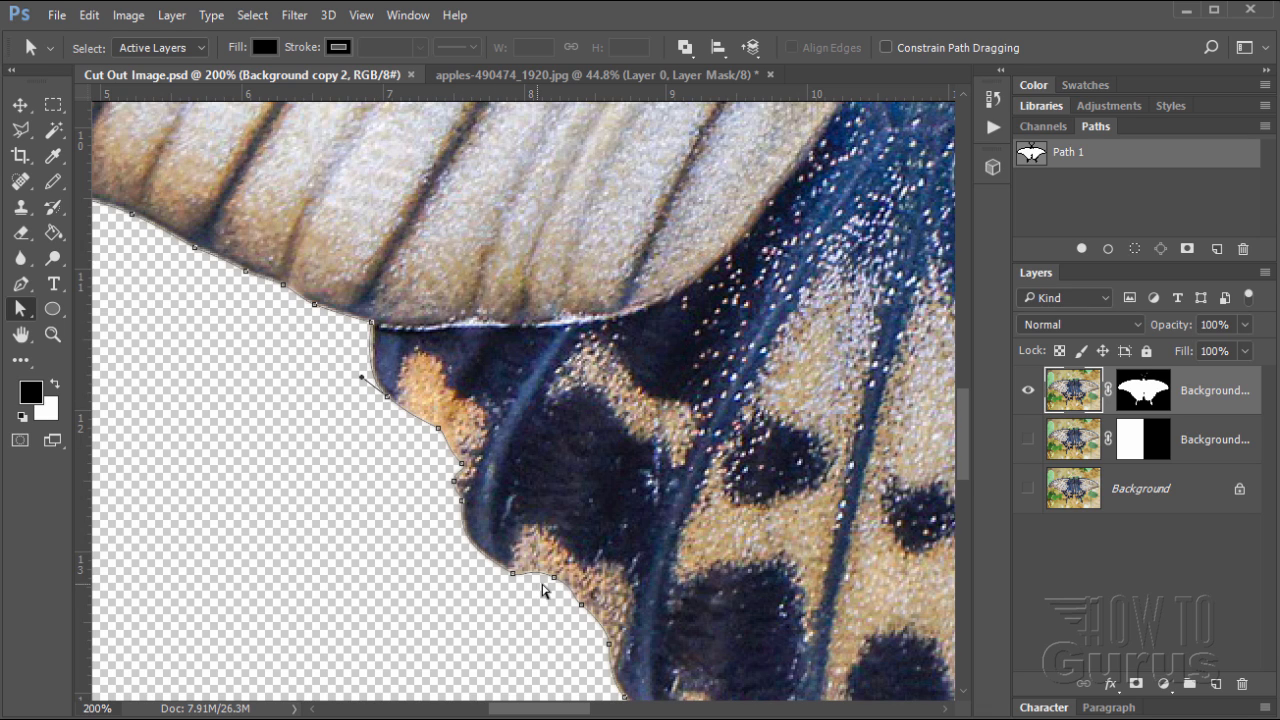
mouse_move(570, 596)
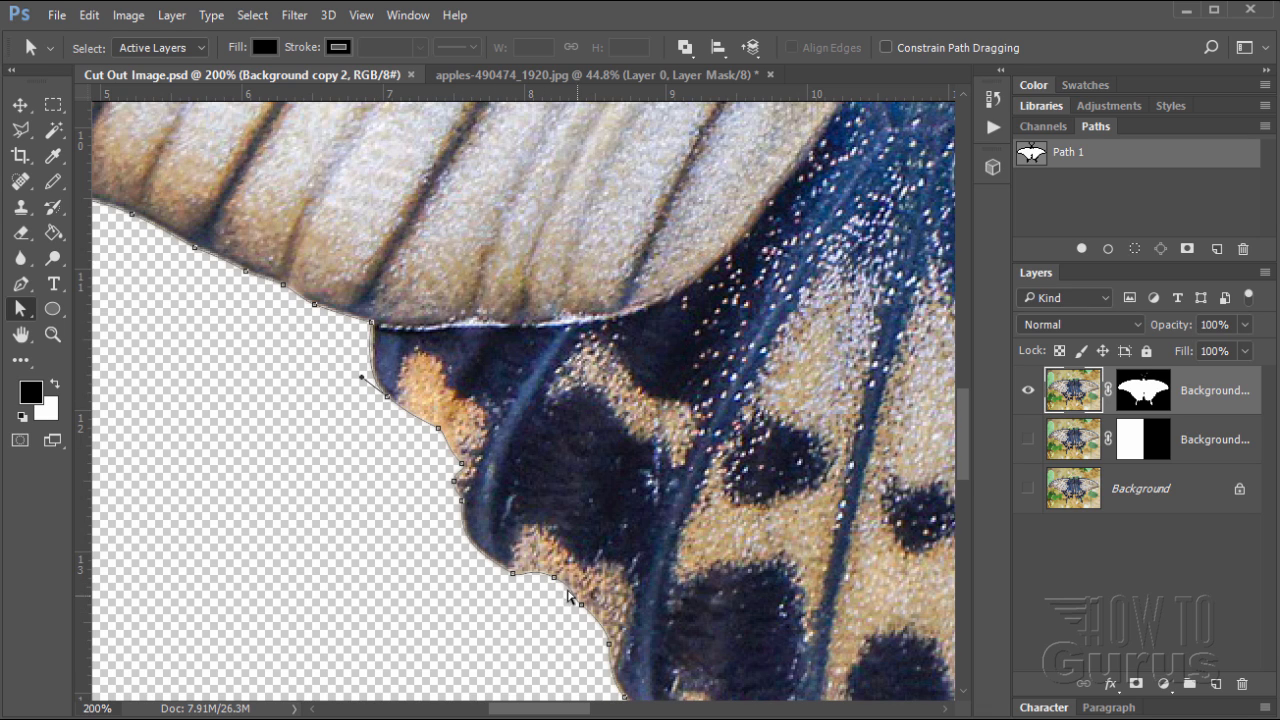
mouse_move(408, 418)
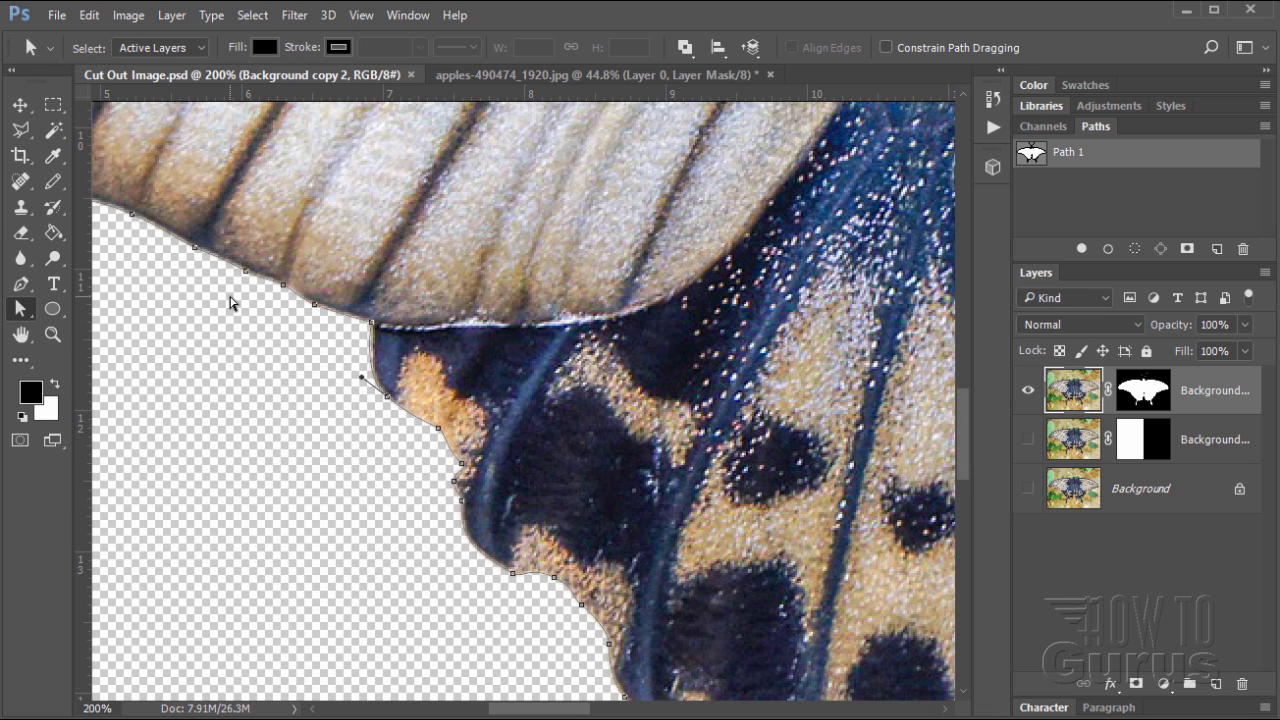
mouse_move(388, 364)
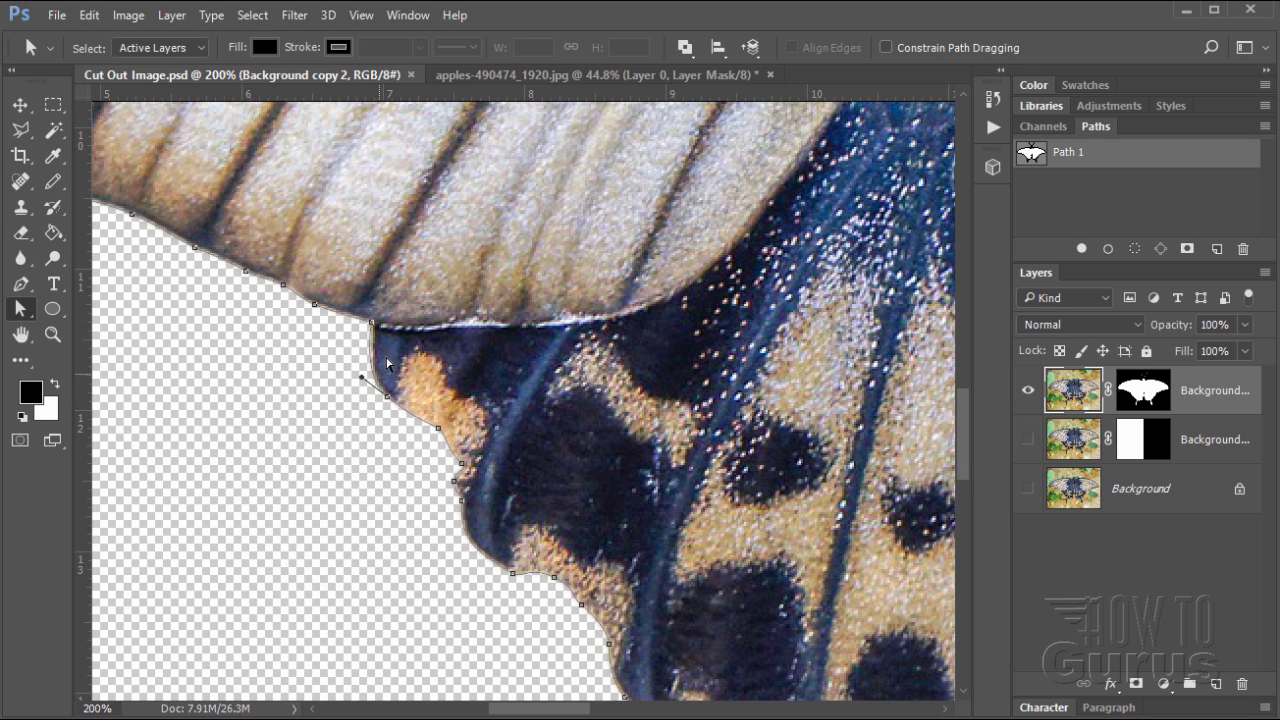
mouse_move(328, 316)
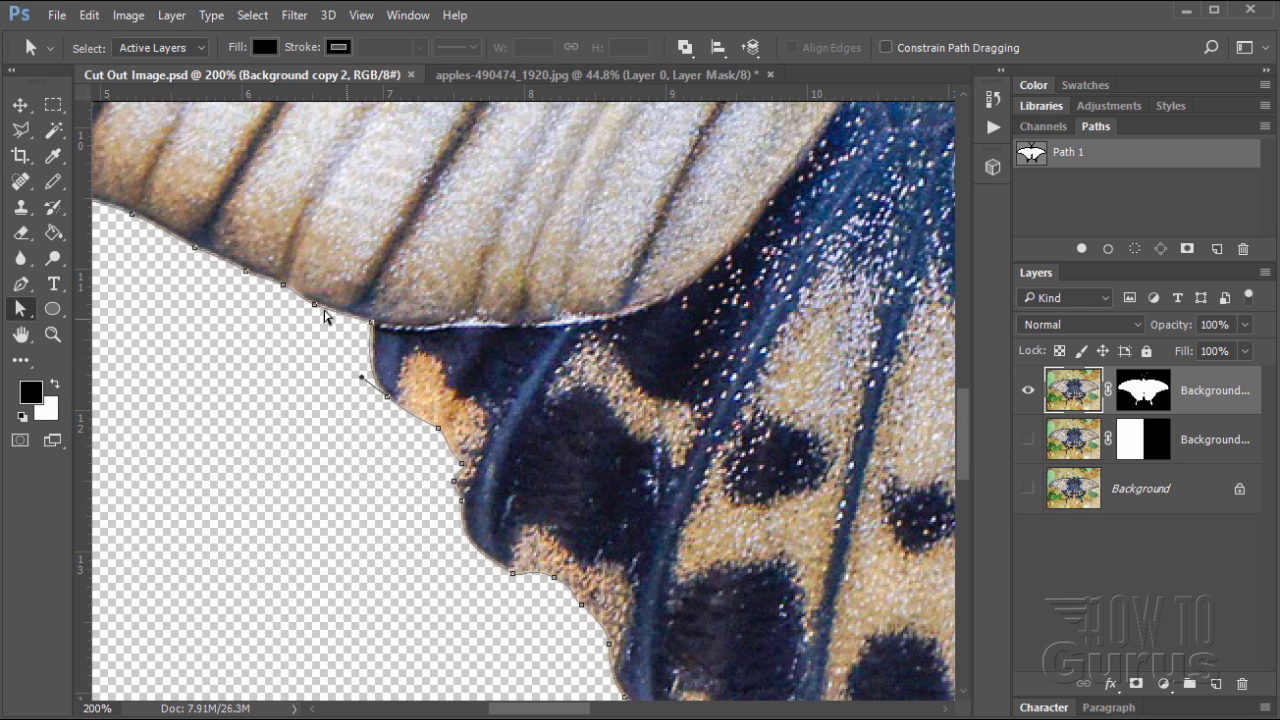
mouse_move(378, 348)
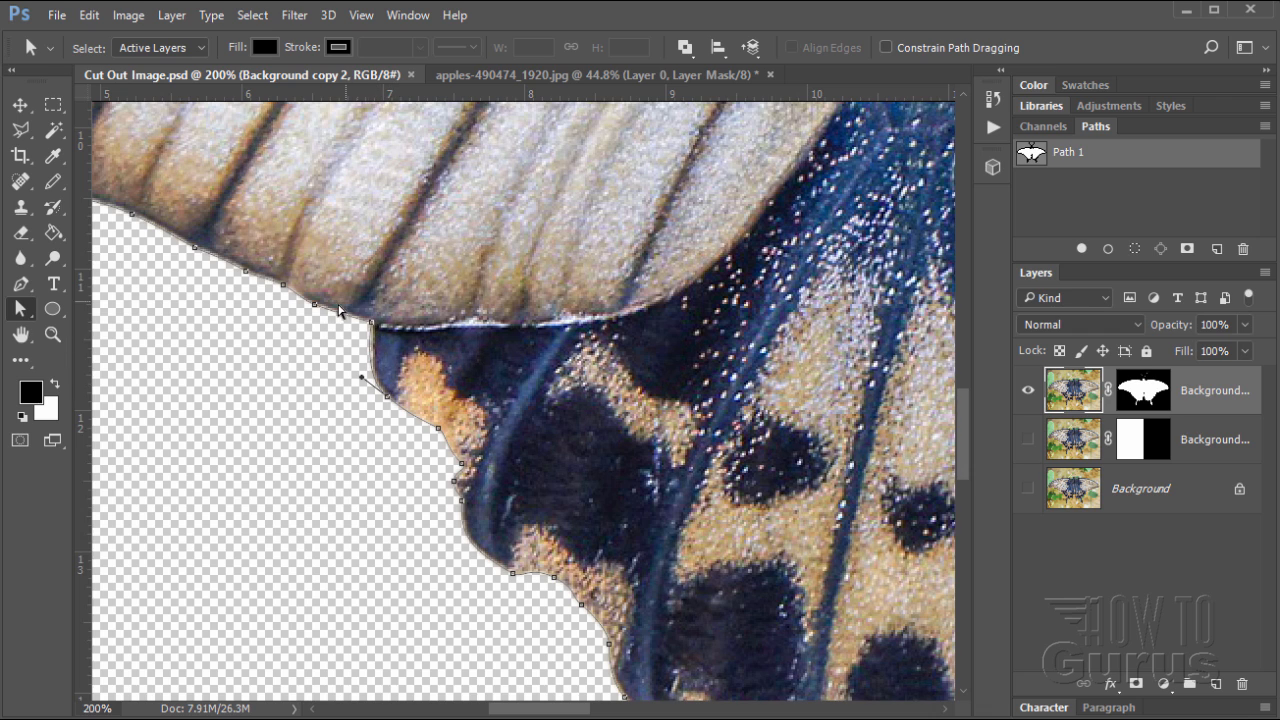
Review the Pen tool variants, fit the whole butterfly in view and leave the Move tool active
click(20, 284)
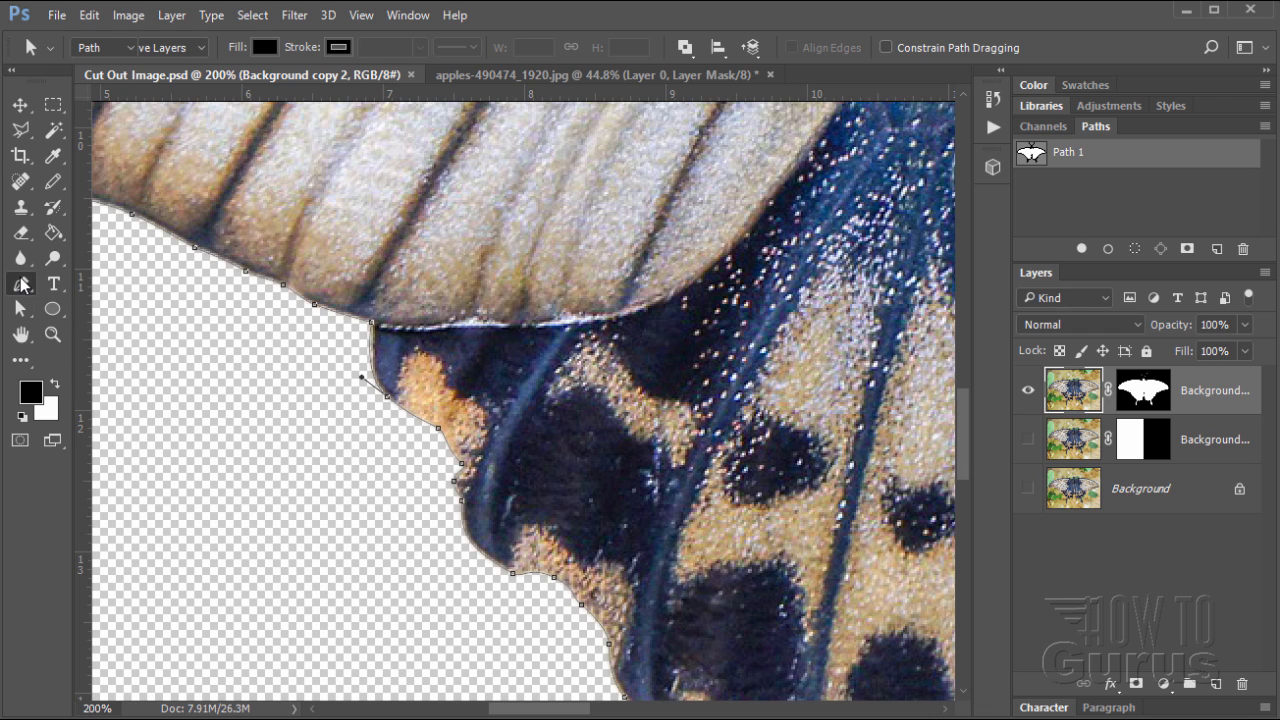
click(20, 284)
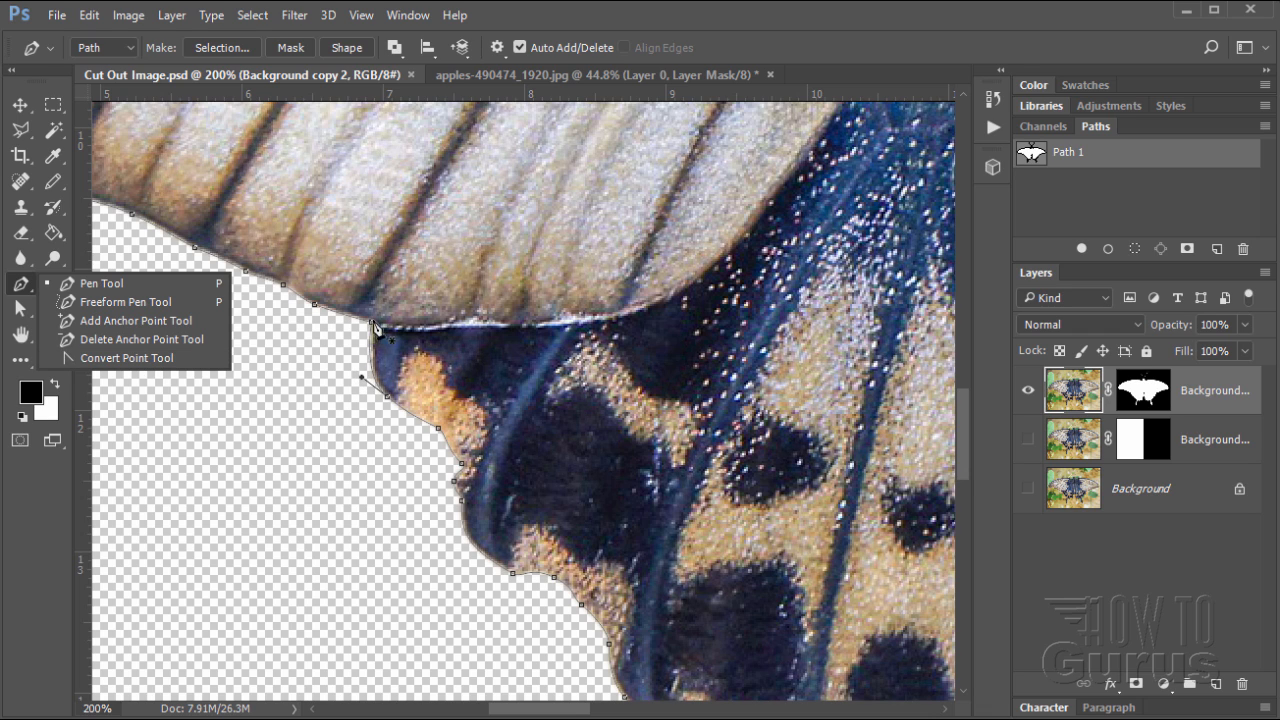
mouse_move(396, 320)
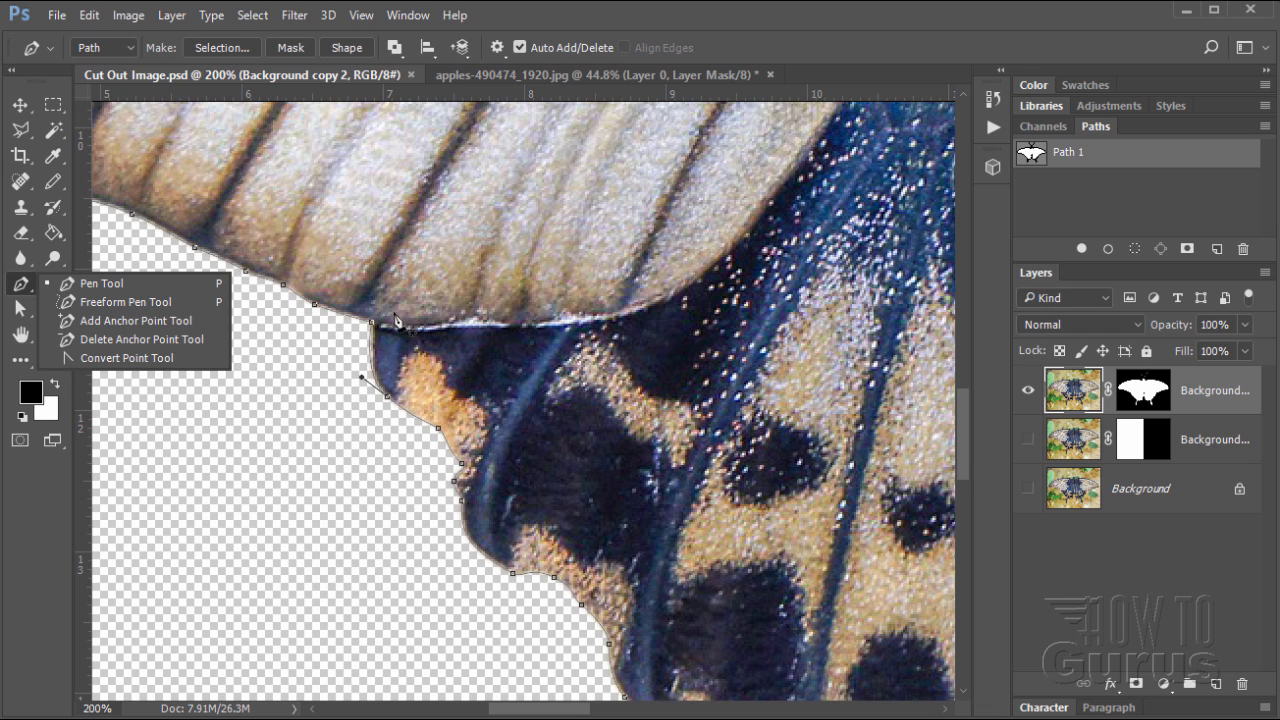
mouse_move(216, 356)
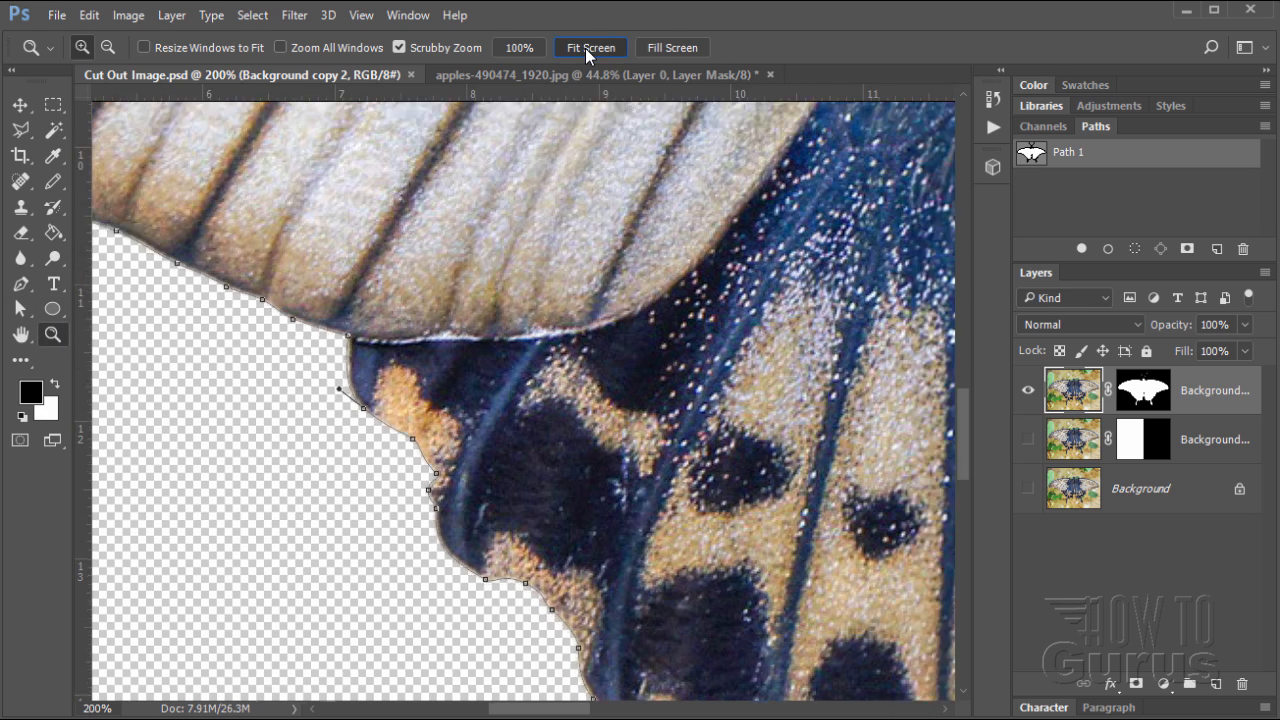
click(588, 48)
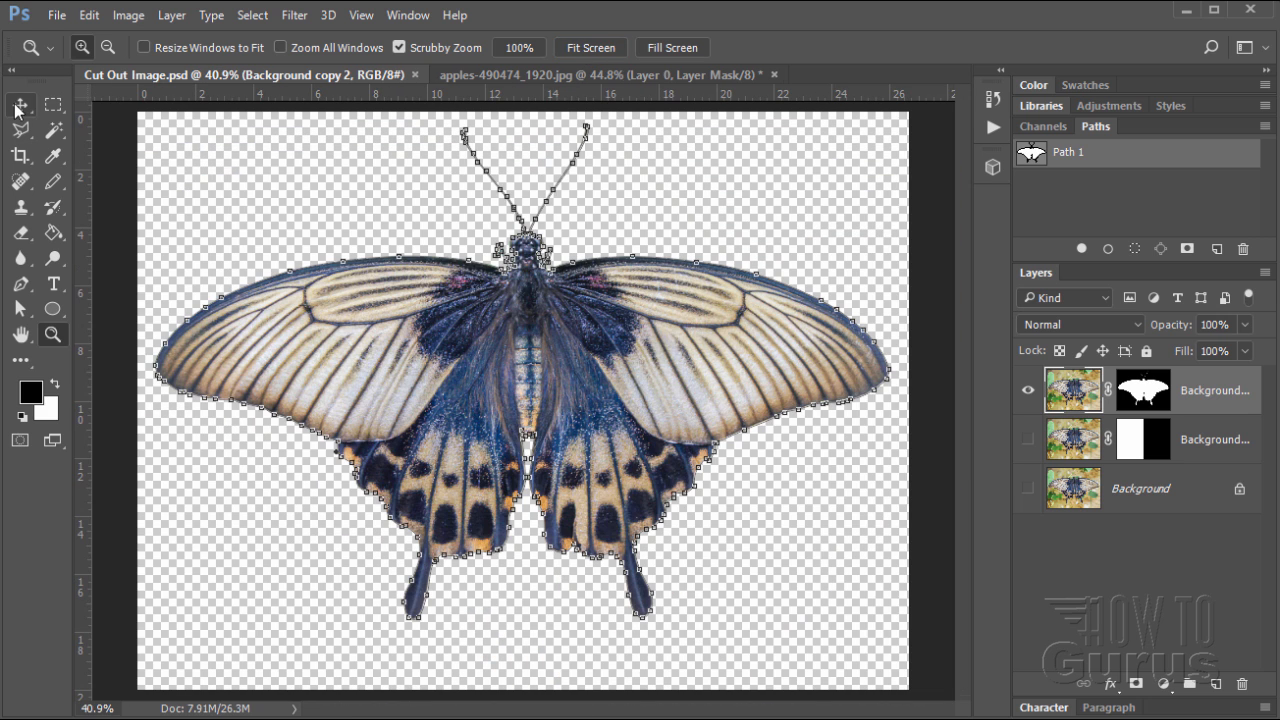
click(20, 104)
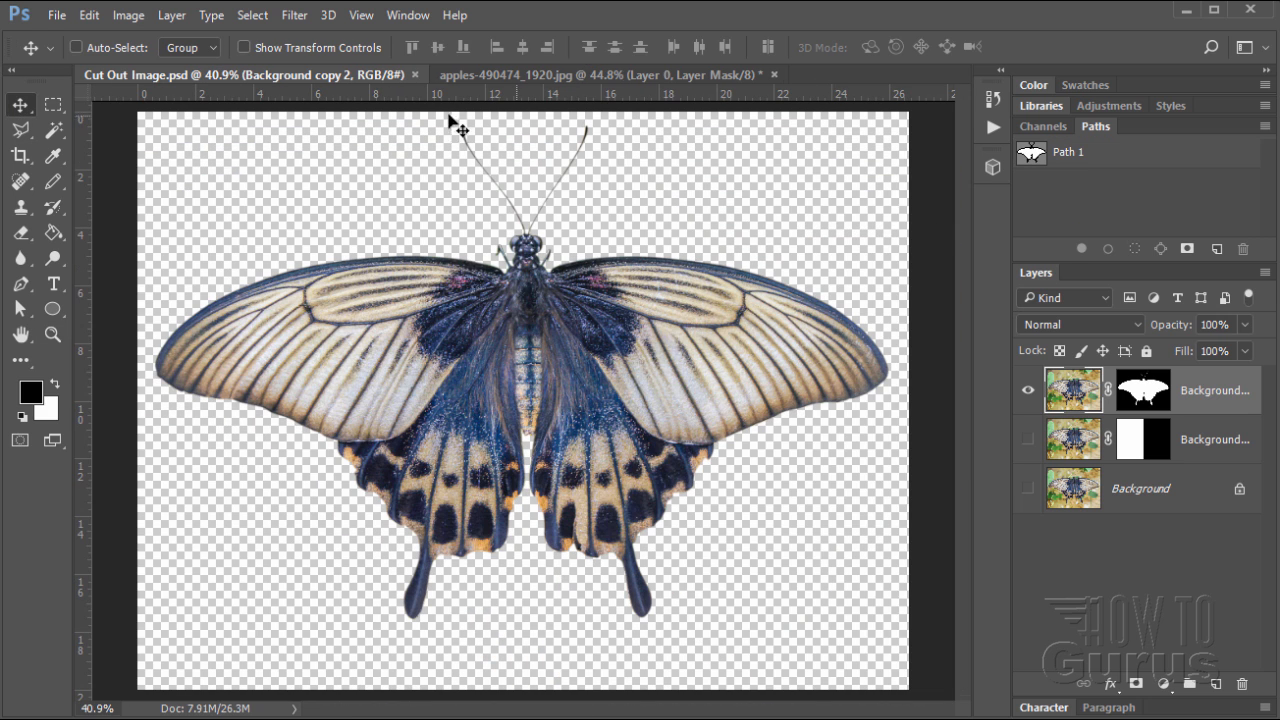